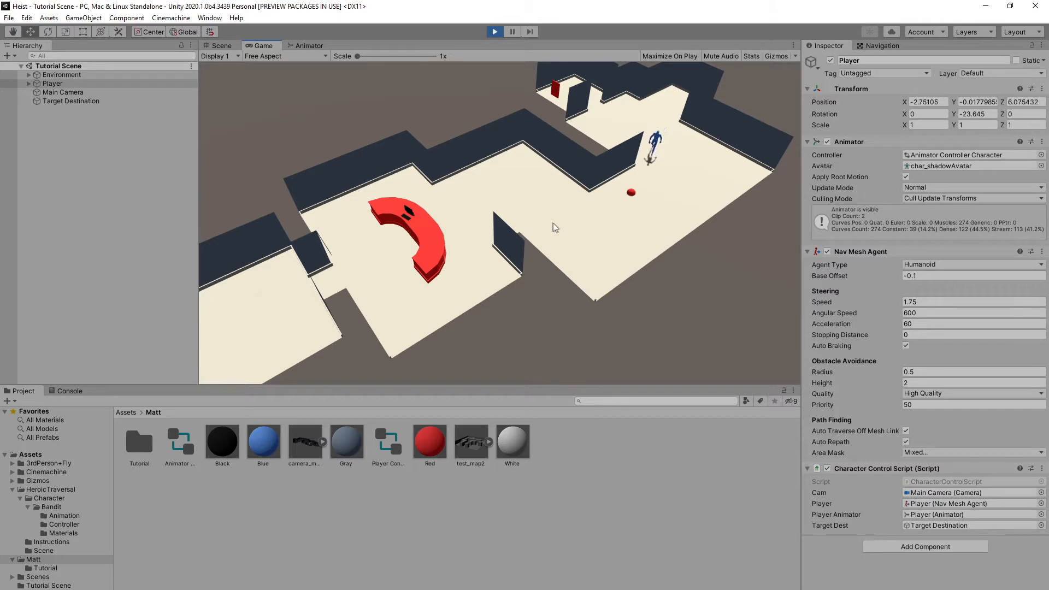
# Step: In Play mode, click a floor point in the Game view to send the Player walking there
pyautogui.click(400, 252)
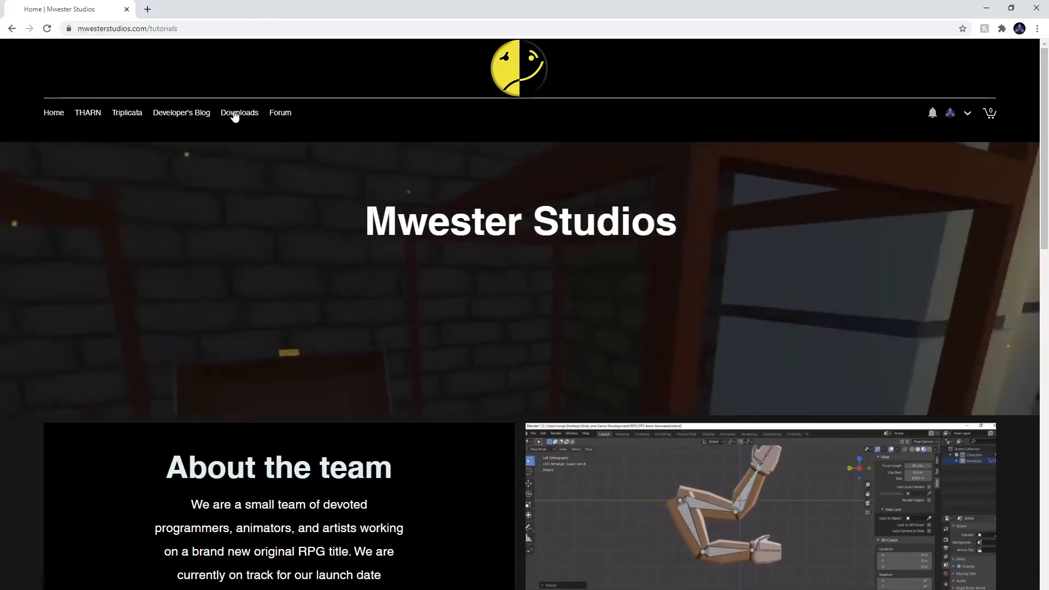
# Step: Open the Mwester Studios Downloads page and scroll through its script and font listings
pyautogui.click(239, 113)
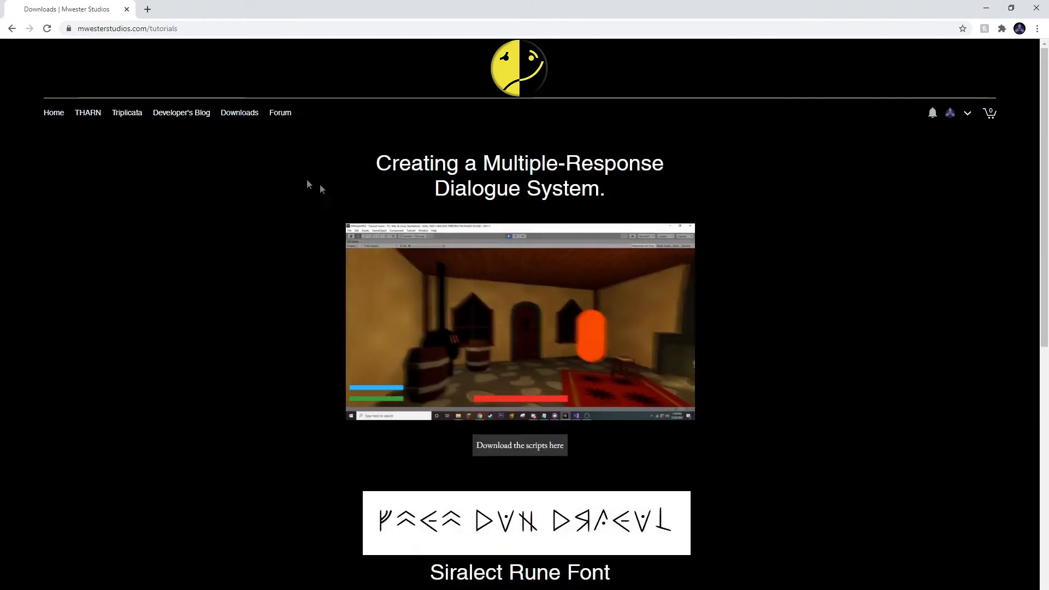
pyautogui.scroll(-3)
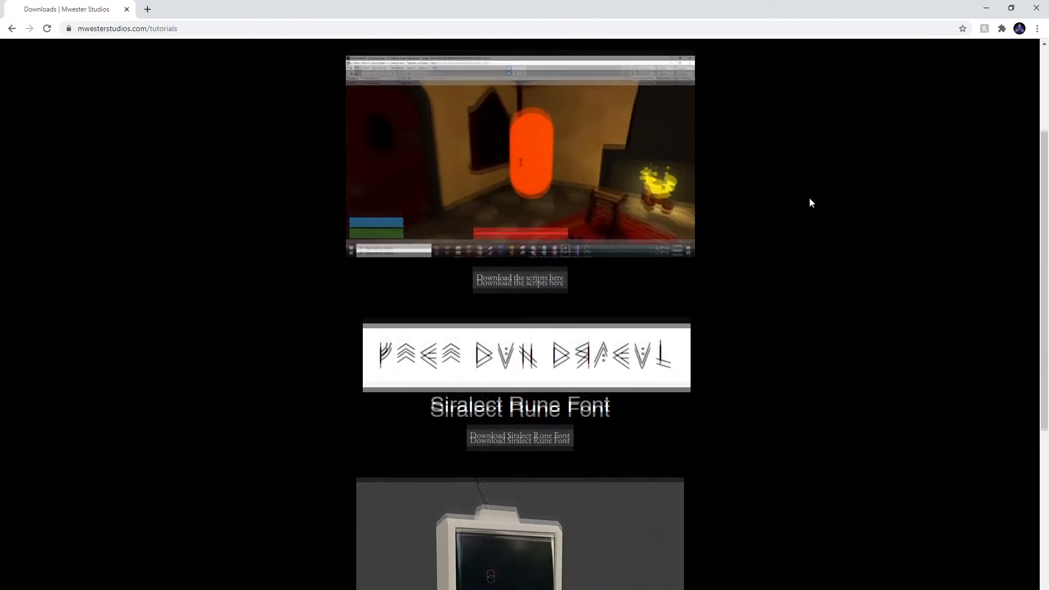
pyautogui.scroll(-3)
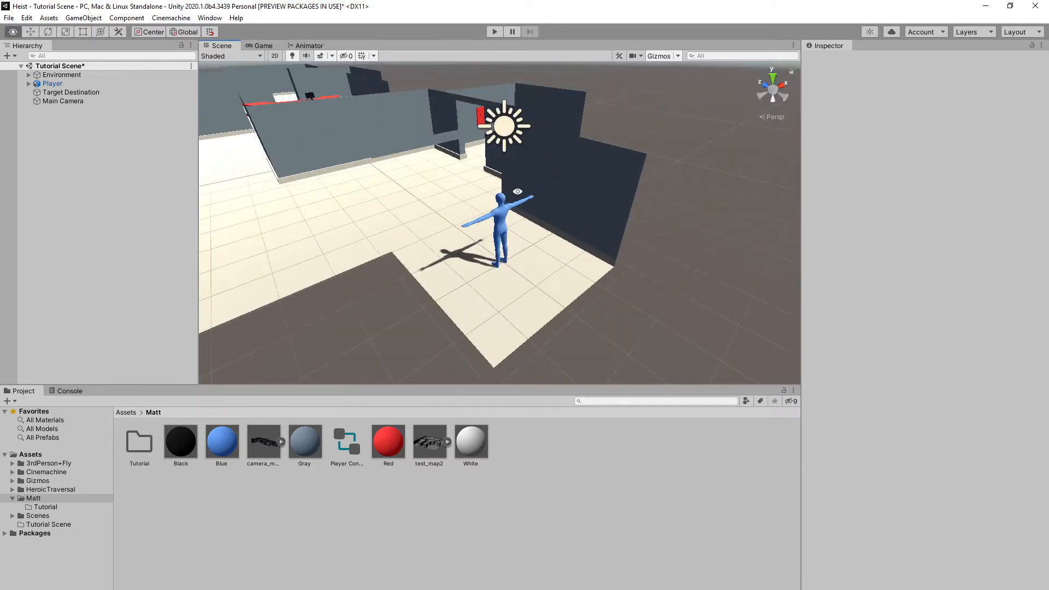
# Step: Inspect the red Target Destination sphere, then the Player's Animator using Player Controller
pyautogui.click(71, 92)
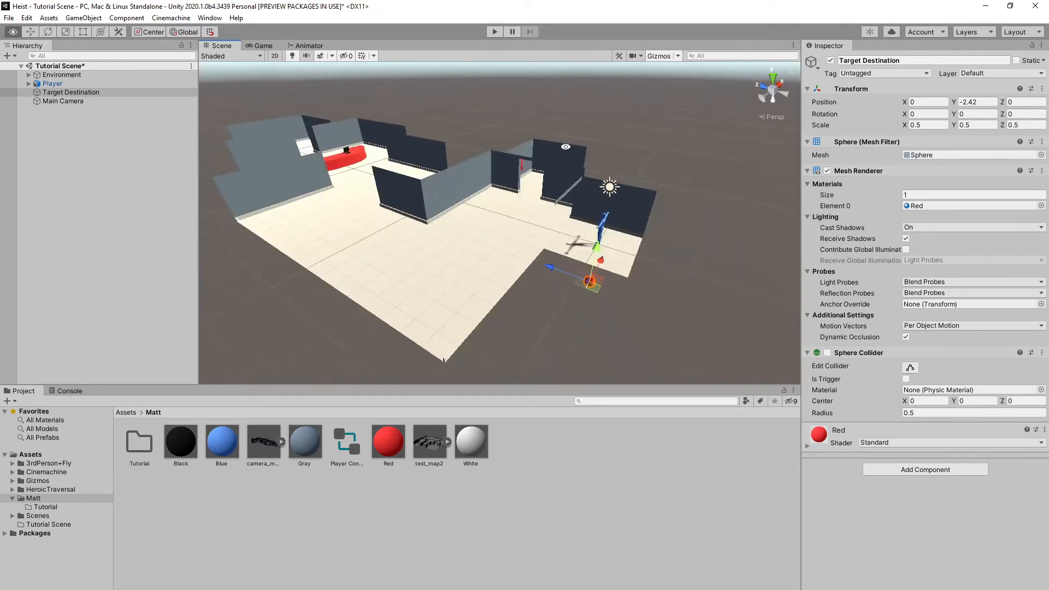
pyautogui.click(54, 83)
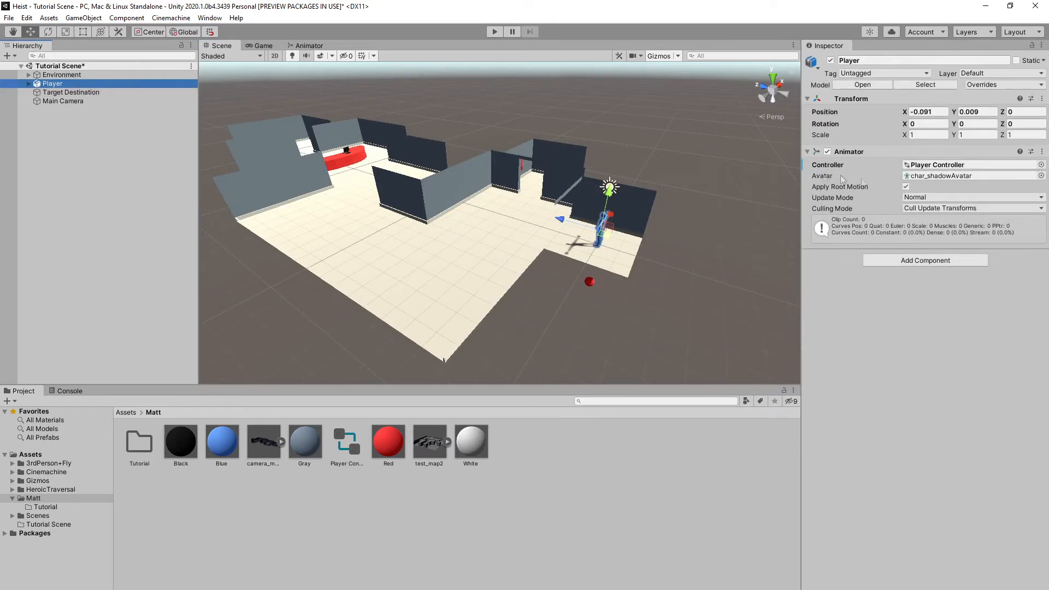
# Step: Add a Nav Mesh Agent component to the Player
pyautogui.click(924, 260)
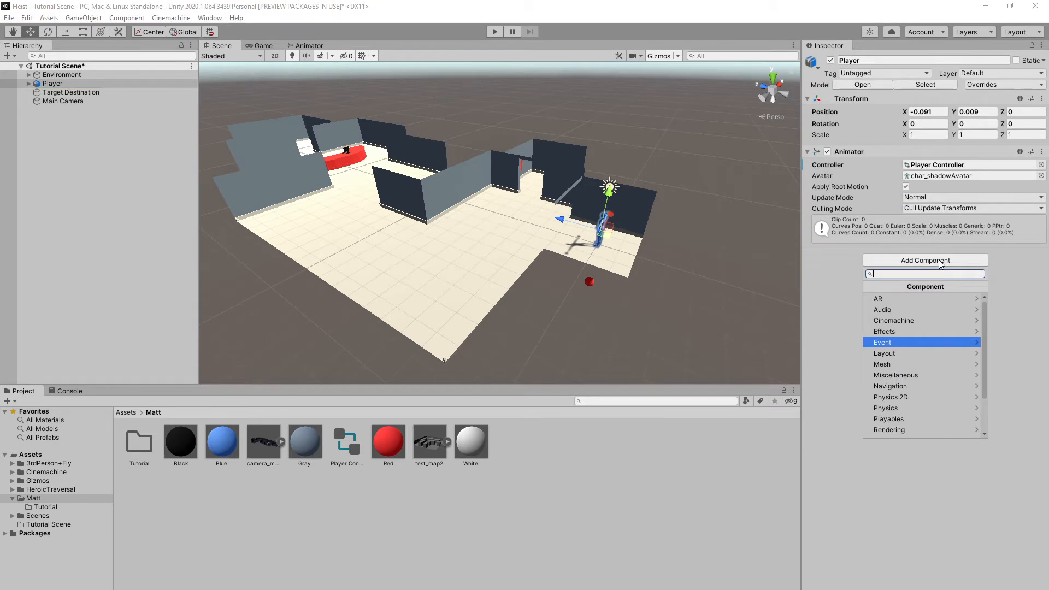
pyautogui.write('nav')
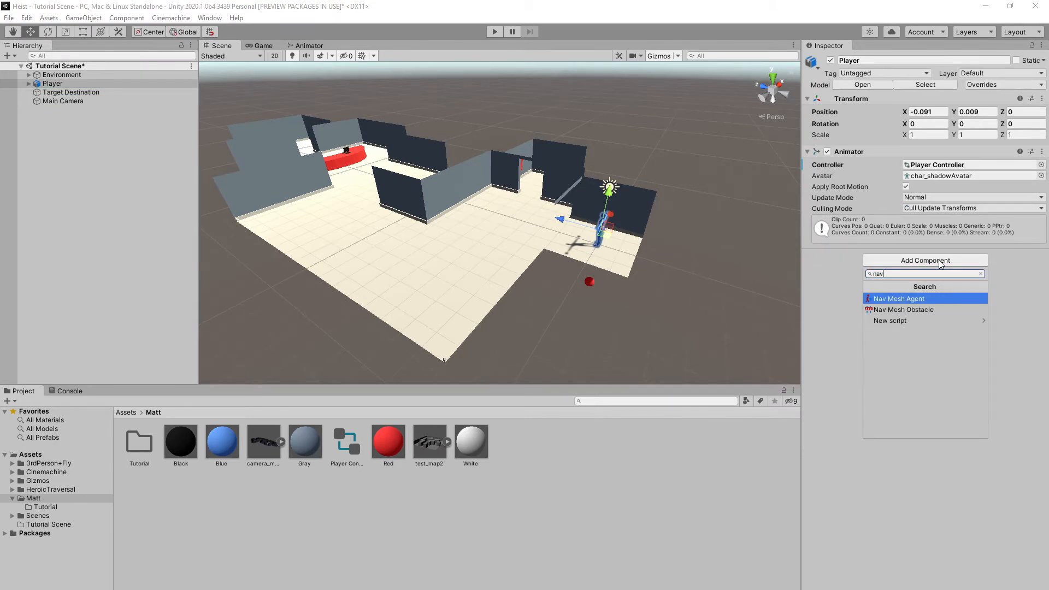
pyautogui.click(898, 298)
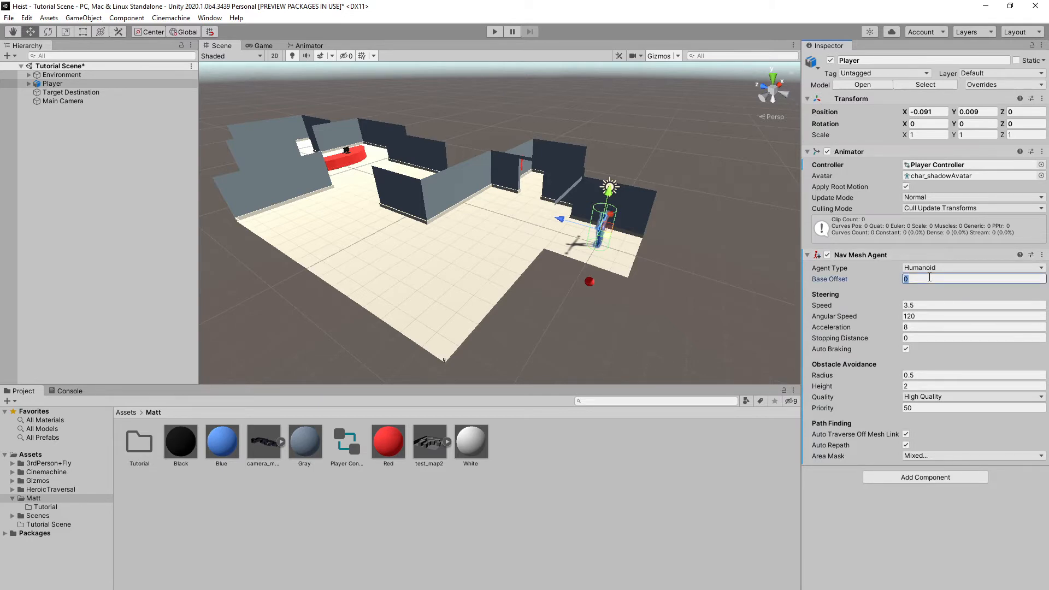
# Step: Set the agent's base offset -0.1, speed 1.75, angular speed 600 and acceleration 60
pyautogui.write('-0.1')
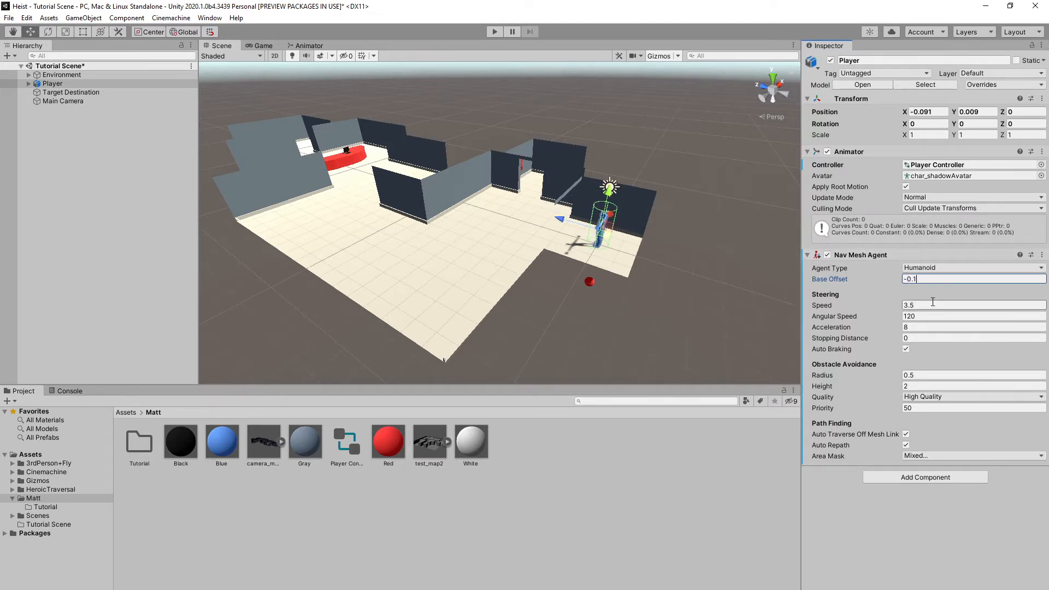
pyautogui.click(974, 304)
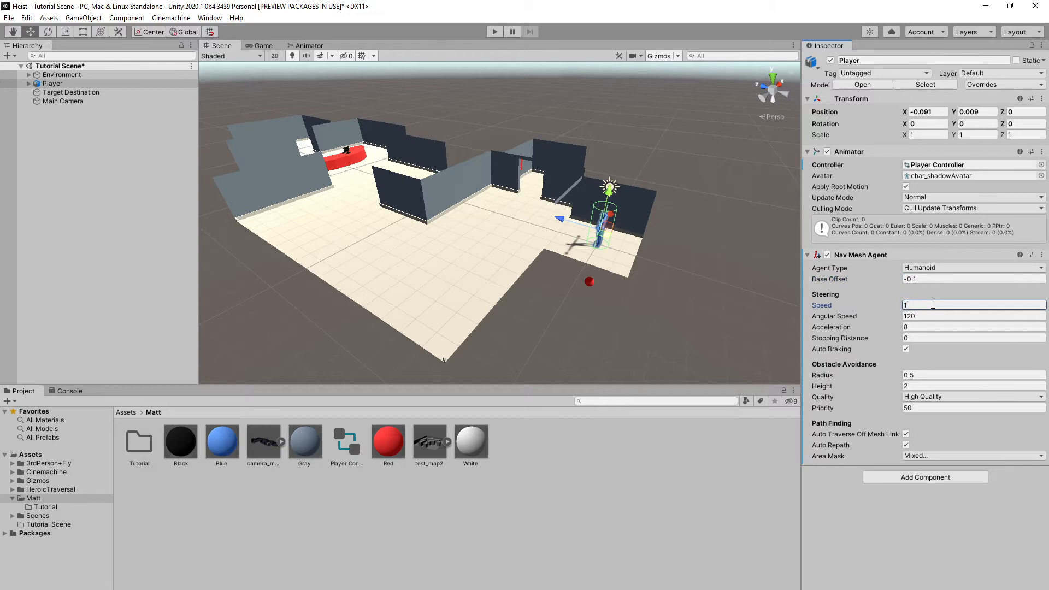
pyautogui.write('1.75')
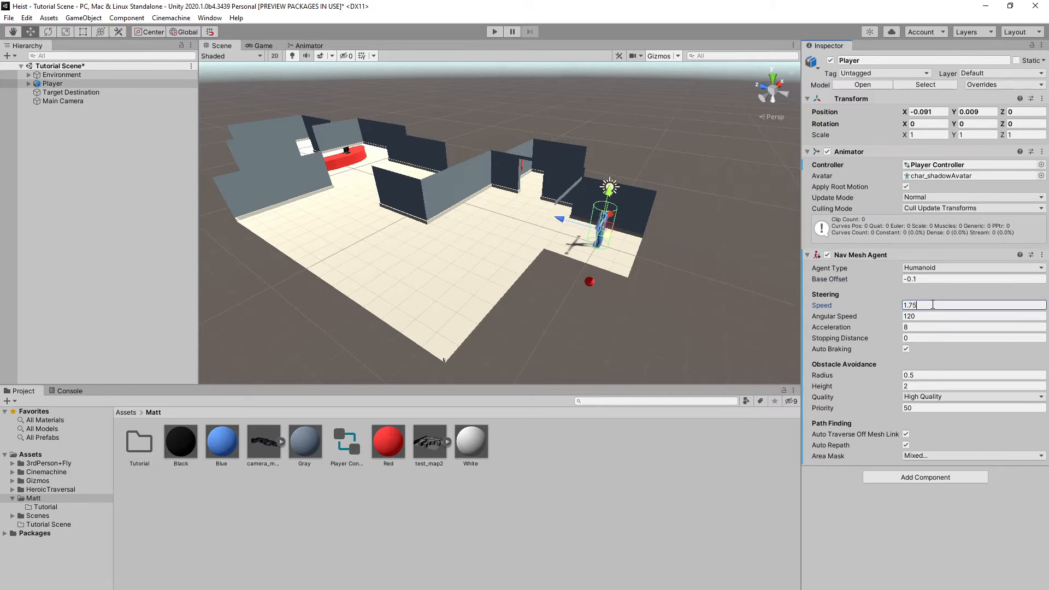
pyautogui.click(973, 315)
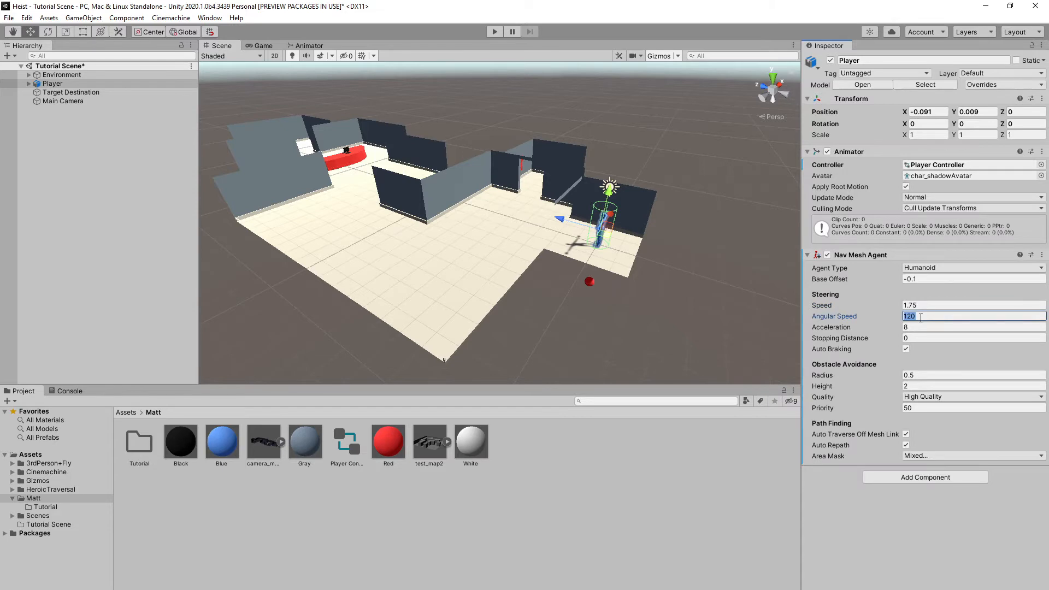
pyautogui.write('600')
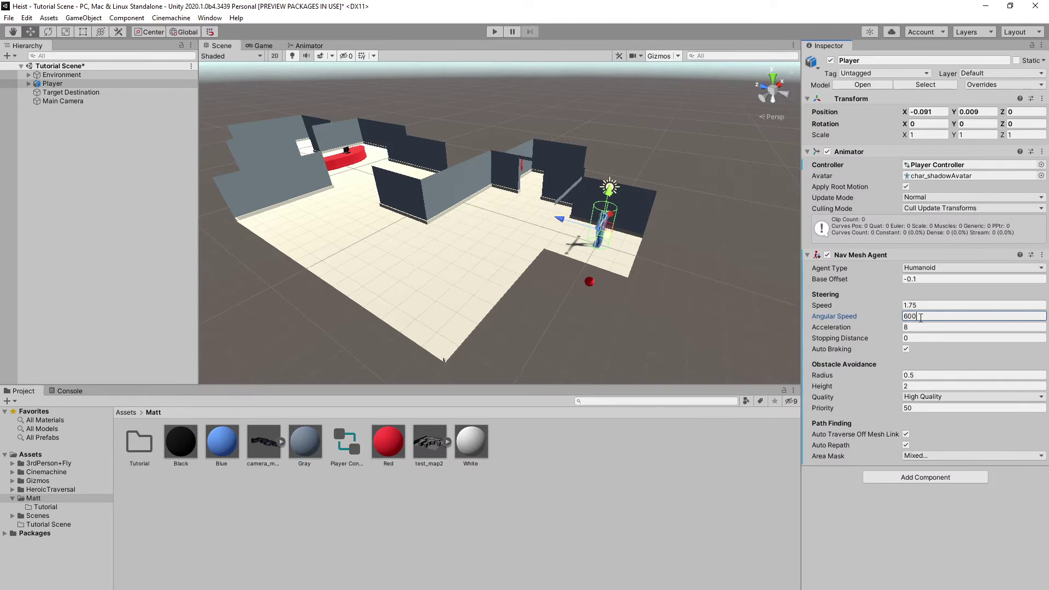
pyautogui.click(973, 326)
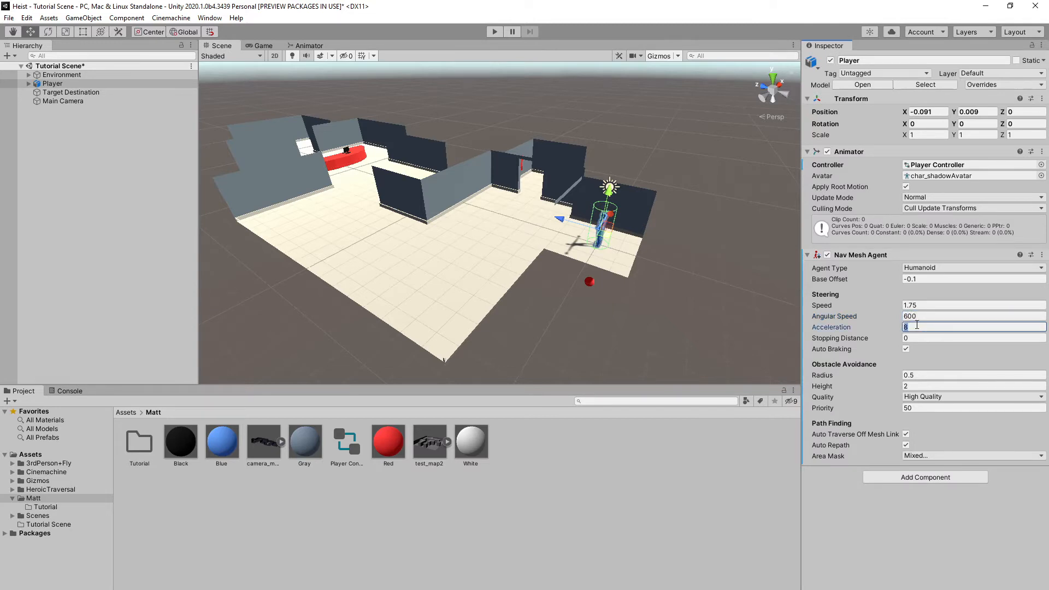
pyautogui.write('60')
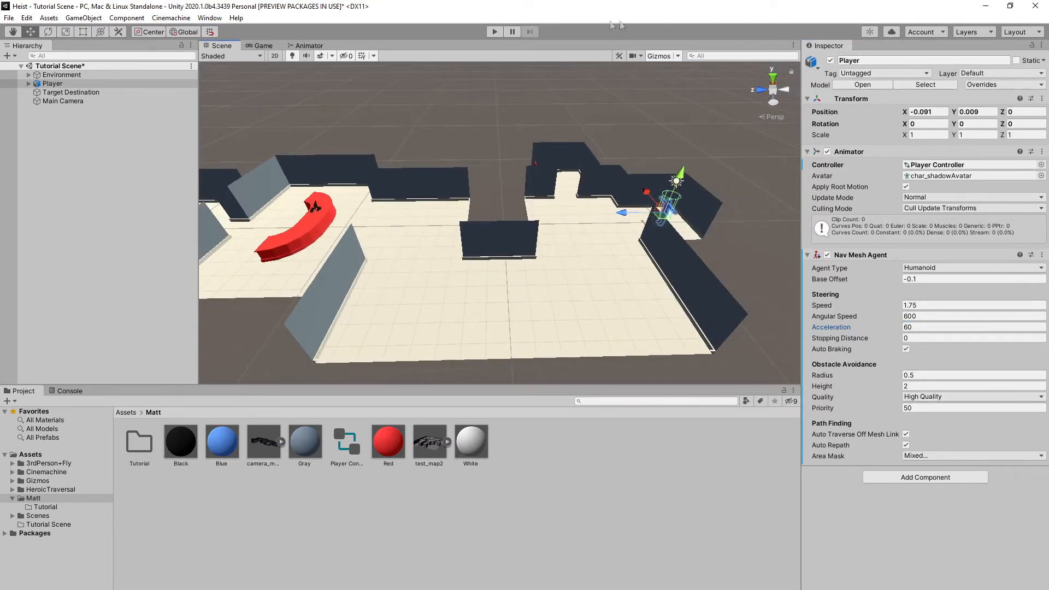
# Step: Open the Navigation window, browse the Agents, Areas and Object tabs, ending on Bake
pyautogui.click(209, 17)
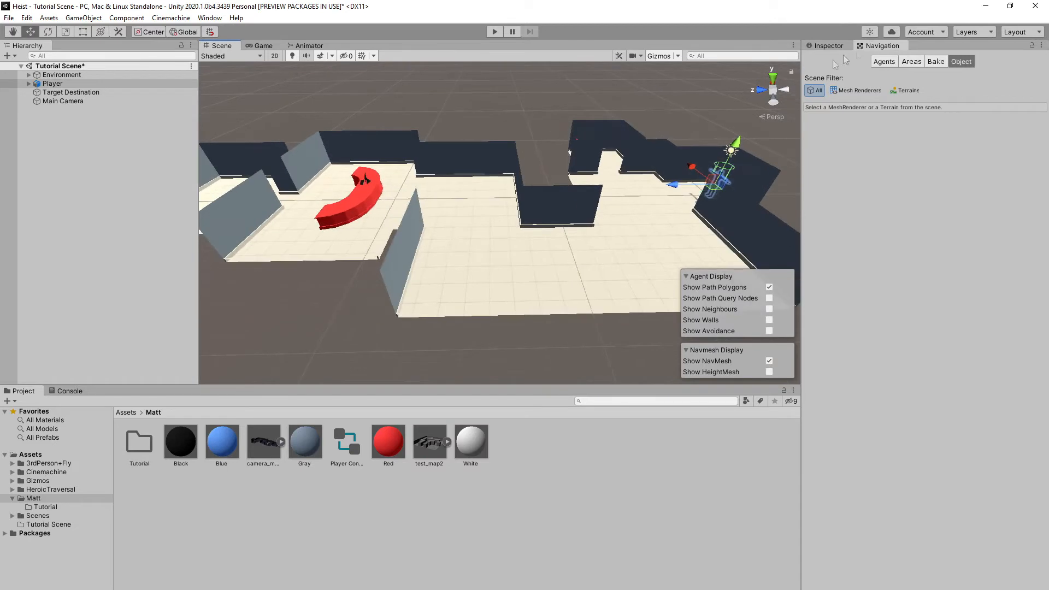
pyautogui.click(884, 62)
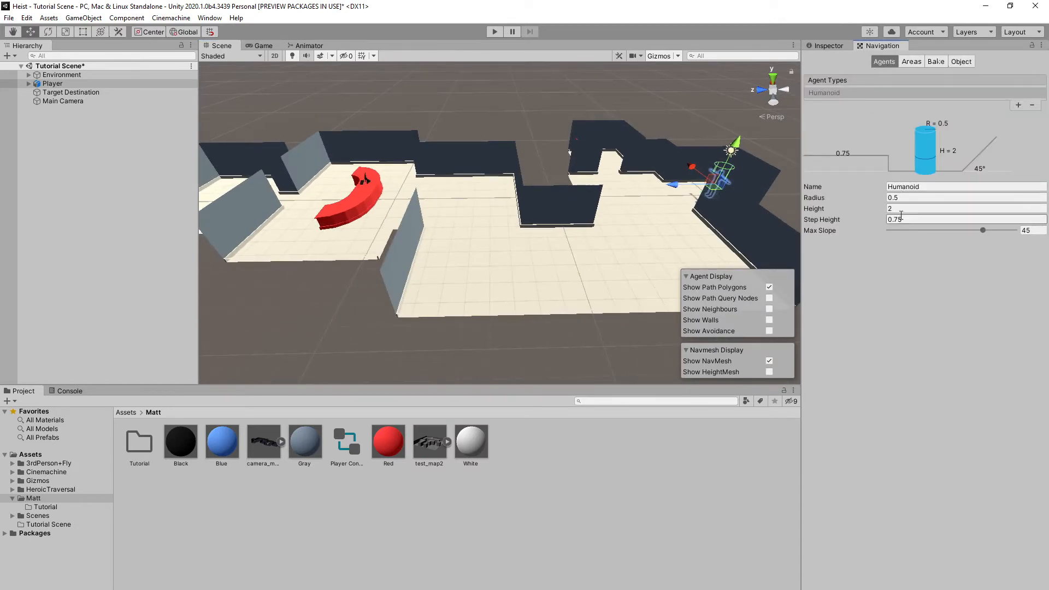
pyautogui.click(911, 62)
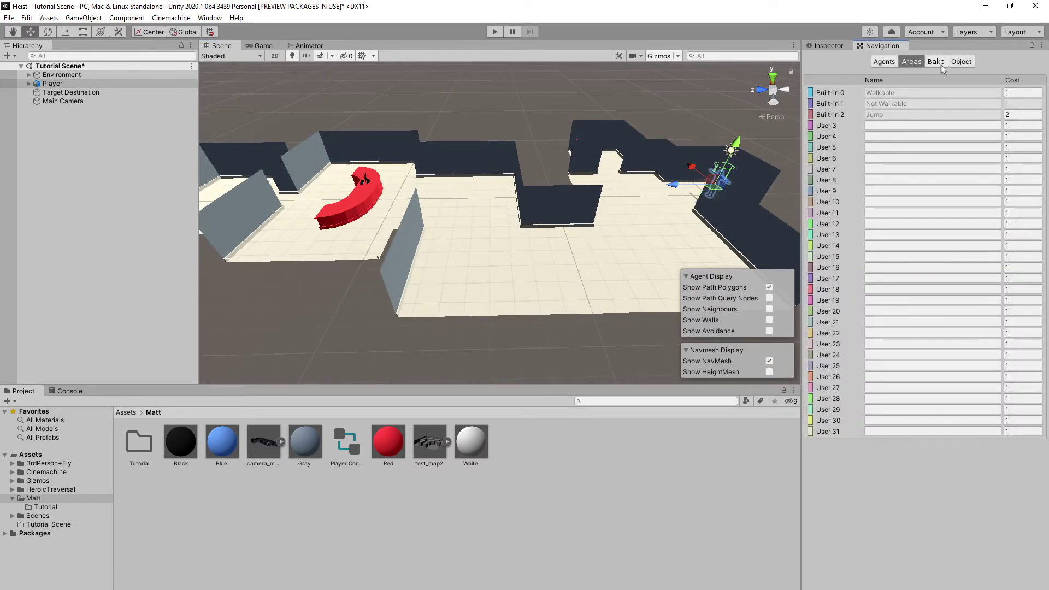
pyautogui.click(961, 61)
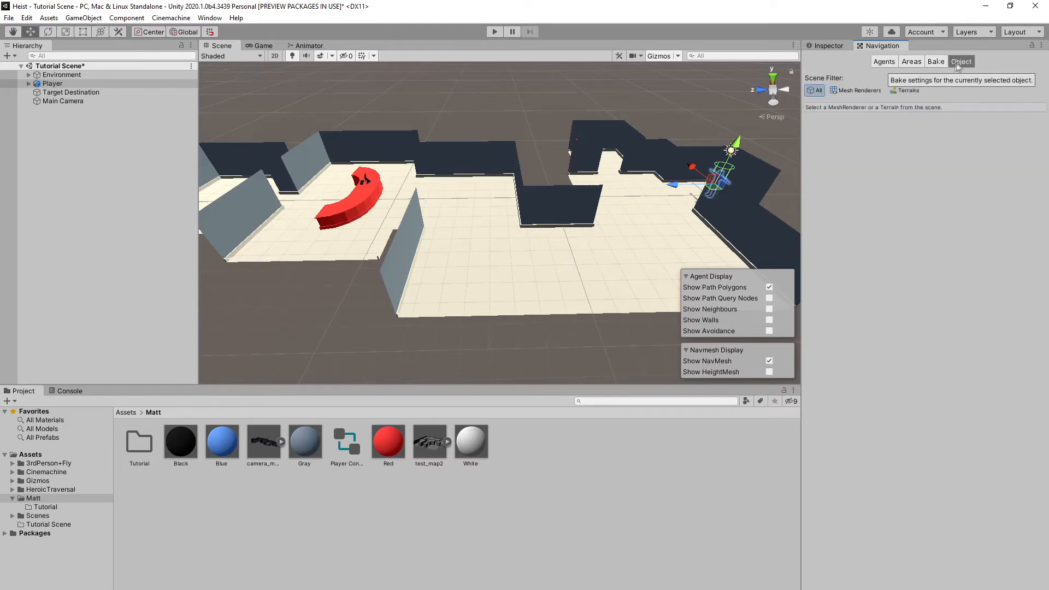
pyautogui.click(935, 61)
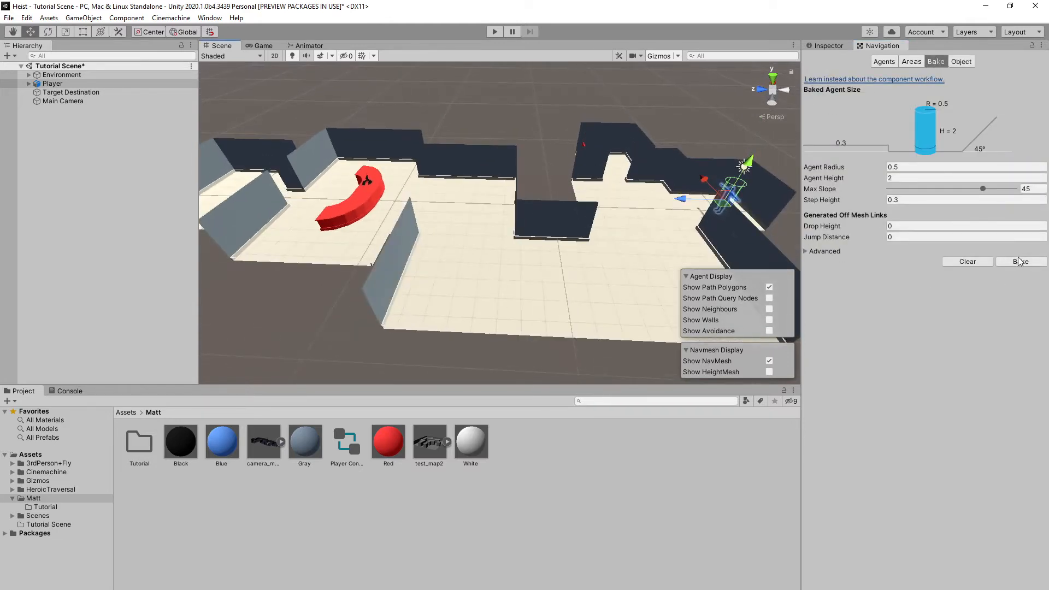
# Step: Bake the navmesh, rebake with agent radius 0.25, set radius 0.5, and reselect Player
pyautogui.click(1020, 261)
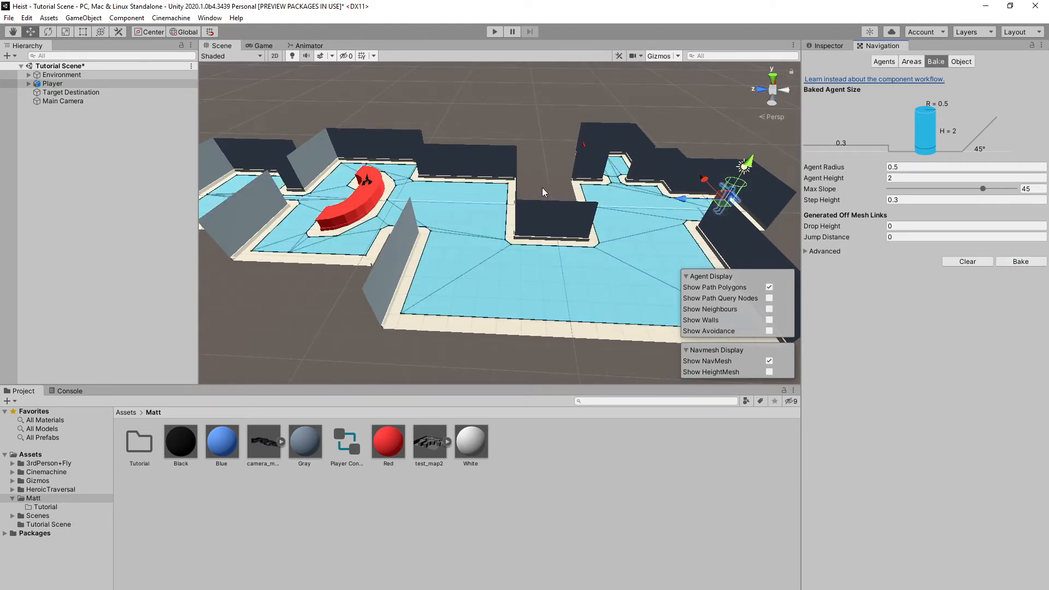
pyautogui.moveTo(542, 192); pyautogui.dragTo(577, 193)
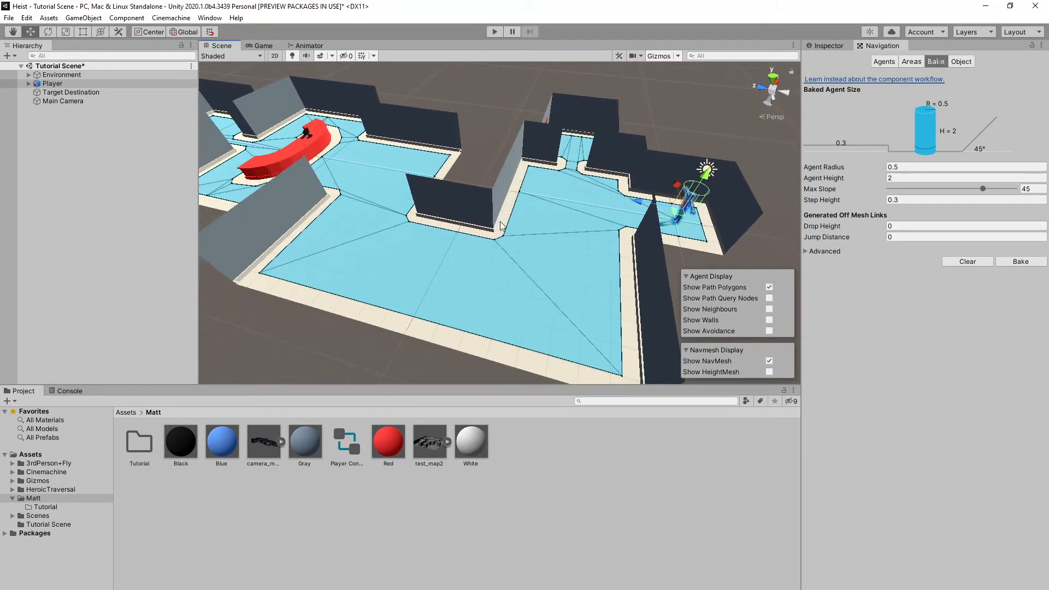
pyautogui.moveTo(574, 168)
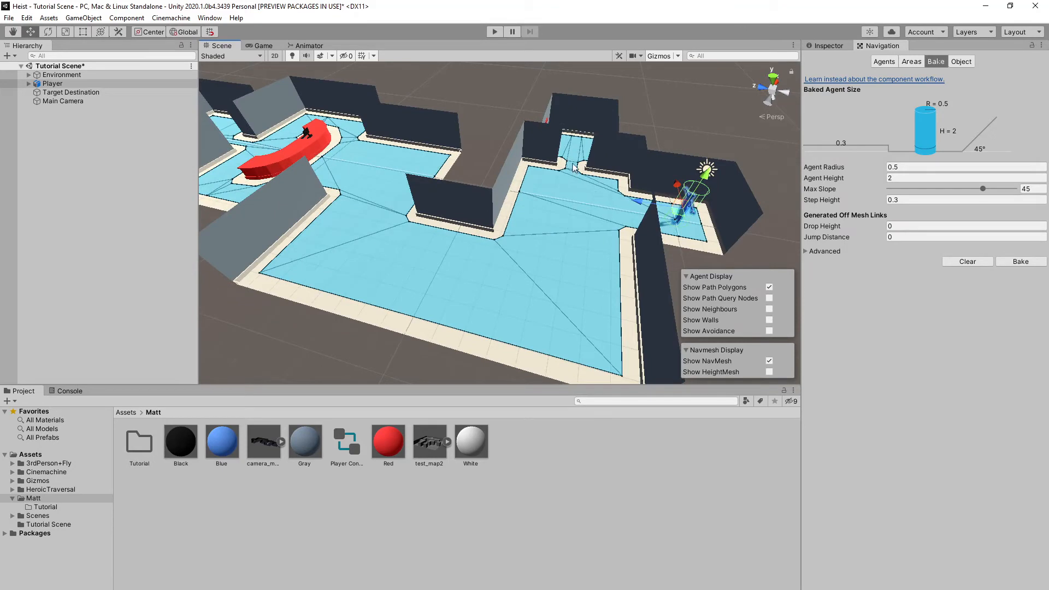
pyautogui.moveTo(875, 88)
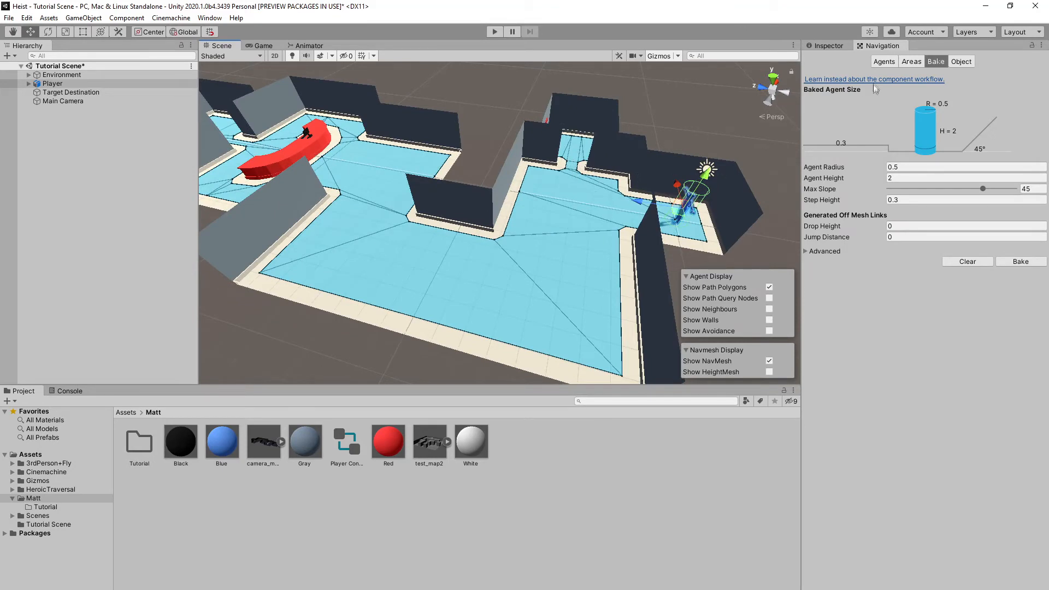
pyautogui.moveTo(881, 134)
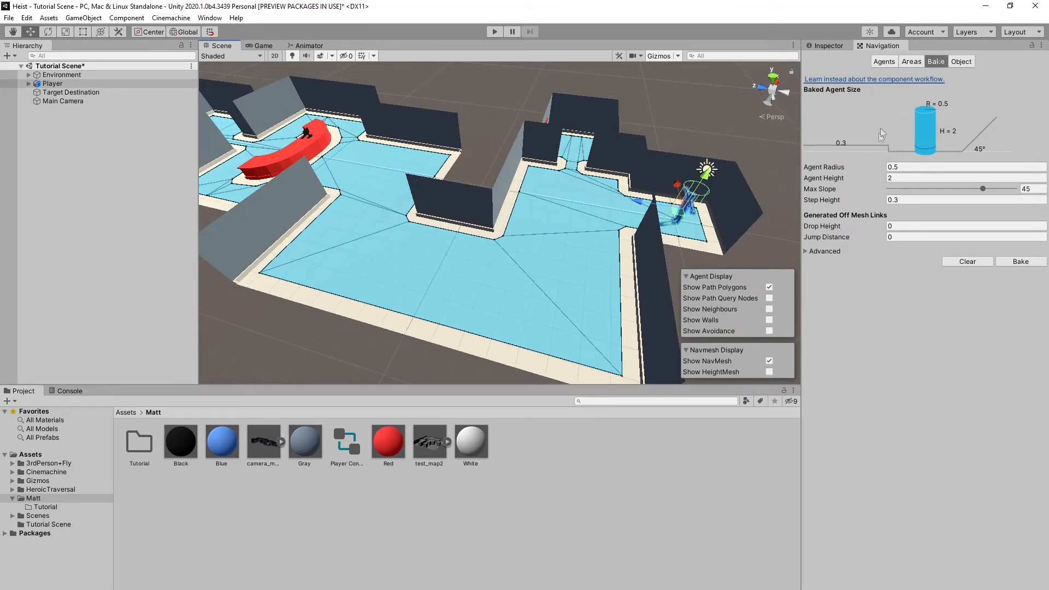
pyautogui.click(966, 167)
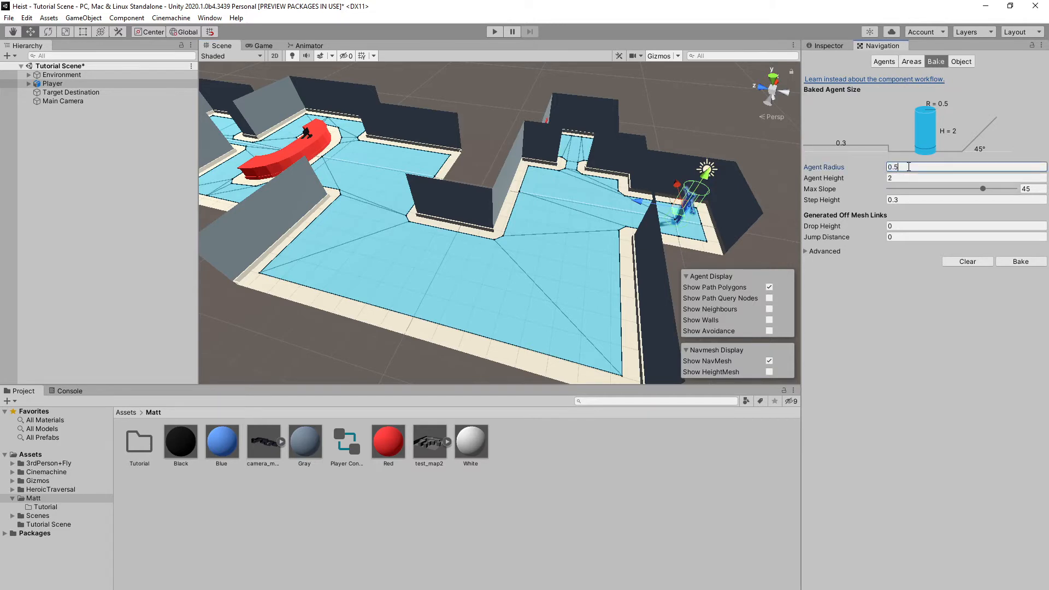
pyautogui.write('0.25')
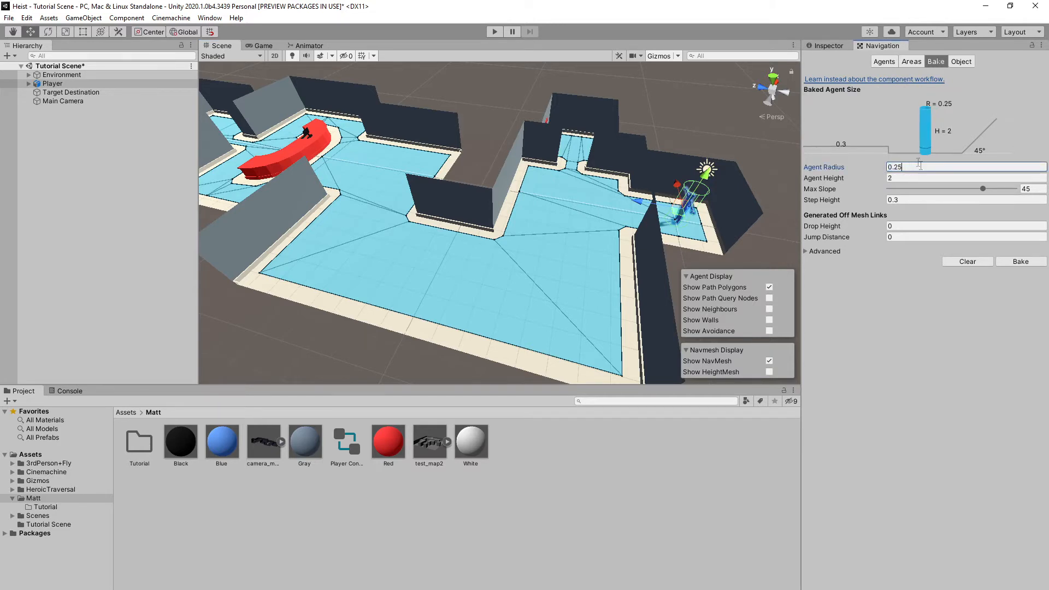
pyautogui.click(1021, 261)
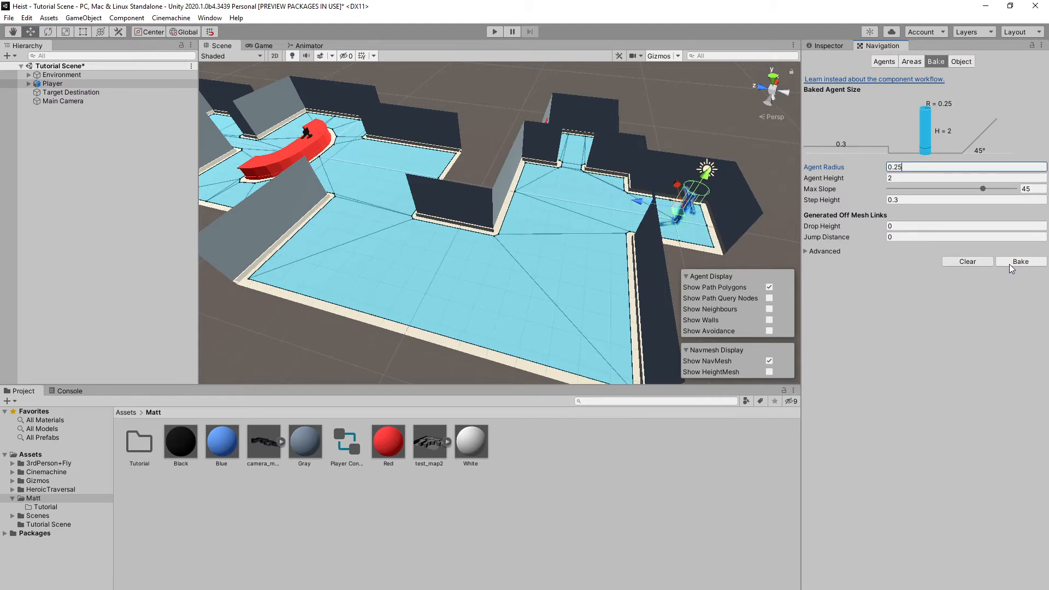
pyautogui.moveTo(468, 154)
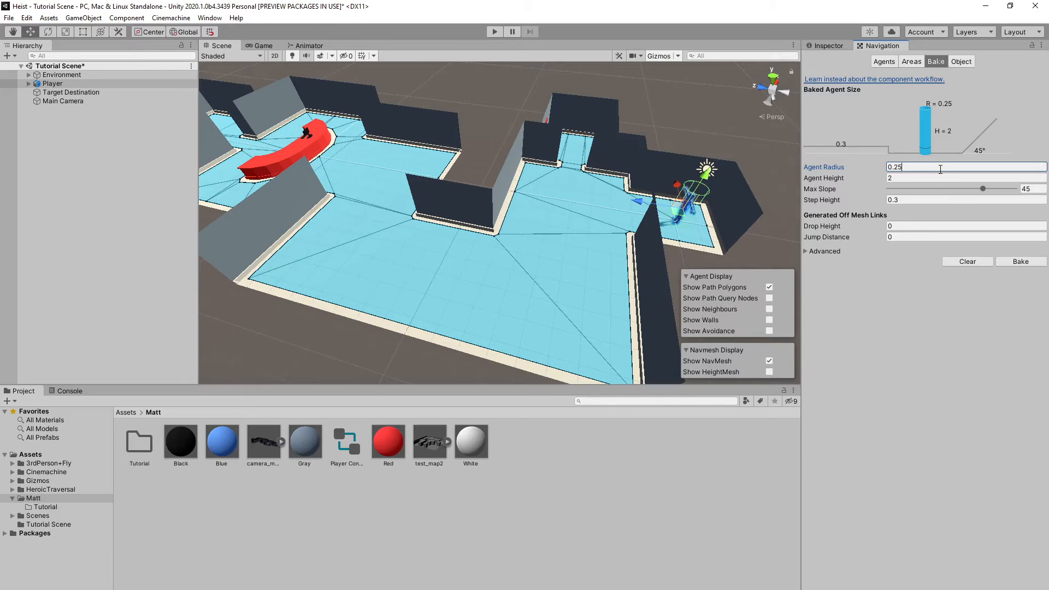
pyautogui.write('0.5')
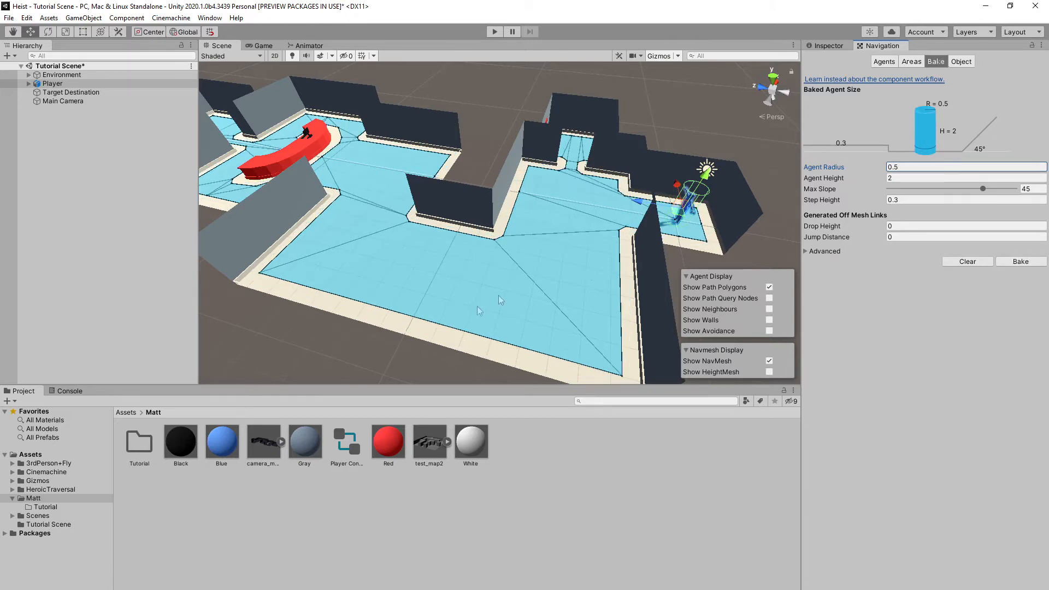
pyautogui.click(52, 83)
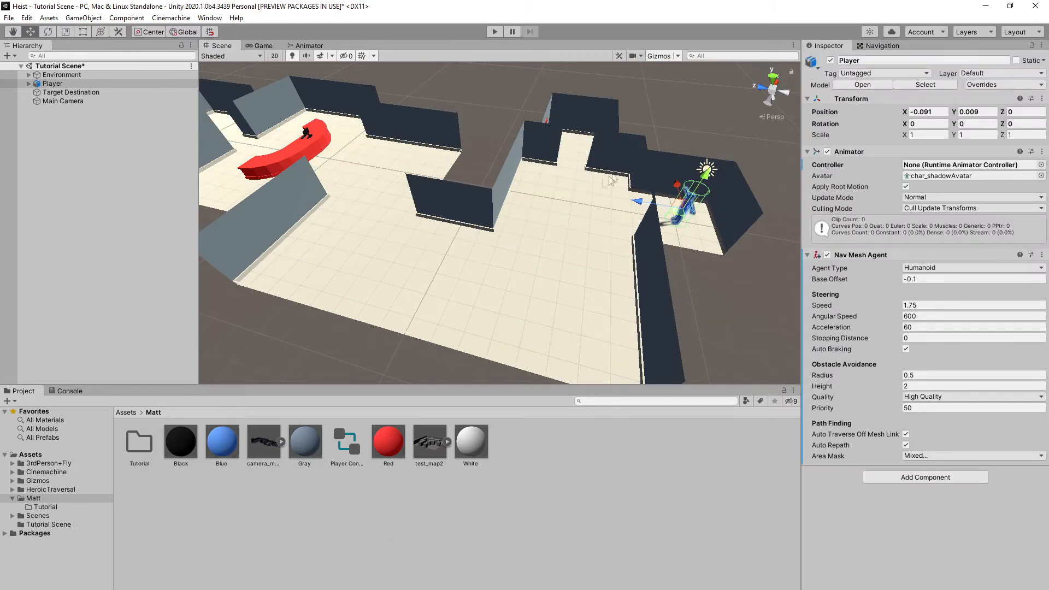
pyautogui.moveTo(588, 178)
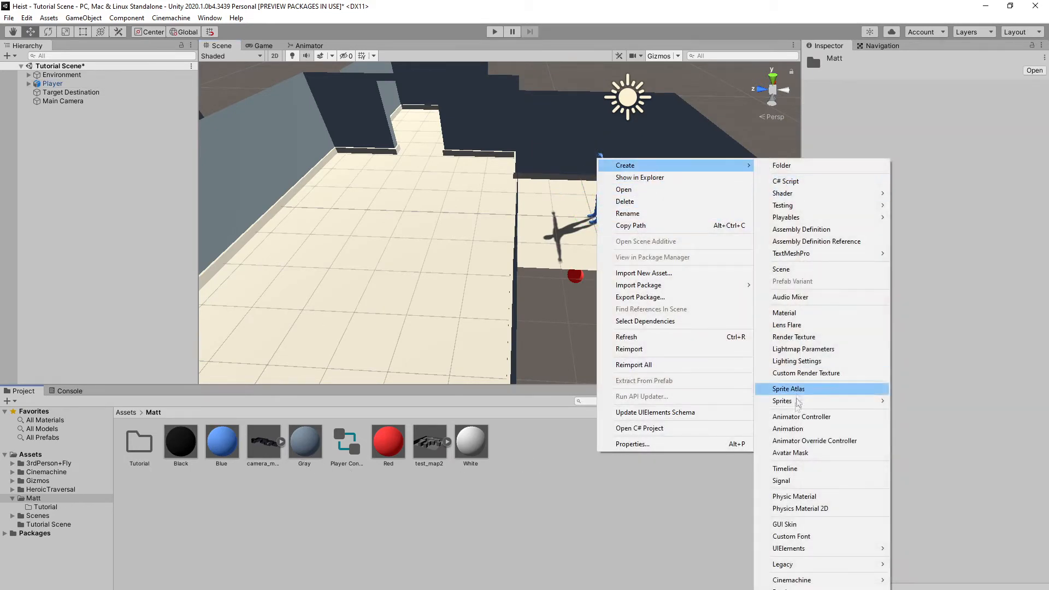
# Step: Create and open the Character Animator Controller, then browse into the Tutorial models folder
pyautogui.click(801, 416)
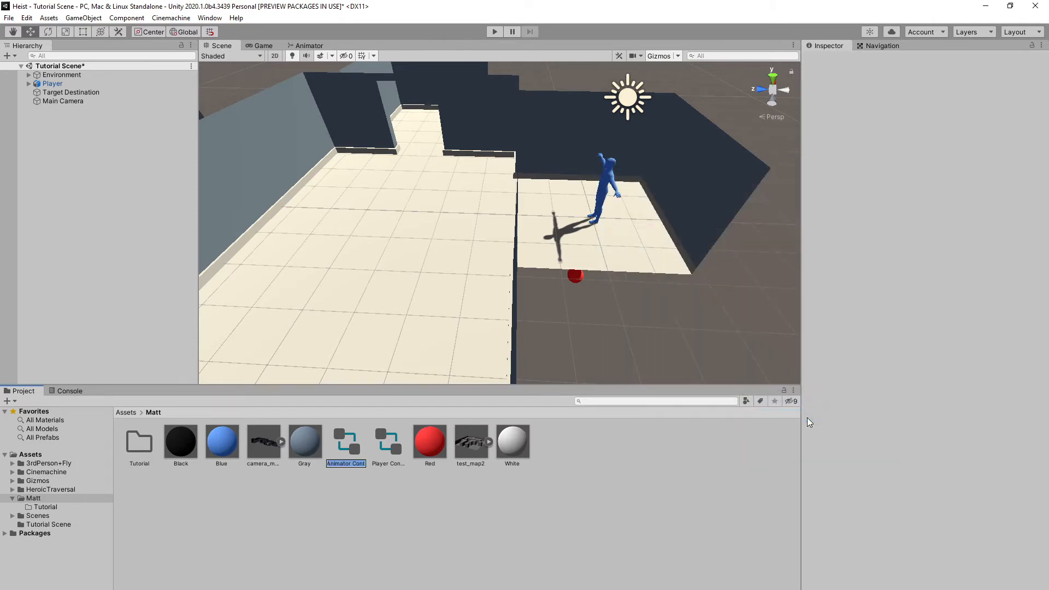
pyautogui.doubleClick(345, 463)
pyautogui.write('roller Character')
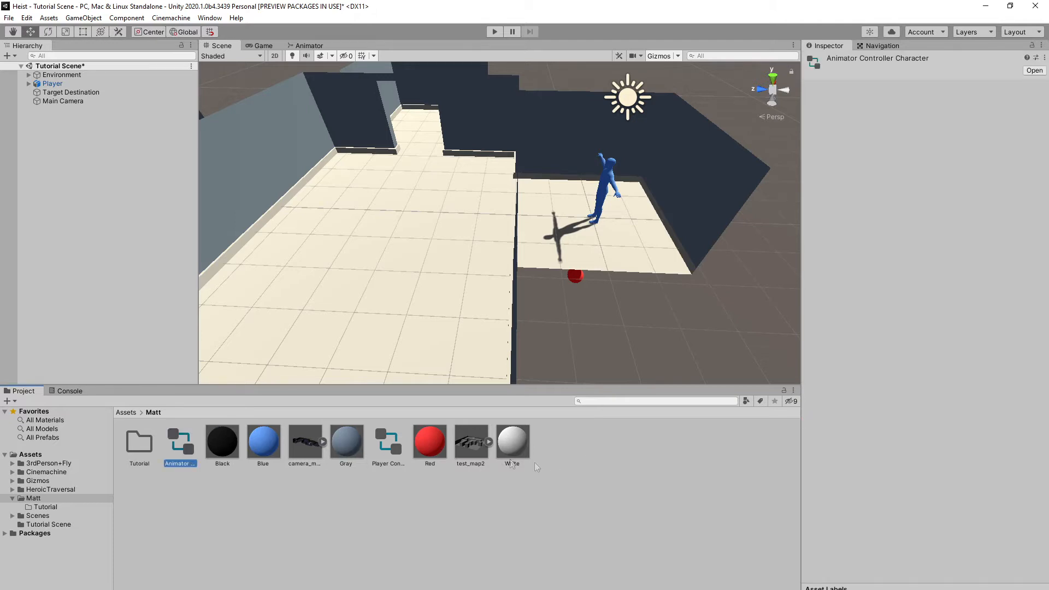
pyautogui.moveTo(182, 443)
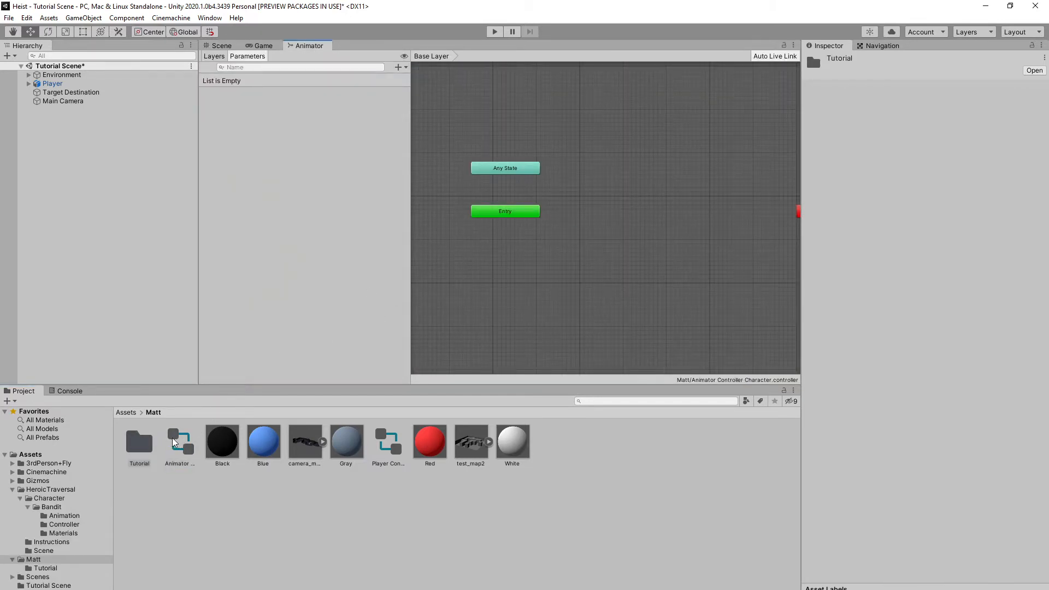
pyautogui.doubleClick(138, 441)
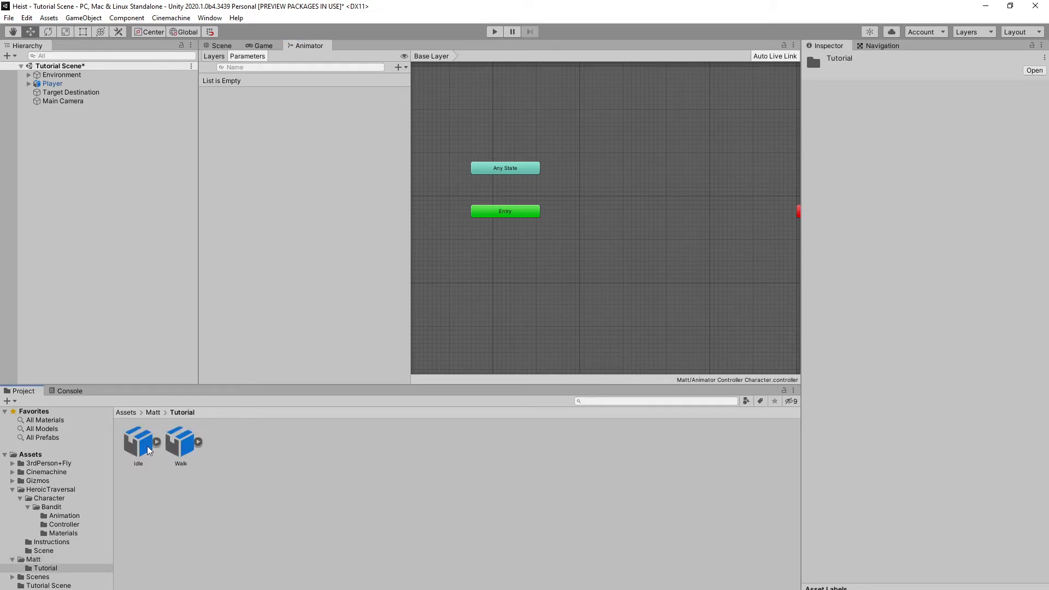
pyautogui.click(155, 442)
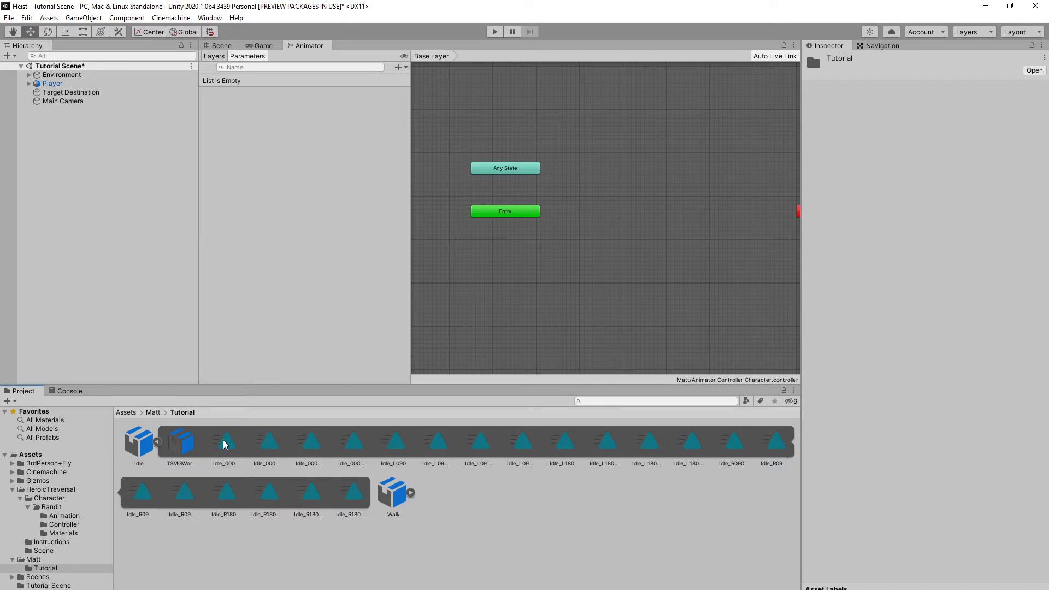
pyautogui.moveTo(226, 432)
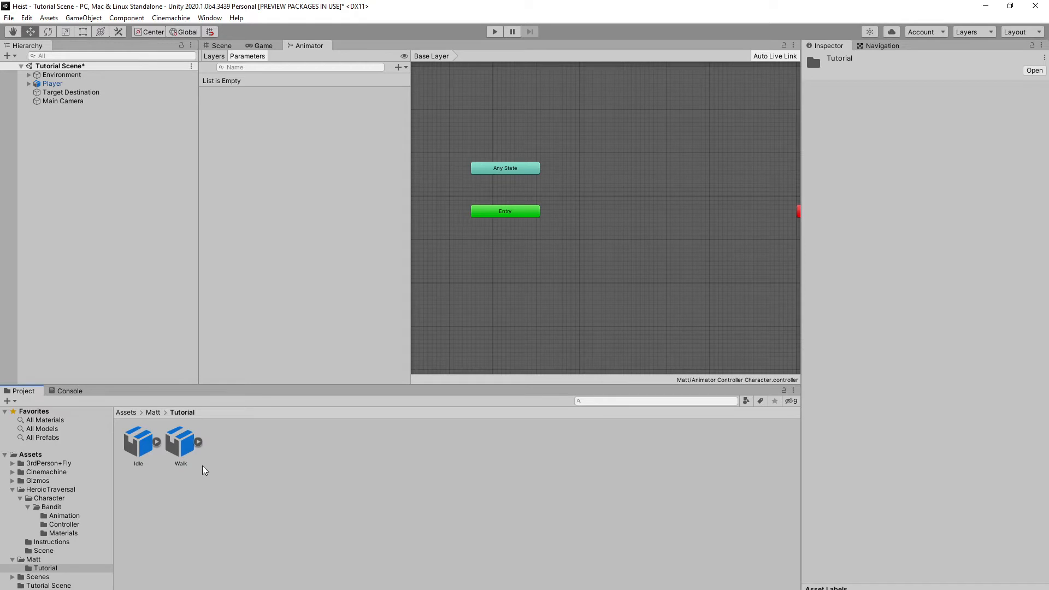
pyautogui.moveTo(192, 455)
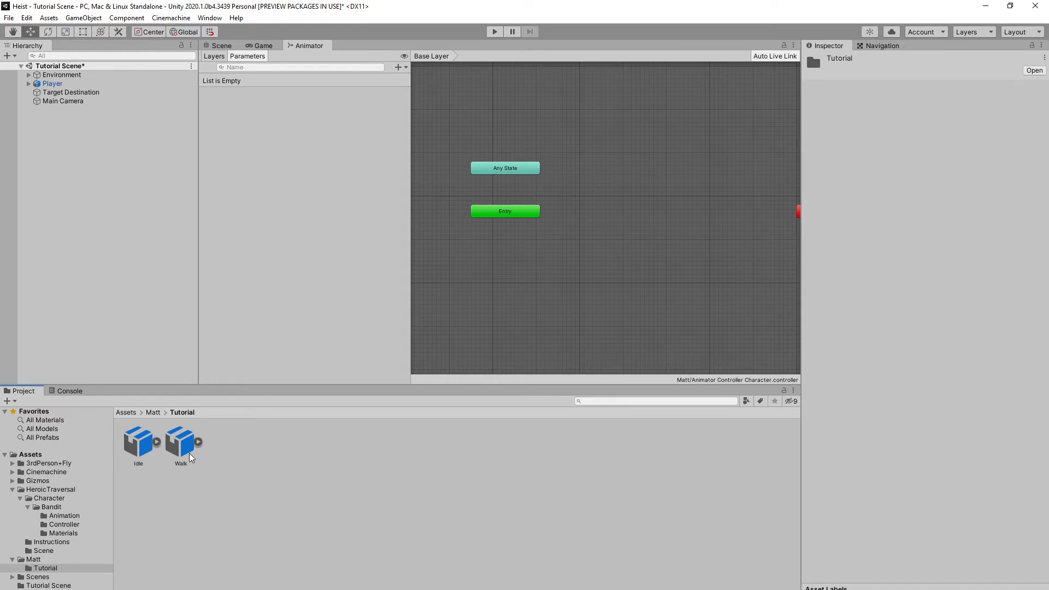
pyautogui.moveTo(174, 450)
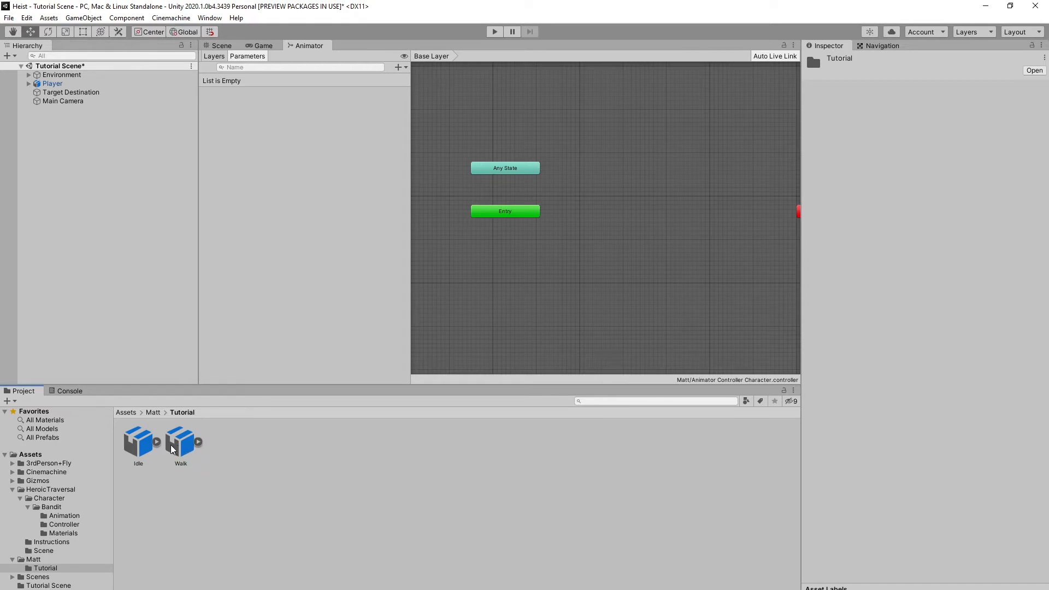
pyautogui.moveTo(157, 448)
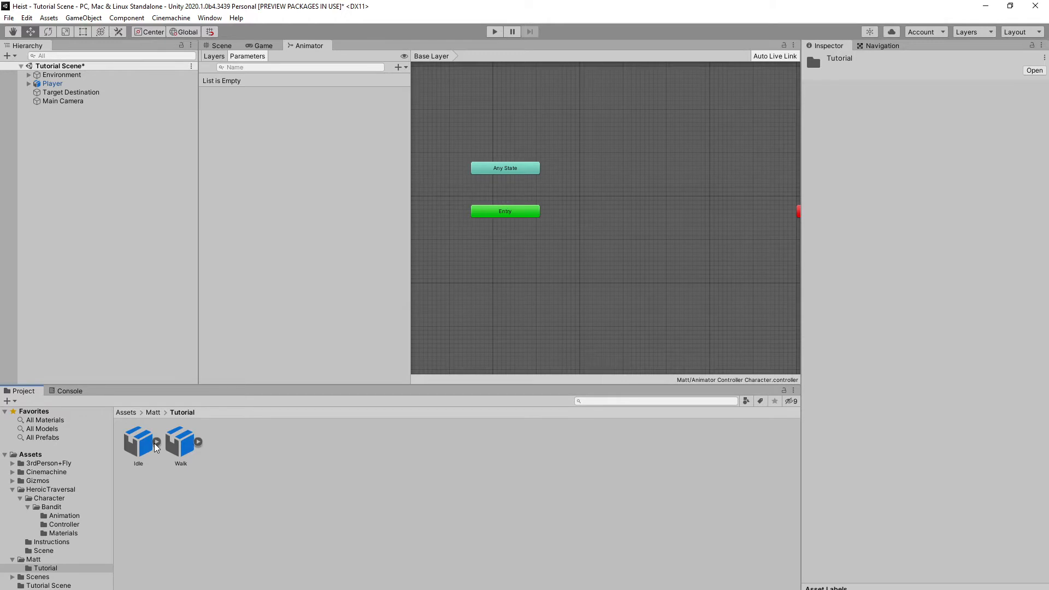
# Step: Drag the Idle_000 and Walk_Fwd_InPlace clips into the Animator graph and line them up
pyautogui.click(156, 442)
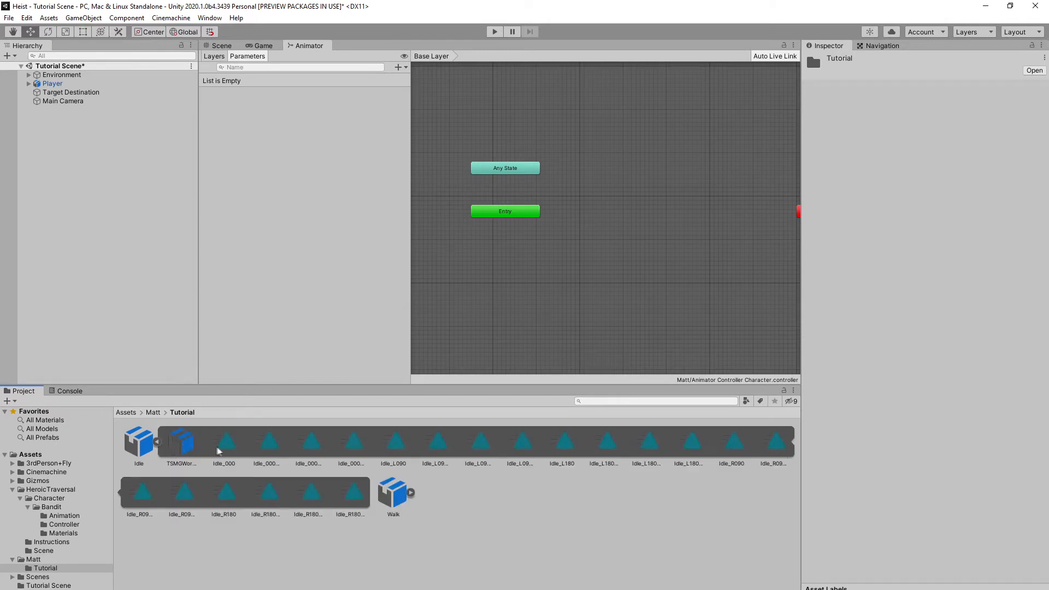
pyautogui.moveTo(224, 441); pyautogui.dragTo(576, 268)
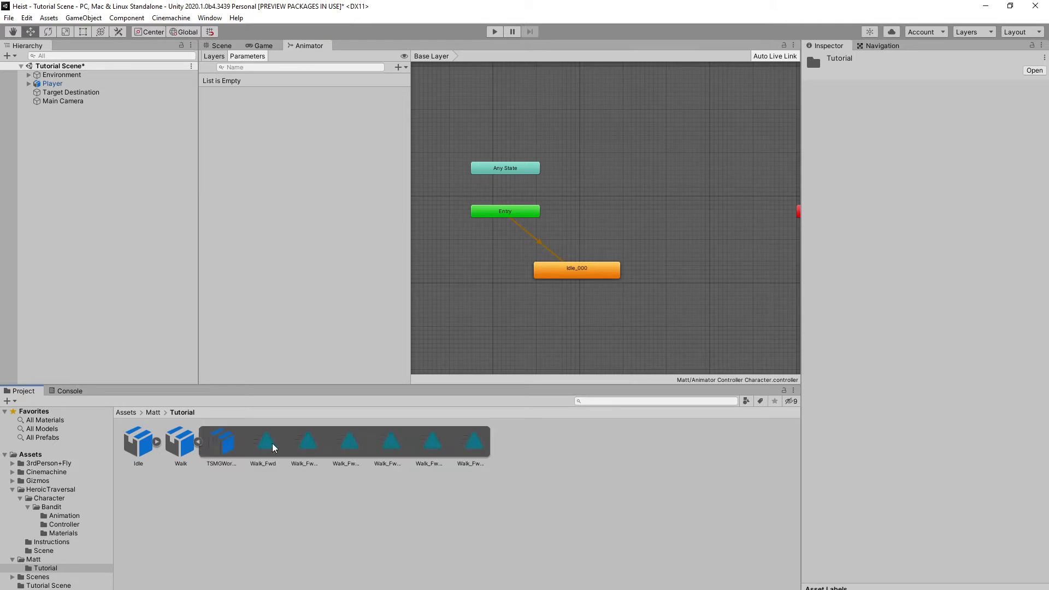
pyautogui.click(304, 444)
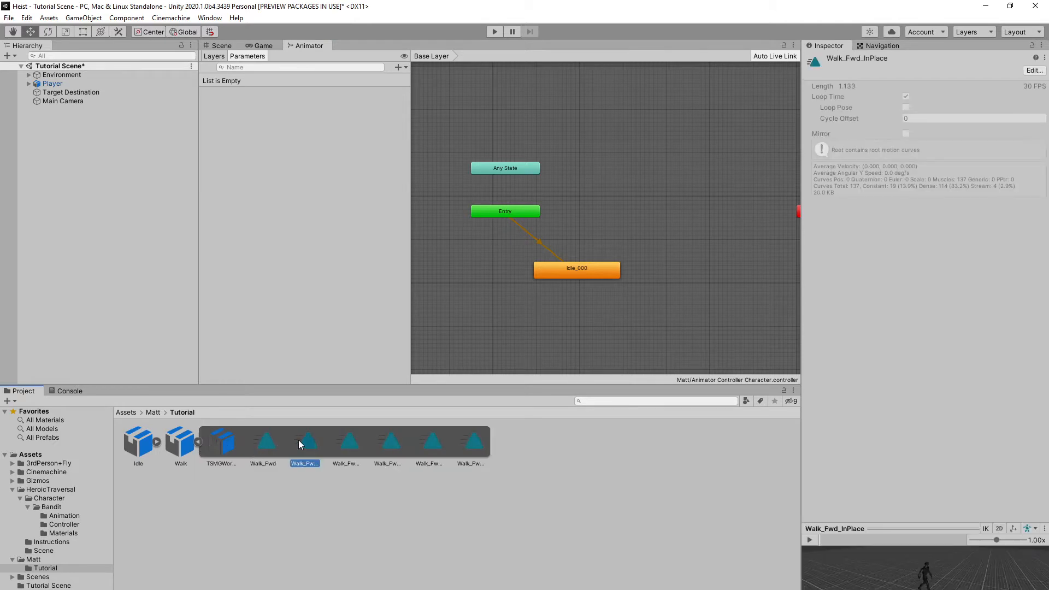
pyautogui.moveTo(305, 442); pyautogui.dragTo(599, 315)
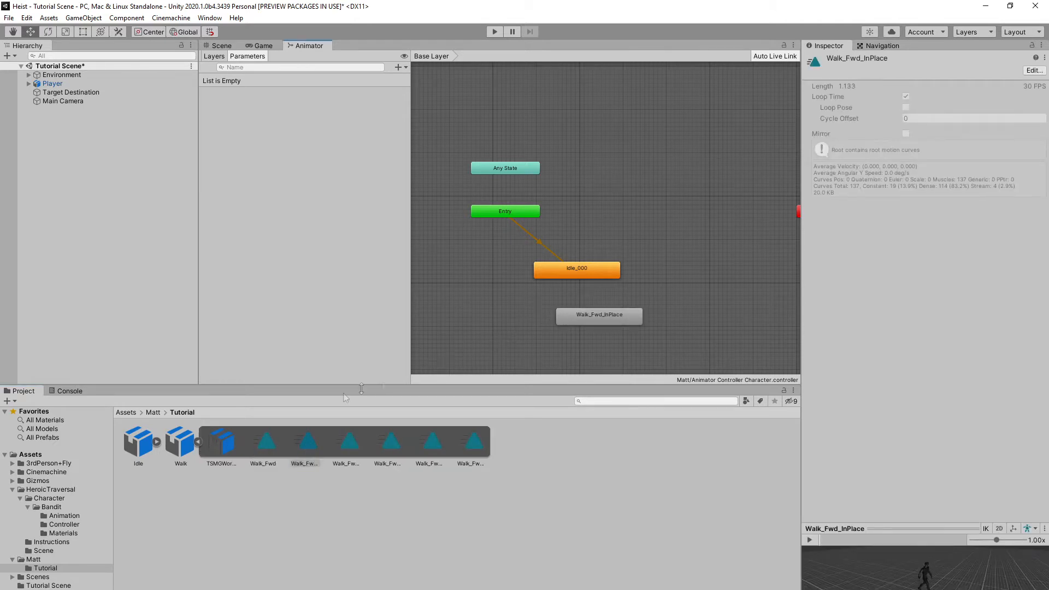
pyautogui.moveTo(576, 268); pyautogui.dragTo(503, 298)
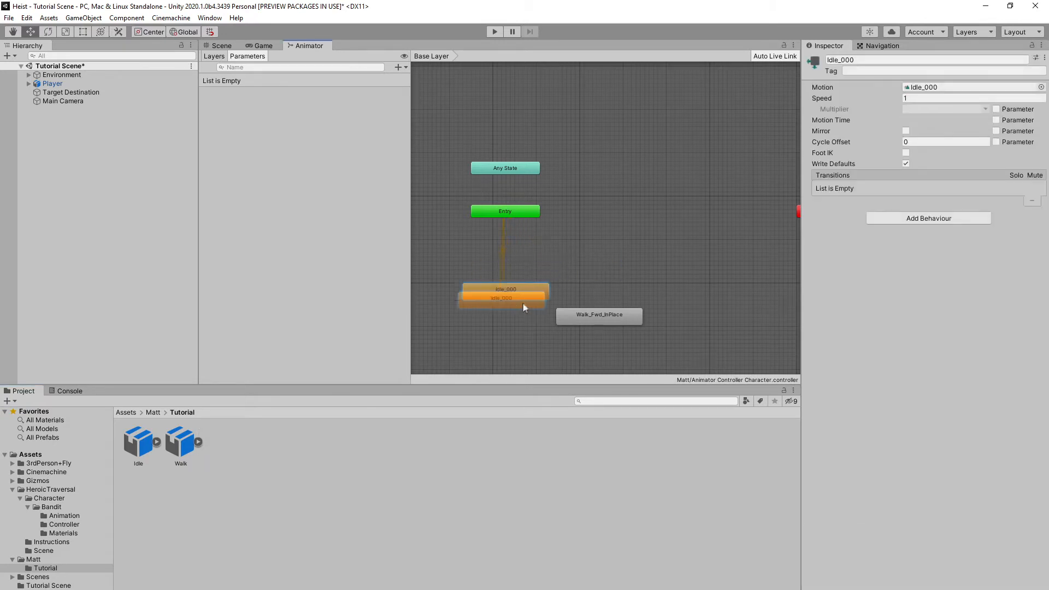
# Step: Make transitions Idle_000 to Walk_Fwd_InPlace and back, then inspect each transition
pyautogui.click(604, 289)
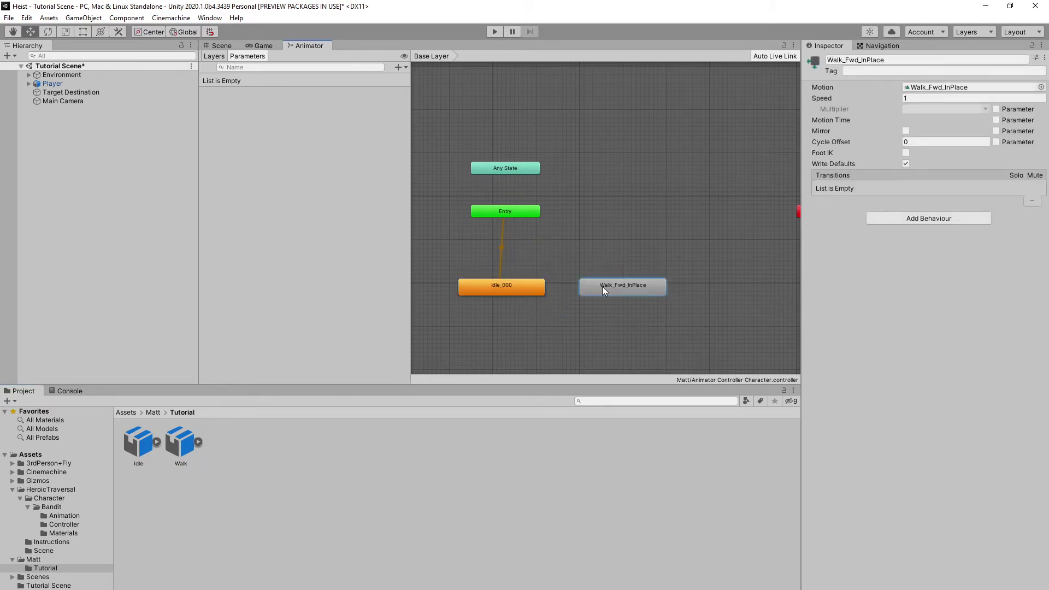
pyautogui.rightClick(502, 285)
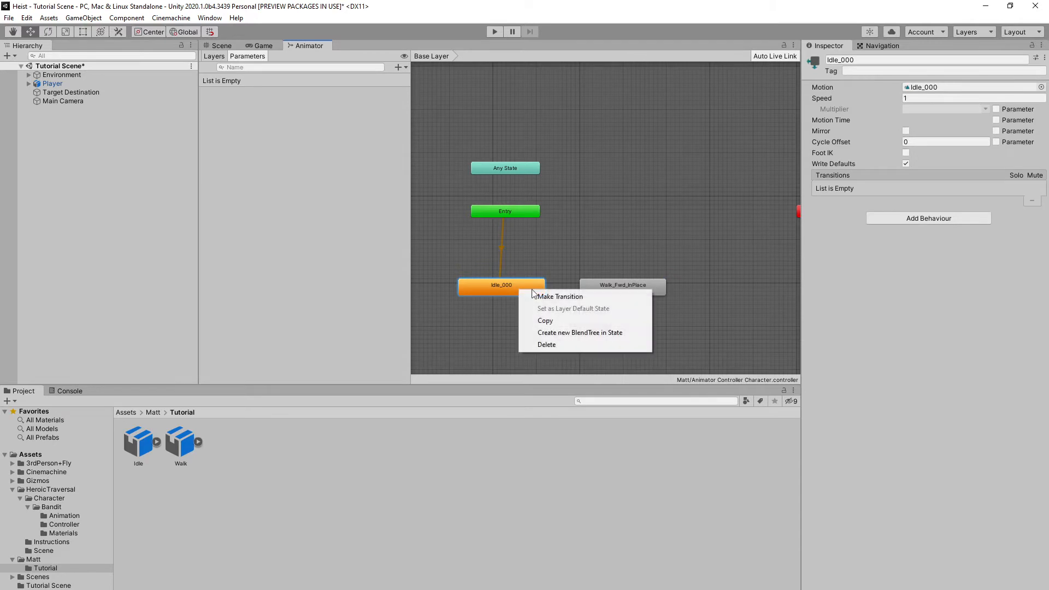
pyautogui.click(559, 296)
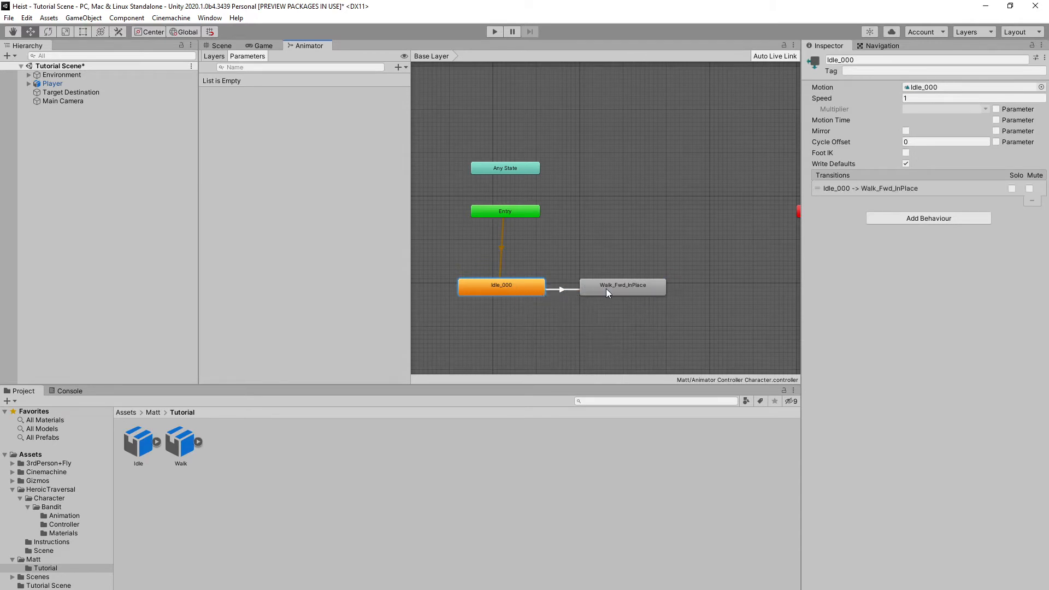
pyautogui.rightClick(622, 286)
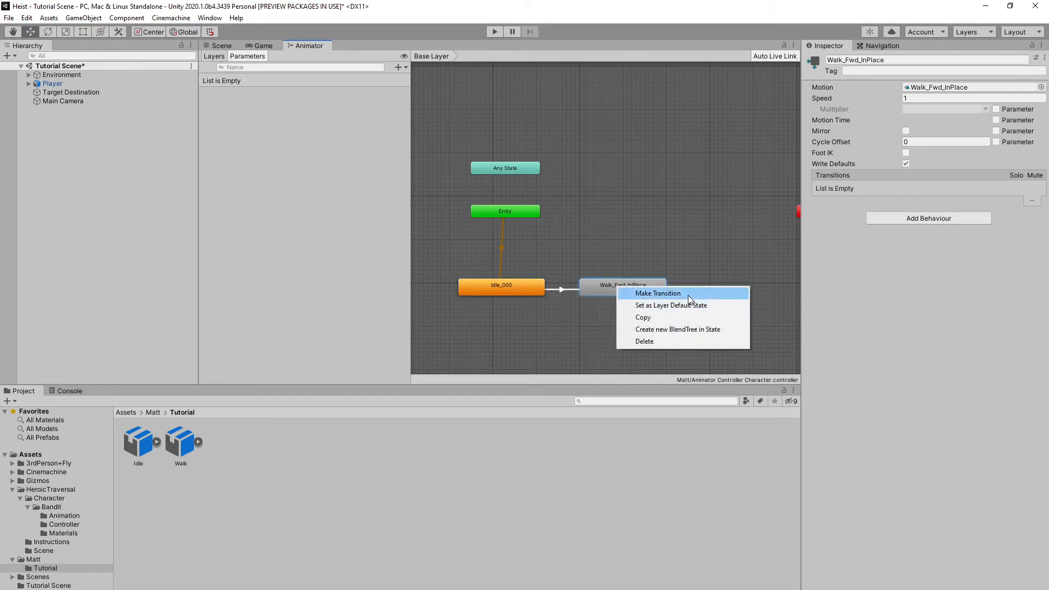
pyautogui.click(657, 293)
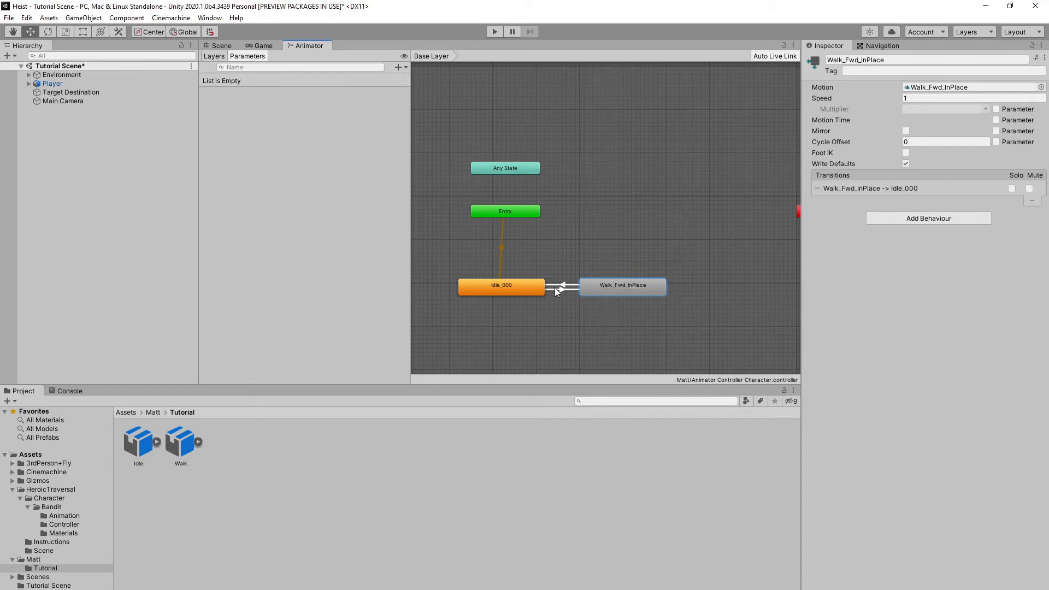
pyautogui.click(561, 286)
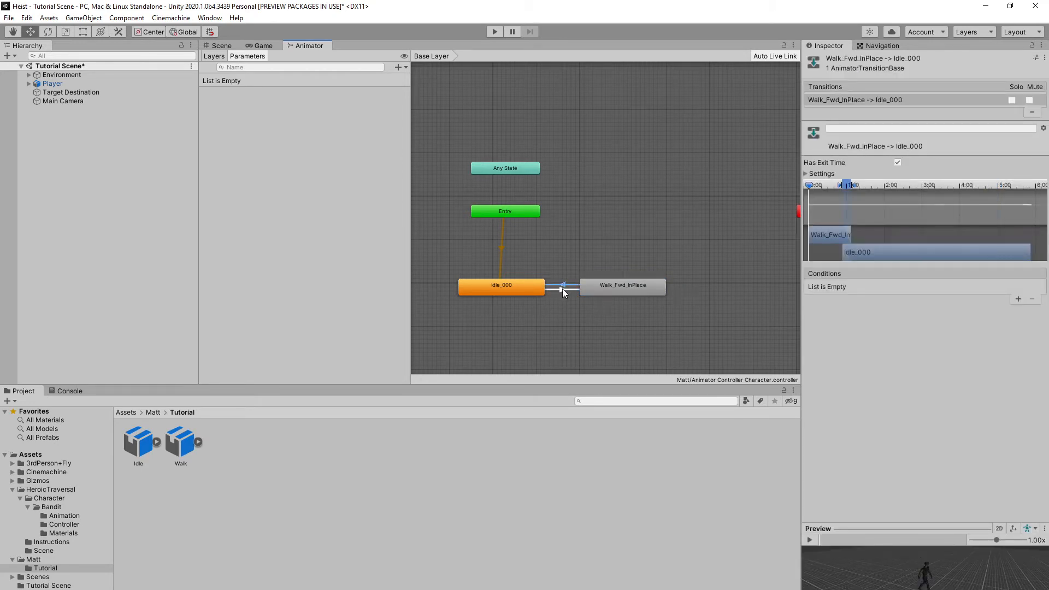
pyautogui.click(562, 292)
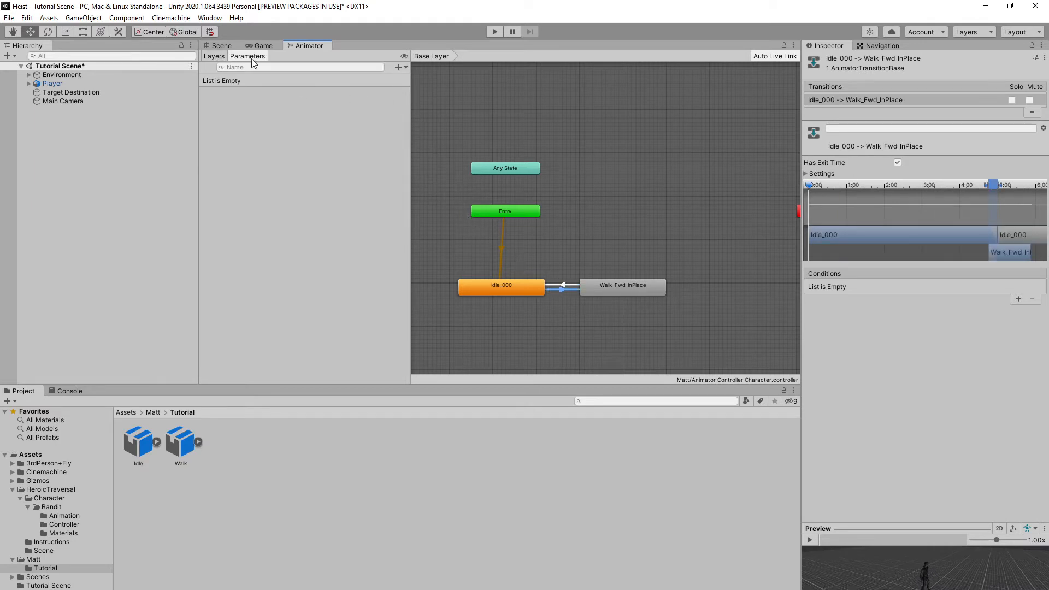
# Step: Add a Bool parameter named isWalking to the Animator
pyautogui.click(398, 67)
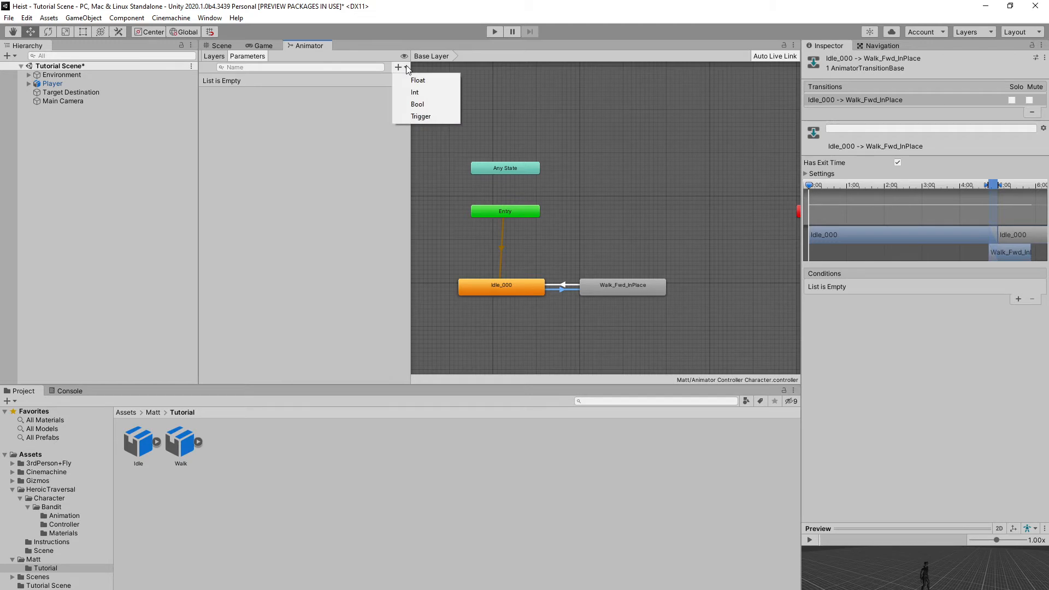
pyautogui.click(418, 103)
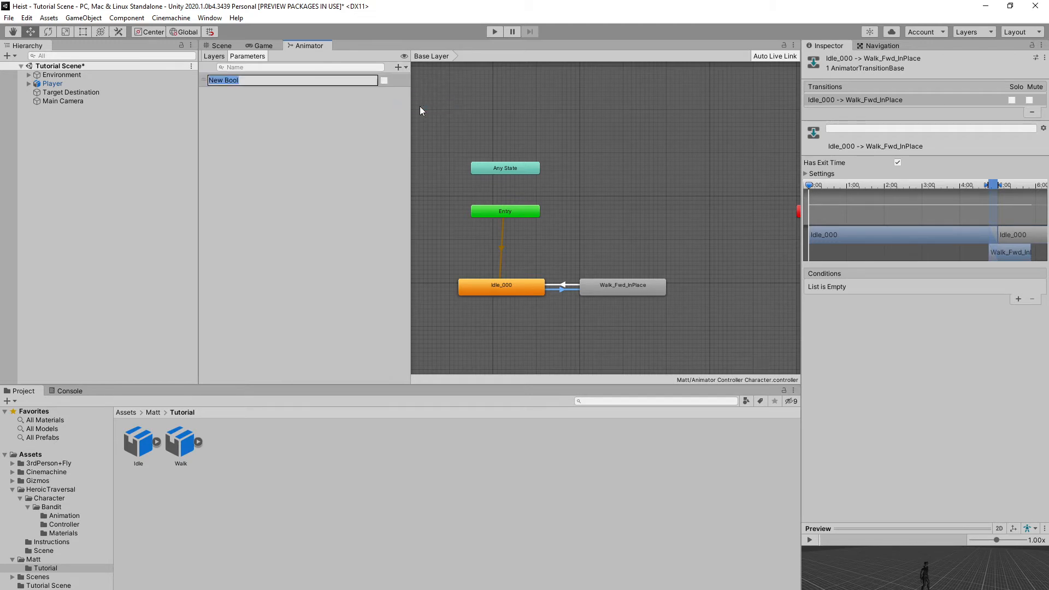
pyautogui.write('isWalking')
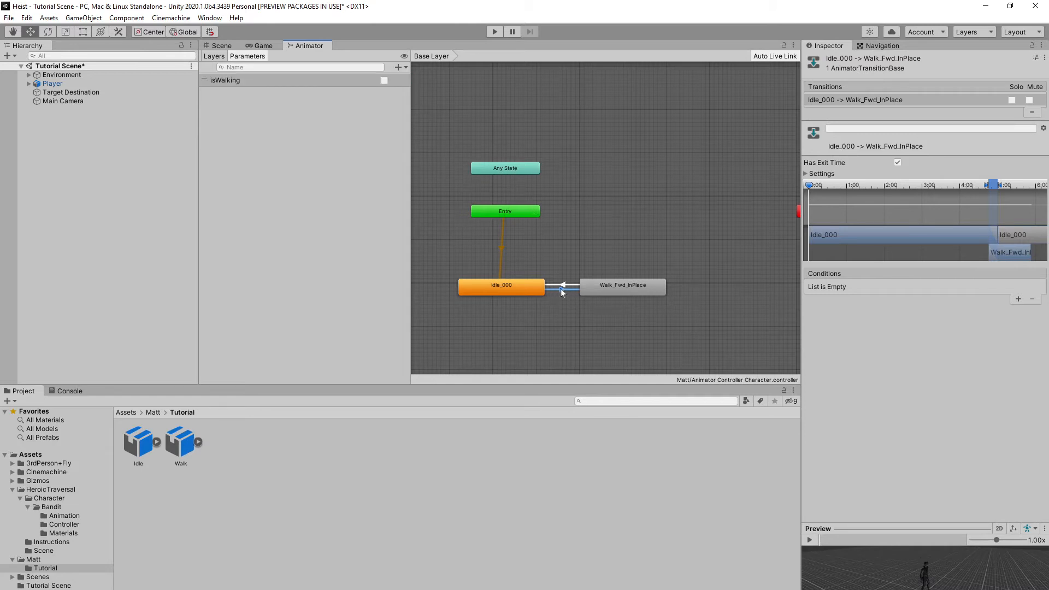
pyautogui.moveTo(724, 300)
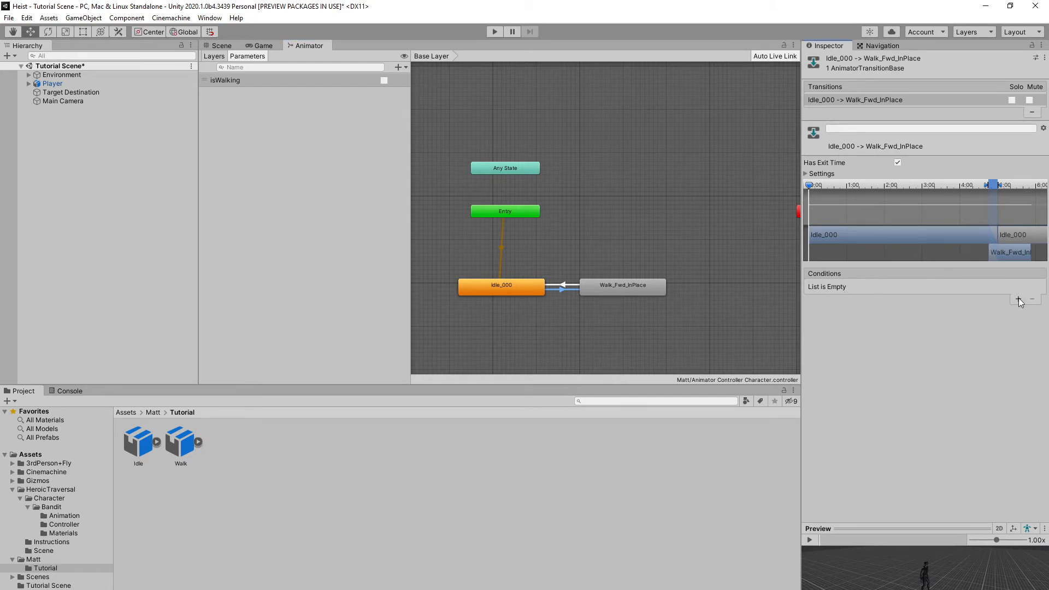
# Step: Set walk-to-idle to require isWalking false and disable Has Exit Time on idle-to-walk
pyautogui.click(1018, 298)
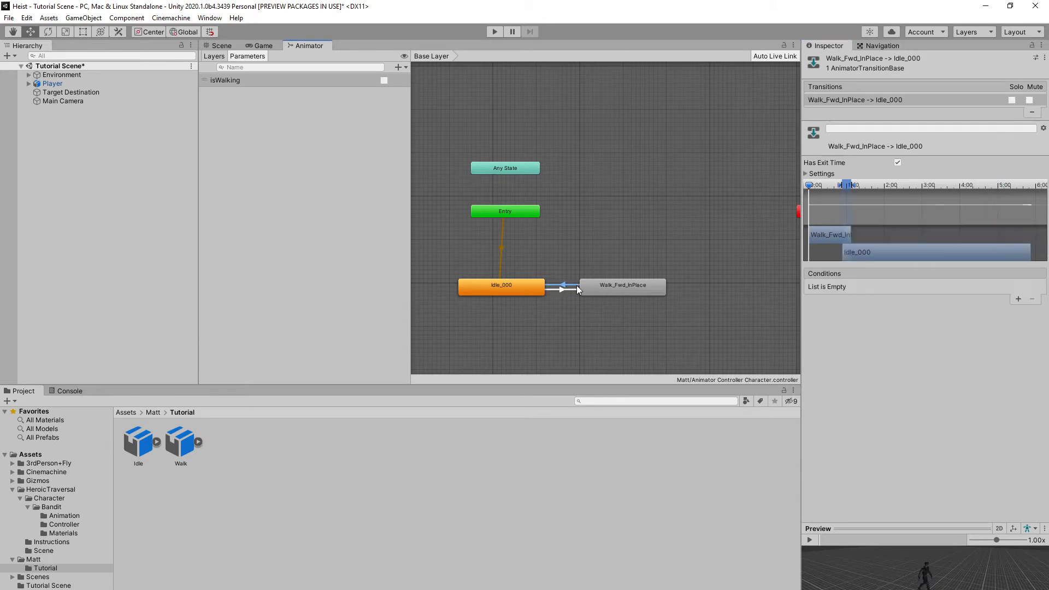
pyautogui.click(1033, 299)
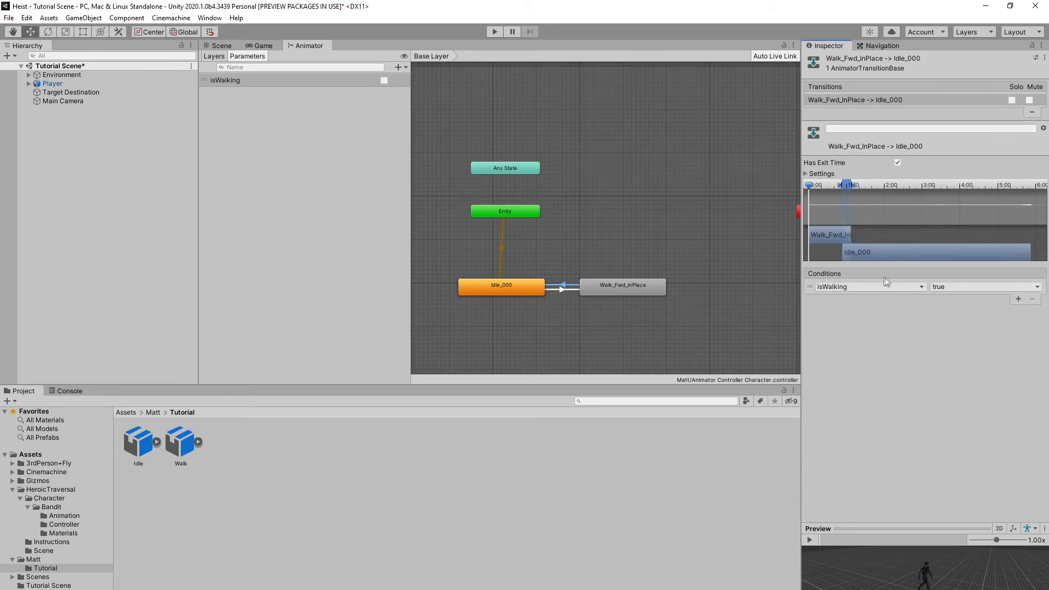
pyautogui.click(985, 286)
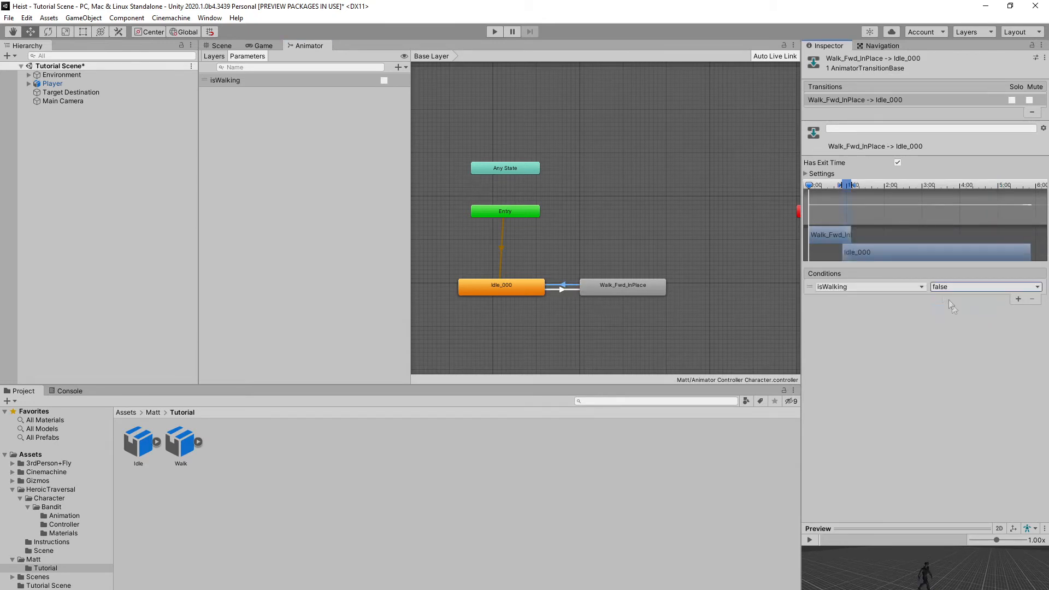
pyautogui.click(897, 162)
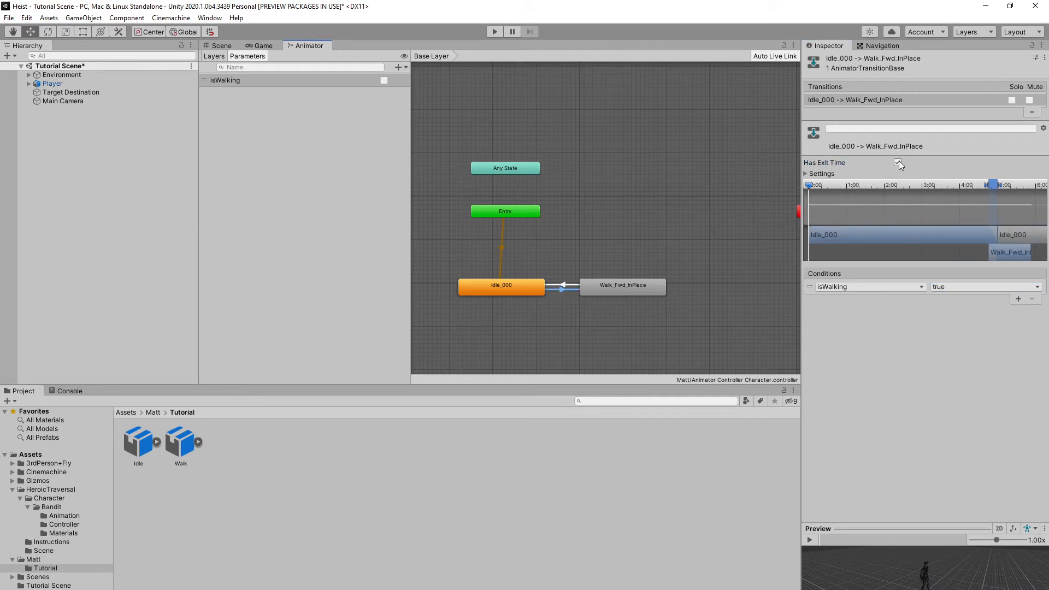
pyautogui.click(897, 163)
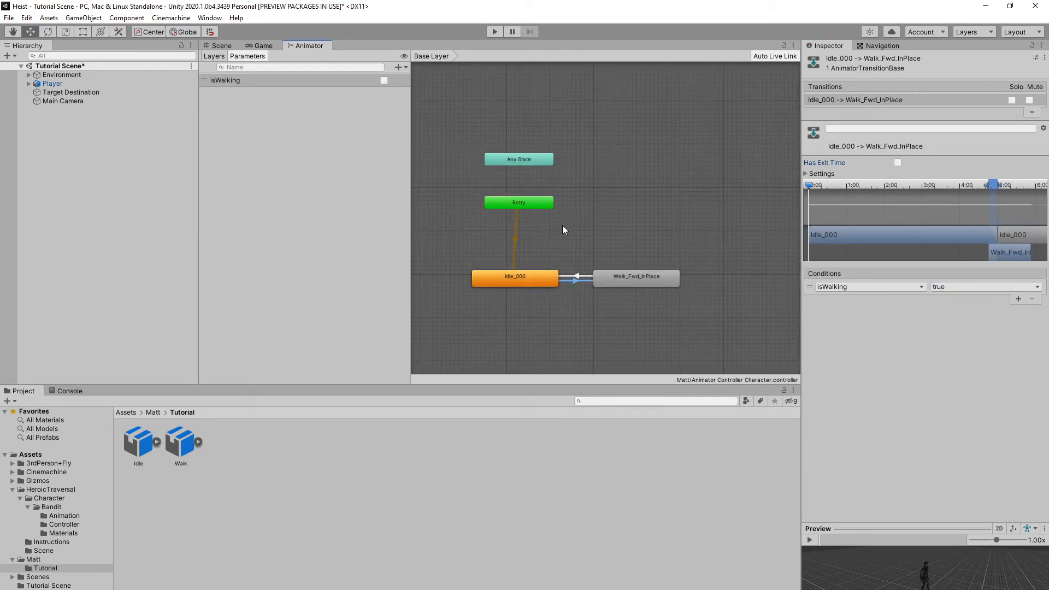
pyautogui.click(221, 45)
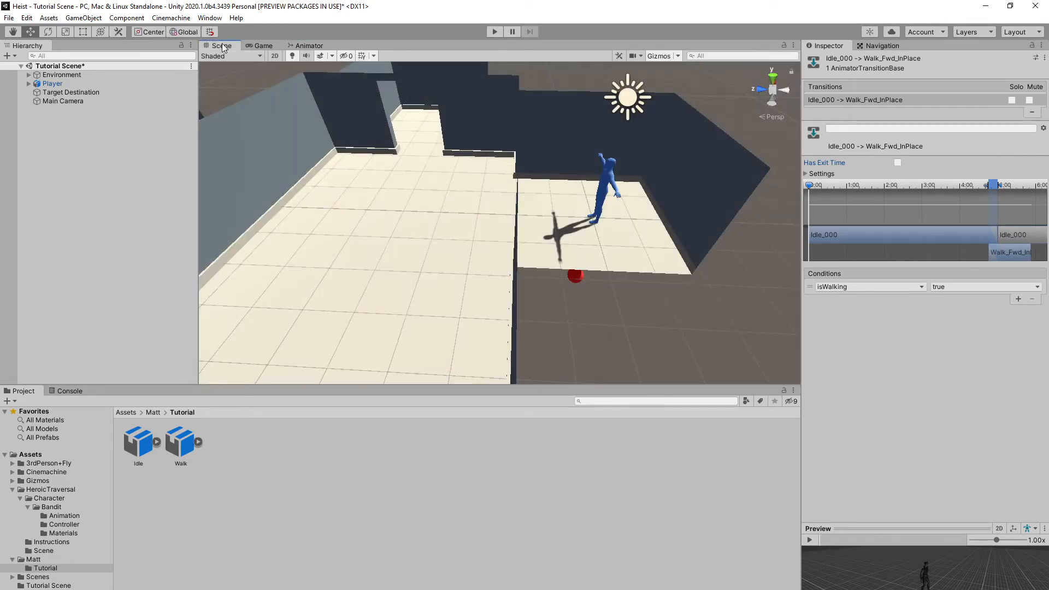
# Step: Add a new CharacterControlScript component to the Player and open the script for editing
pyautogui.click(53, 83)
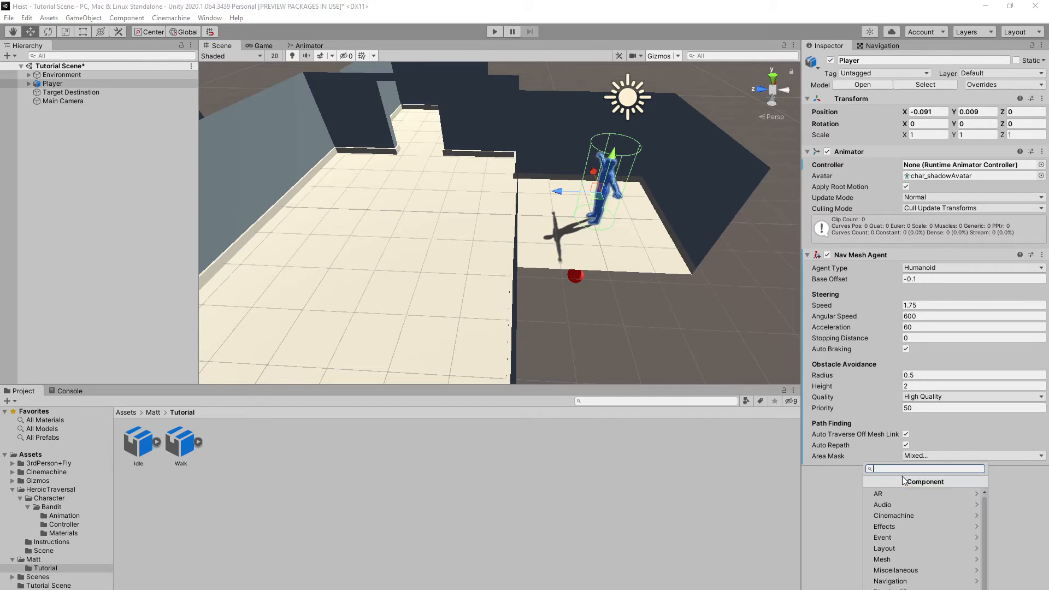
pyautogui.write('CharacterControlS')
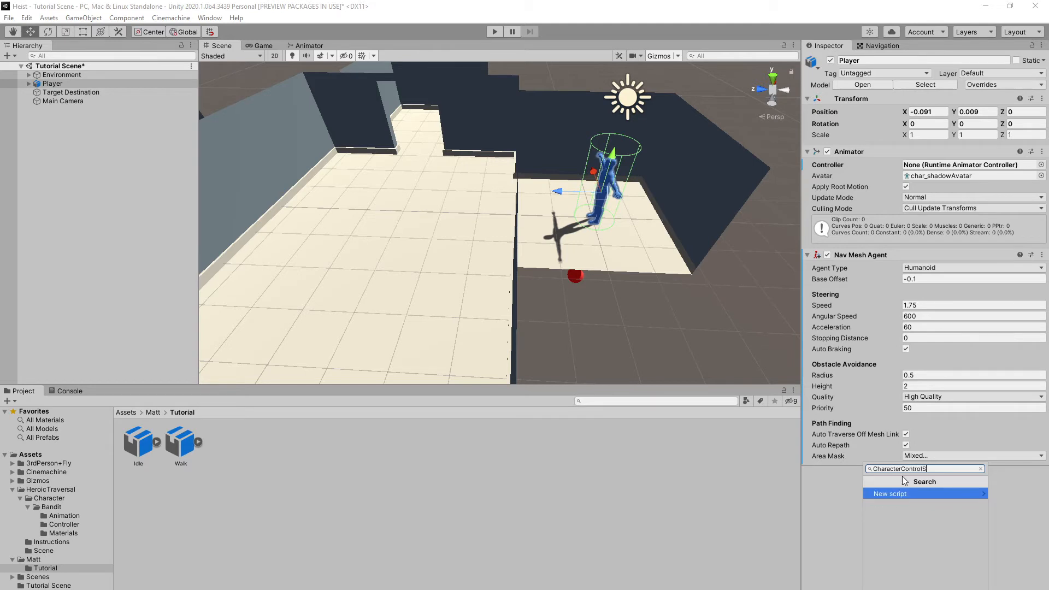
pyautogui.click(890, 493)
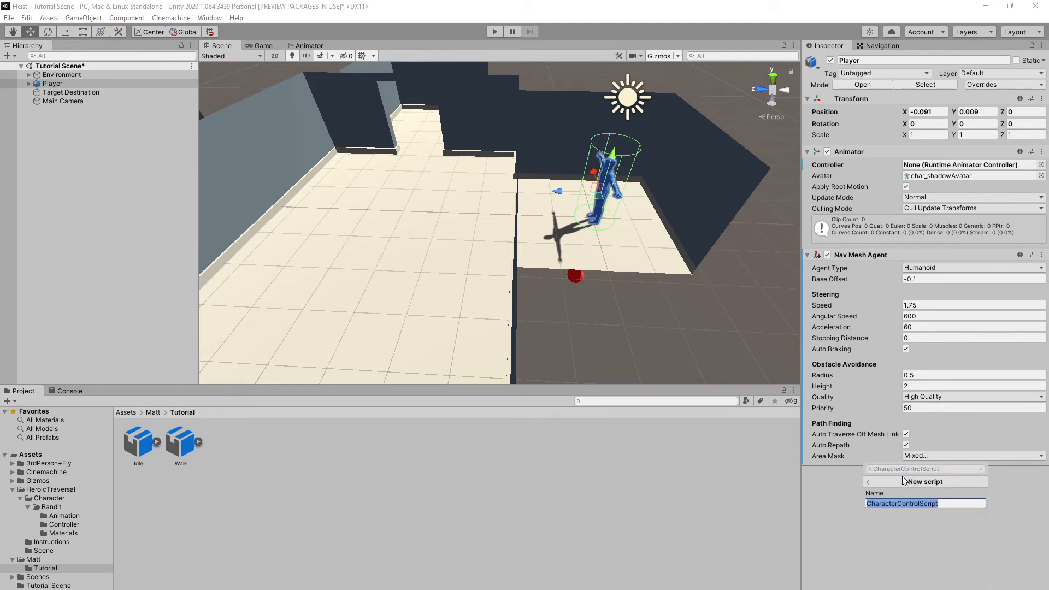
pyautogui.click(924, 482)
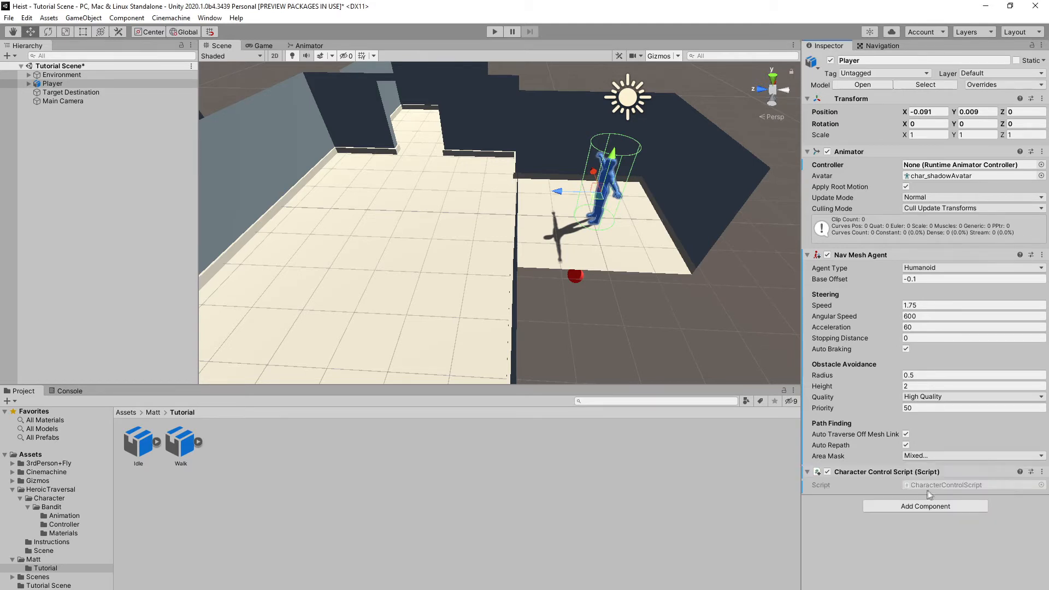
pyautogui.click(25, 454)
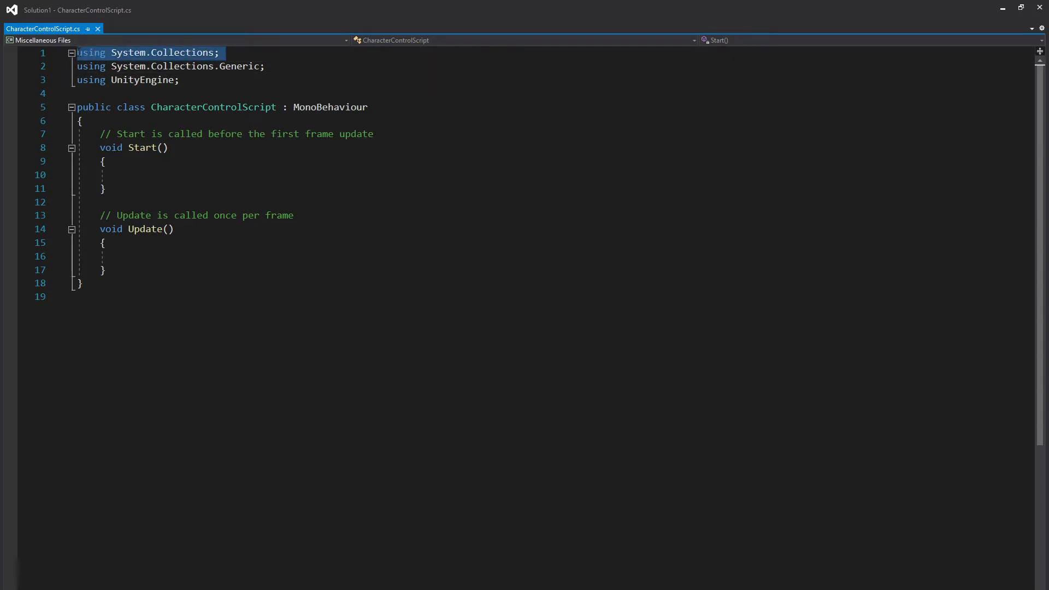
# Step: Replace the System.Collections using lines with 'using UnityEngine.AI;'
pyautogui.press('Delete')
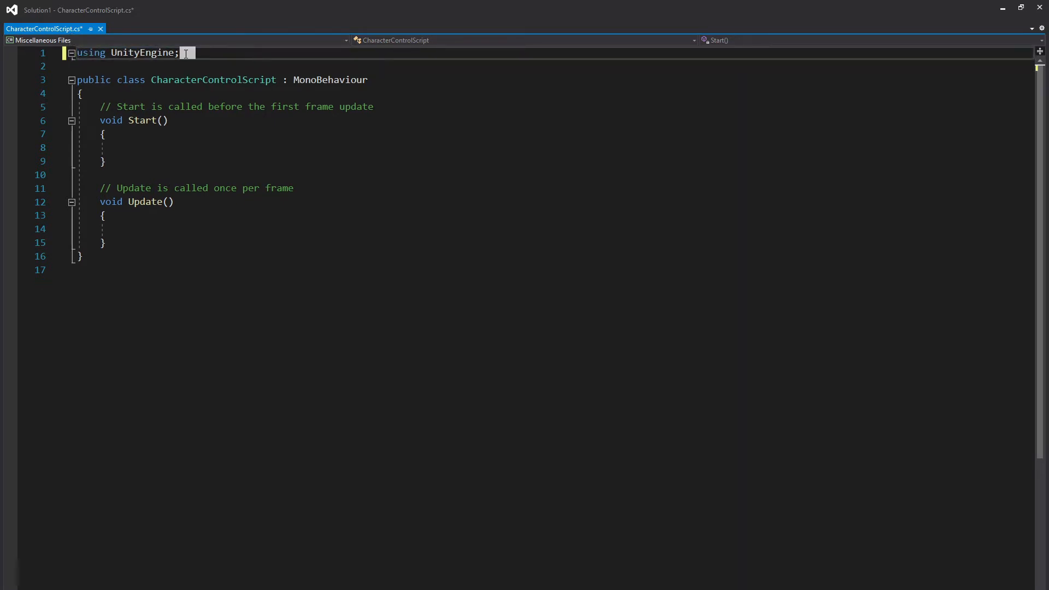
pyautogui.write('using UnityEngine.AI')
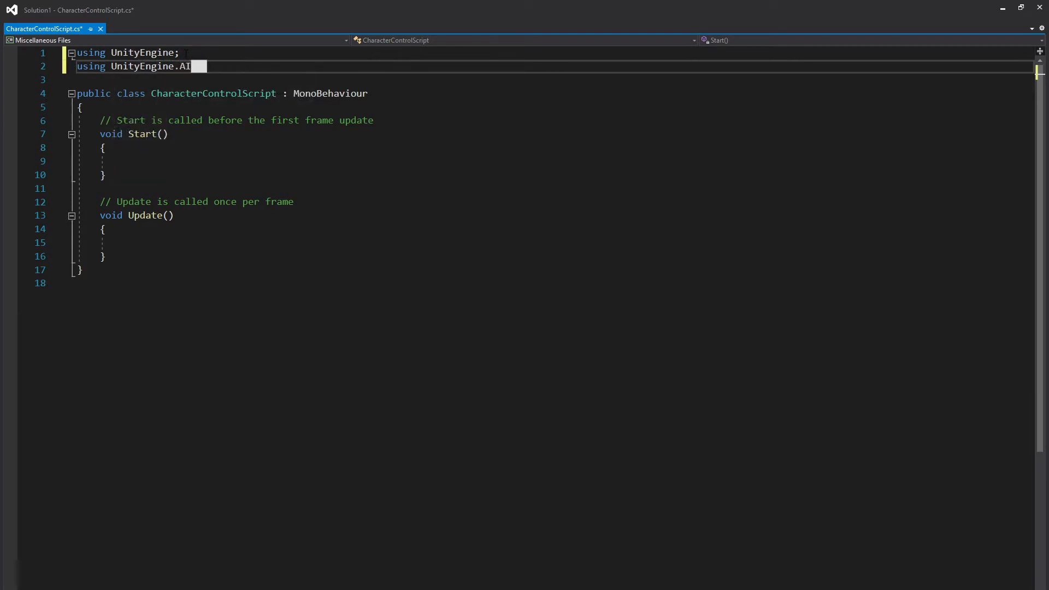
pyautogui.write(';')
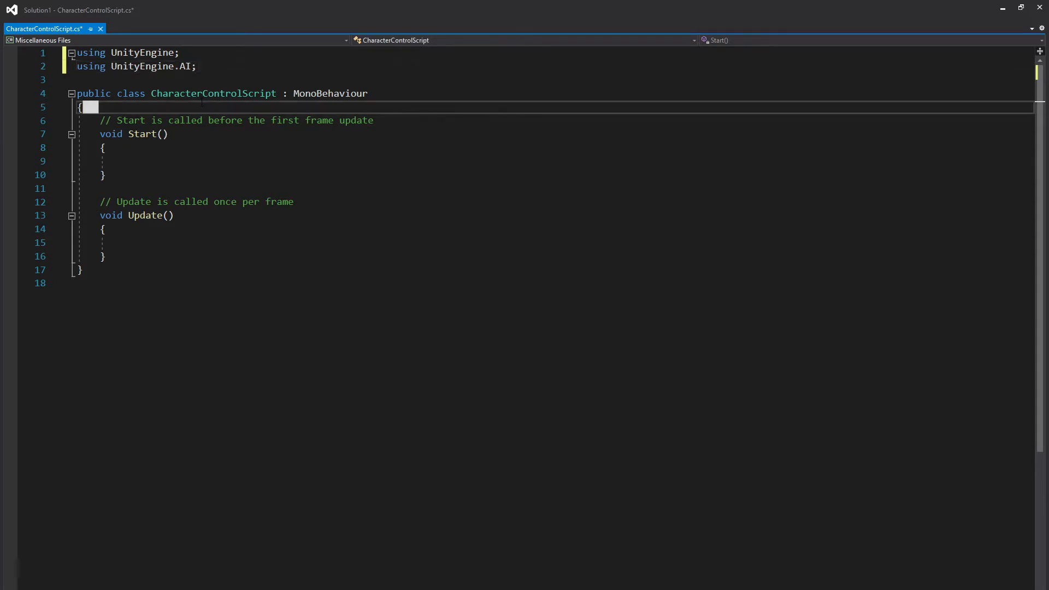
pyautogui.press('Enter')
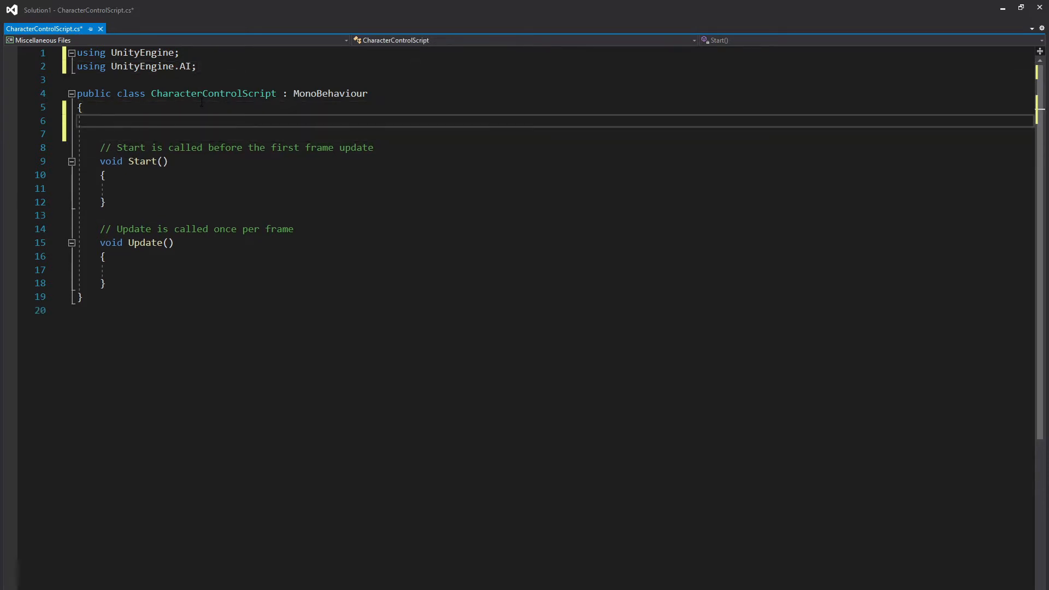
# Step: Declare public fields cam, NavMeshAgent player, Animator playerAnimator and targetDest
pyautogui.write('public Camera cam;')
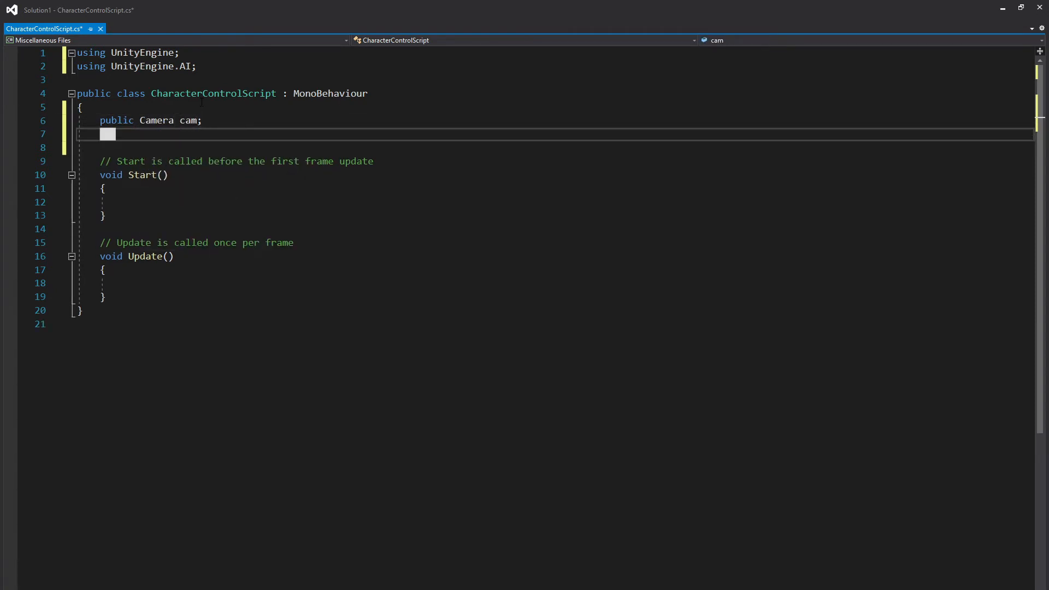
pyautogui.write('pu')
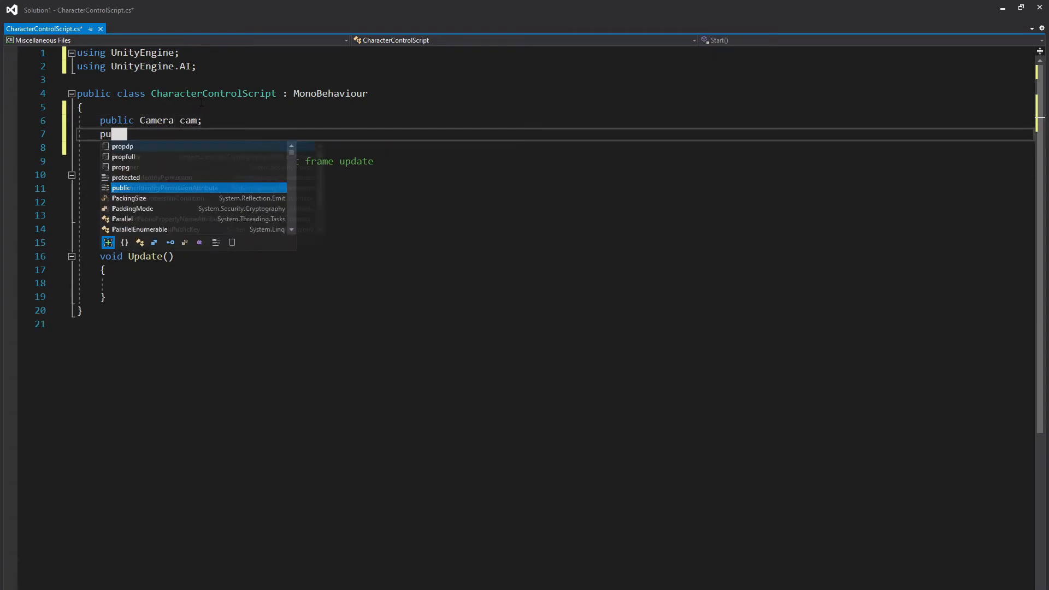
pyautogui.write('blic Nav')
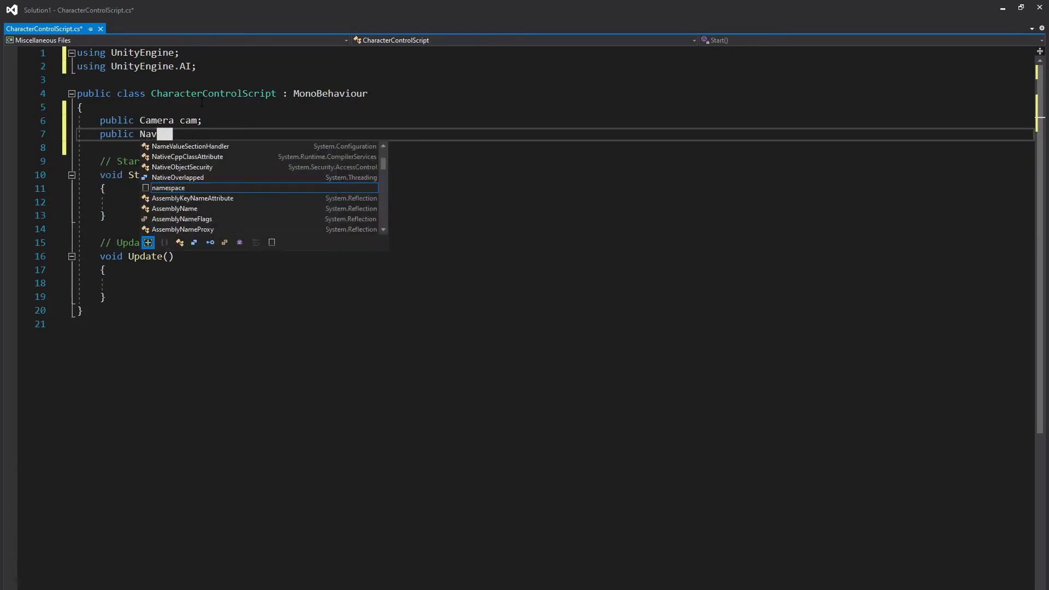
pyautogui.write('Mes')
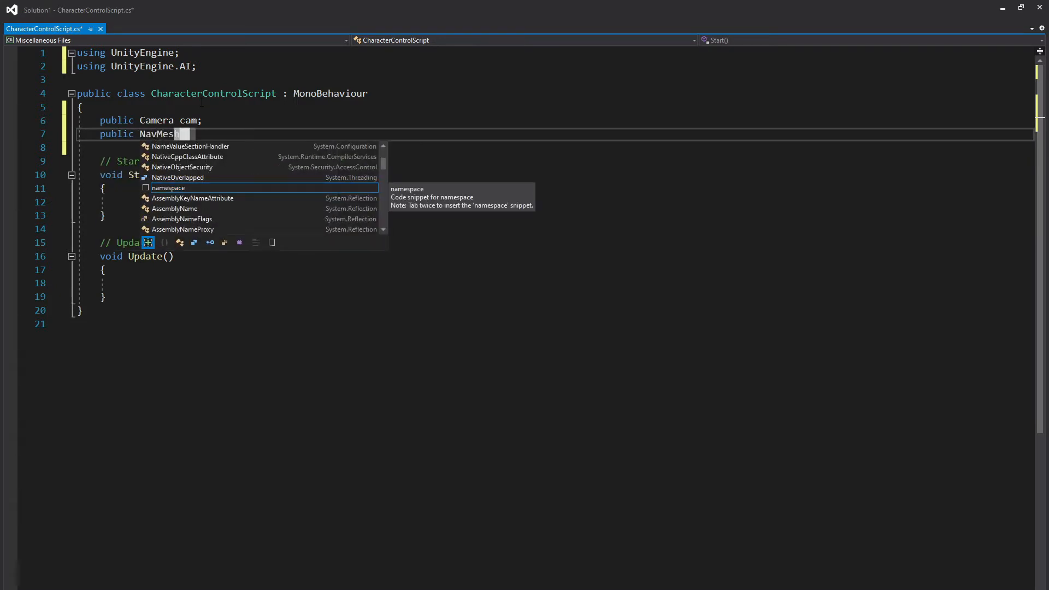
pyautogui.write('hAgent player;')
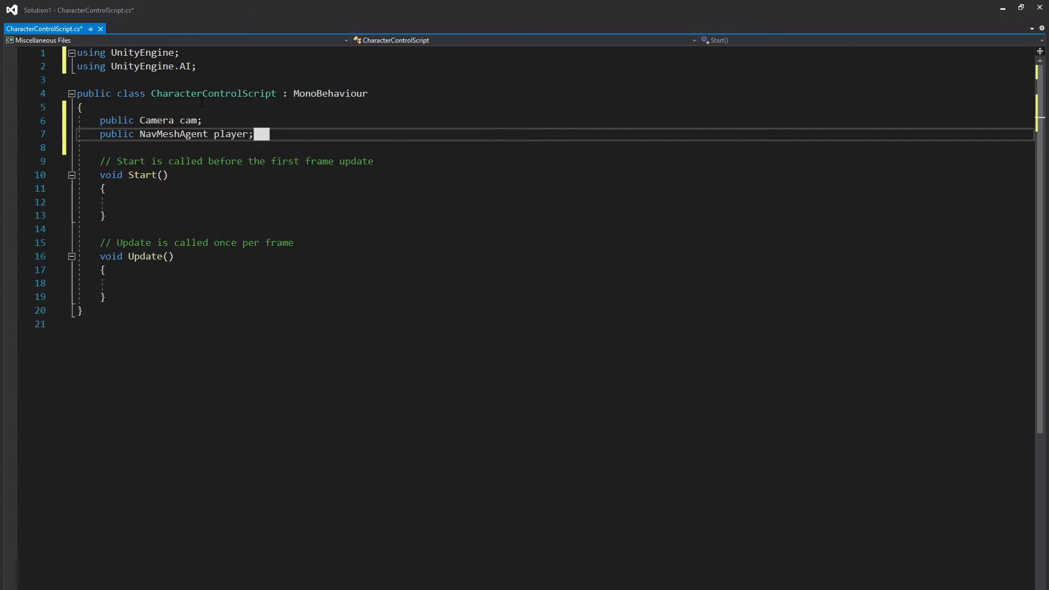
pyautogui.press('Enter')
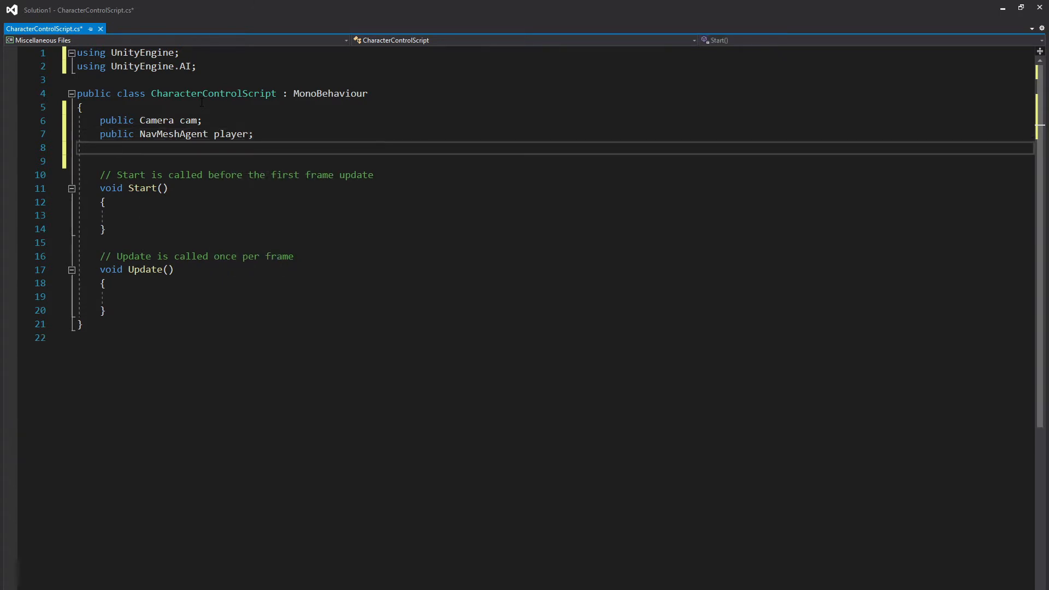
pyautogui.write('public Animator playerAnimator;')
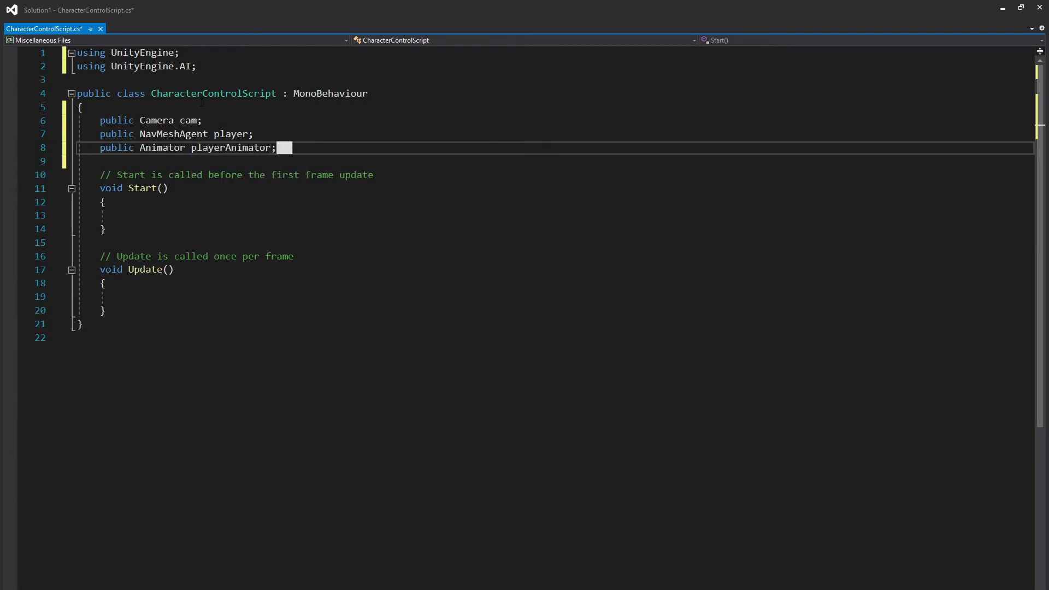
pyautogui.write('public GameObjec')
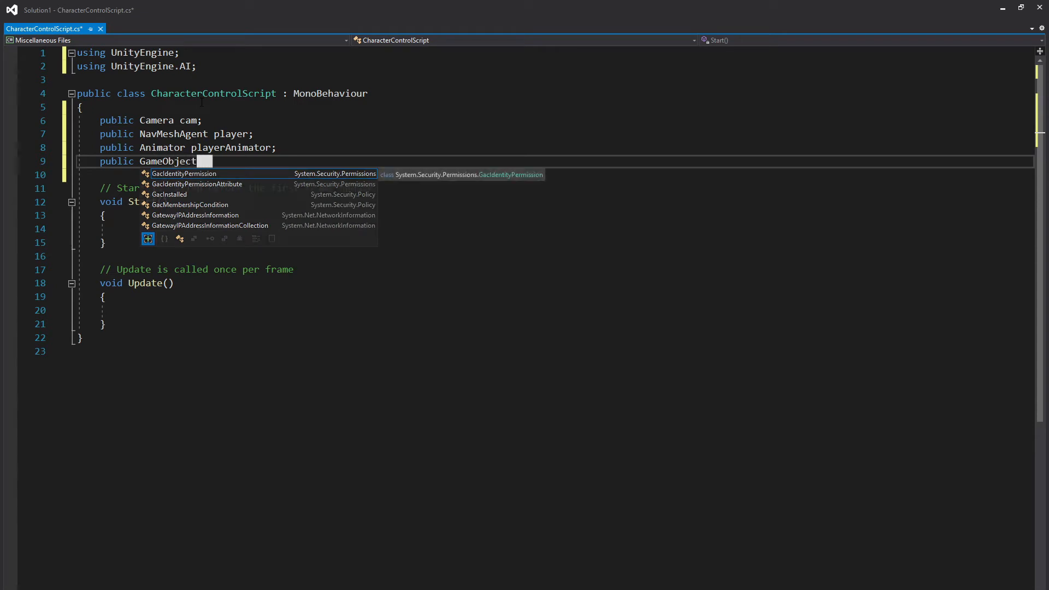
pyautogui.write('targetDes')
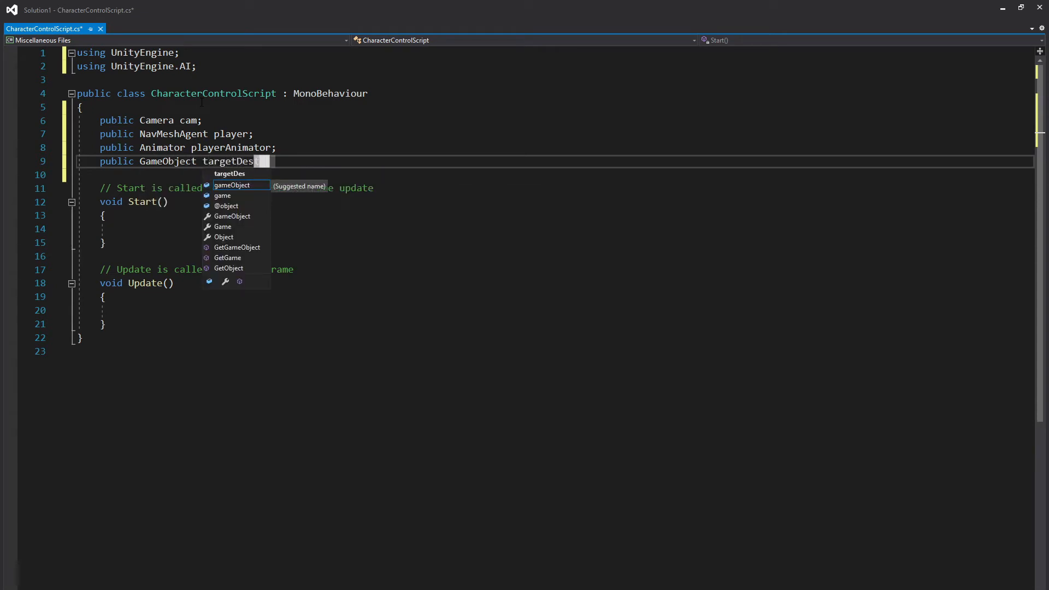
pyautogui.write('t;')
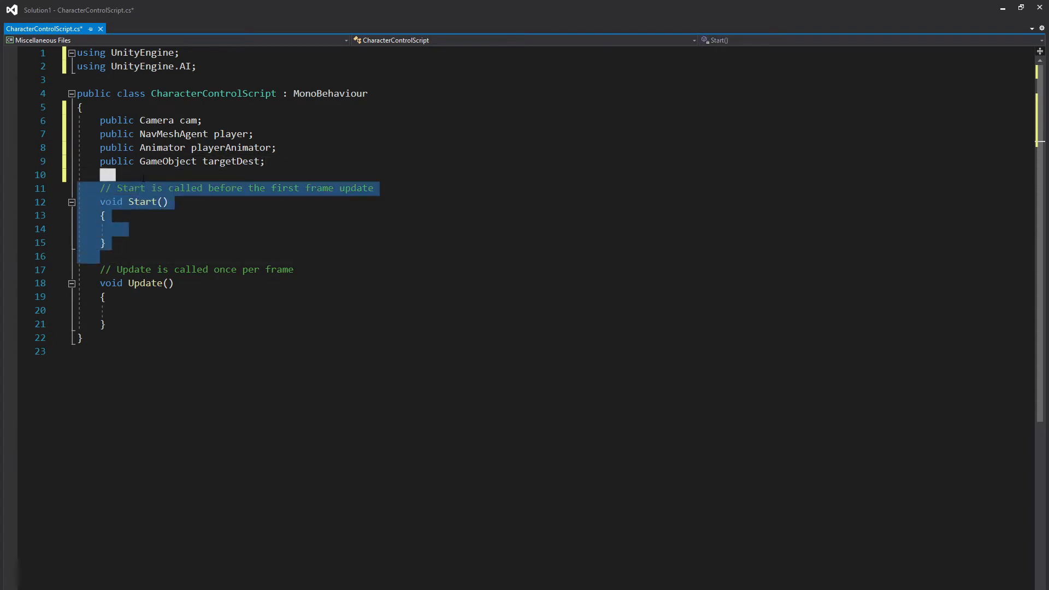
# Step: Delete the empty Start method and add an if (Input.GetMouseButtonDown(0)) check
pyautogui.press('Delete')
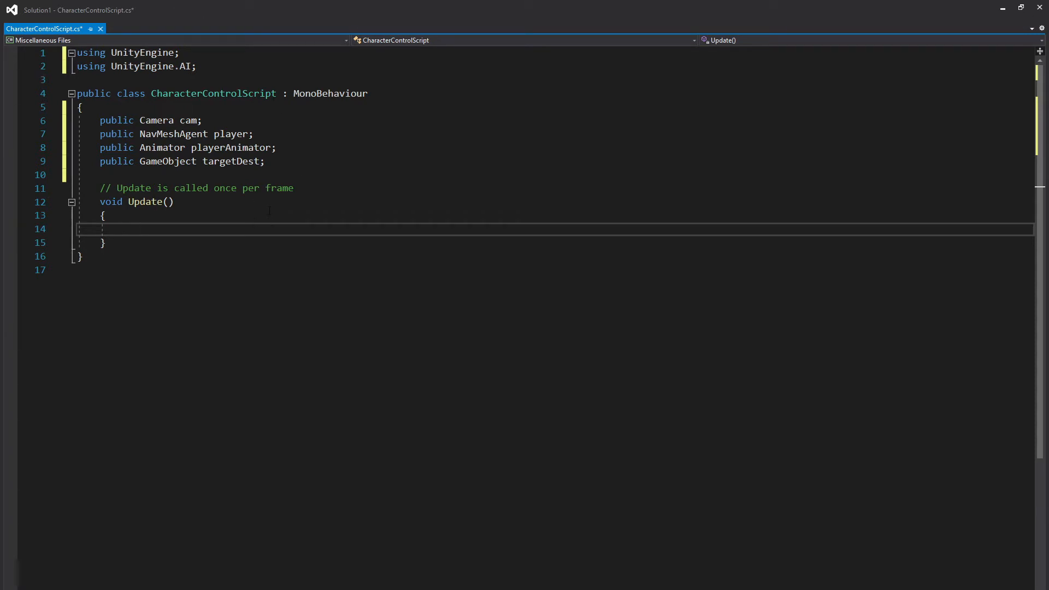
pyautogui.write('if(')
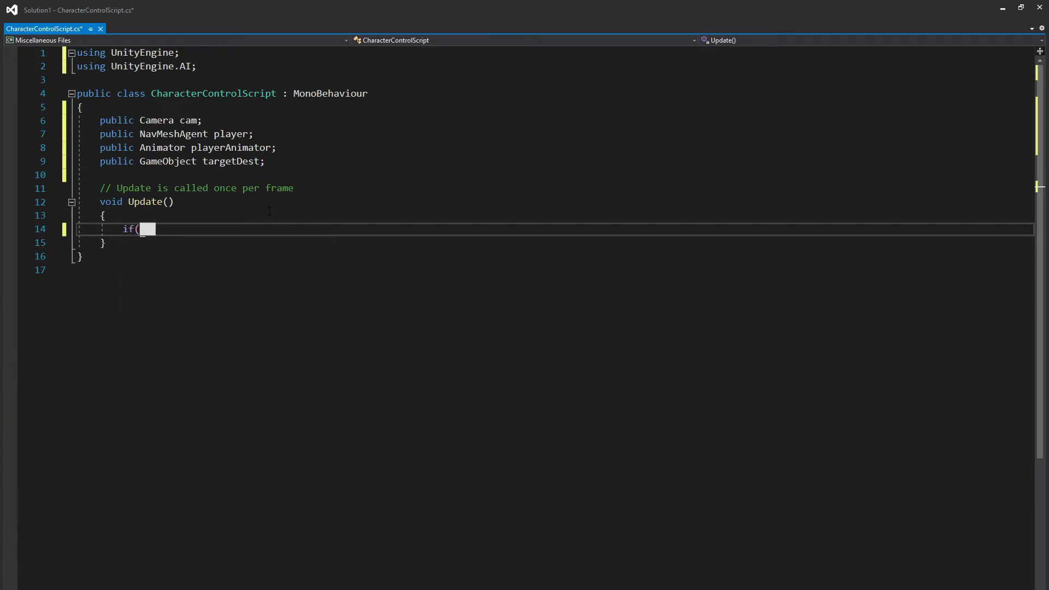
pyautogui.write('Input.Get')
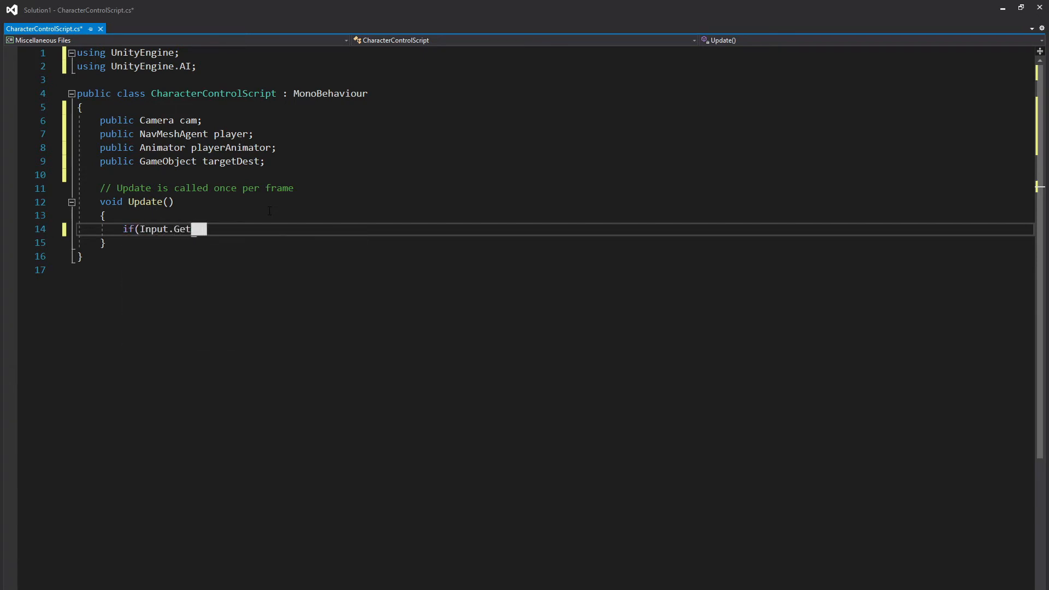
pyautogui.write('MouseButtonD')
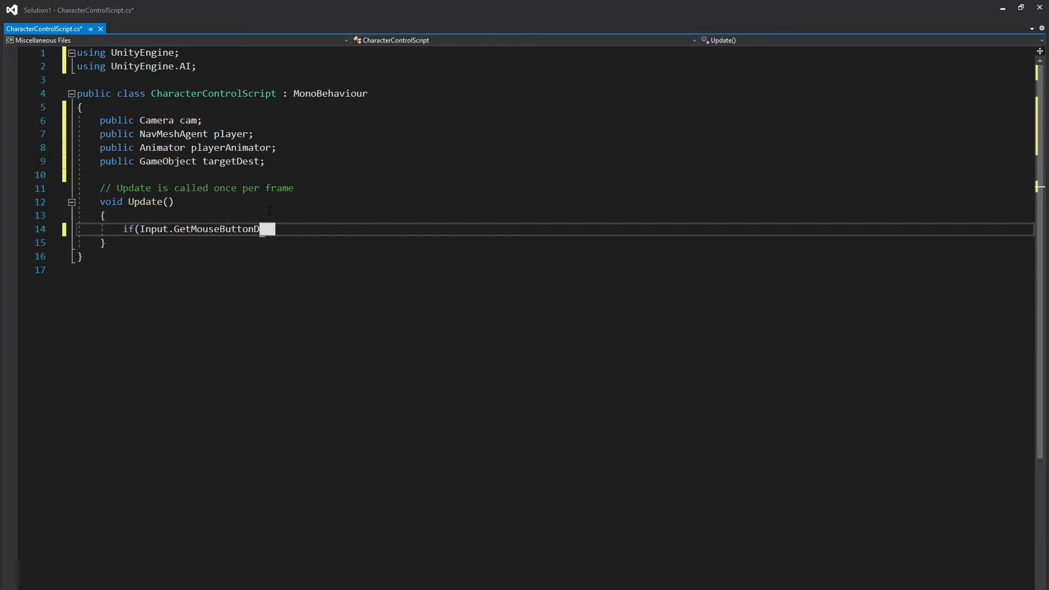
pyautogui.write('own(0)')
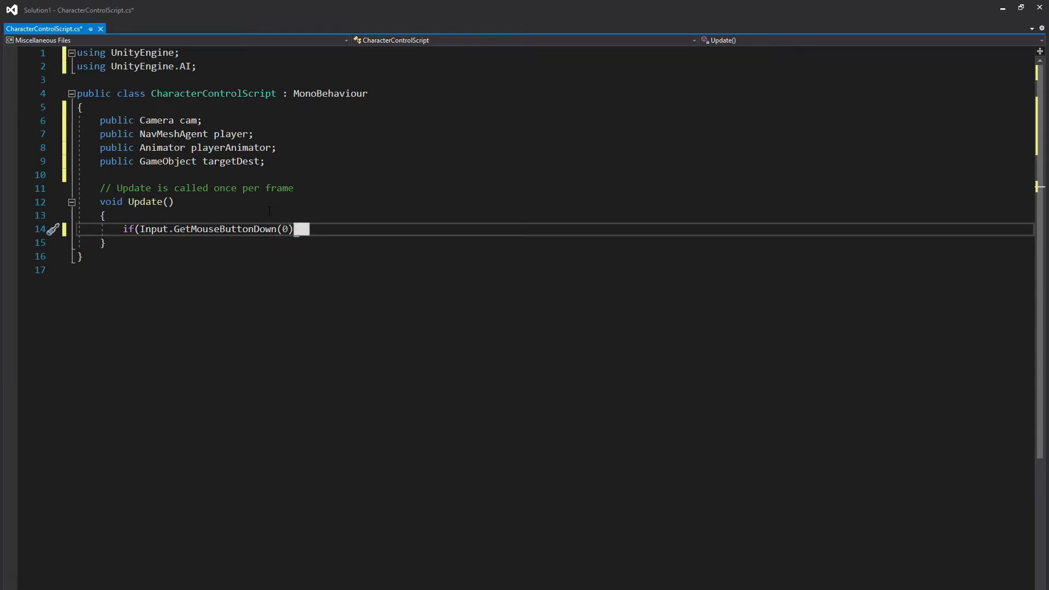
pyautogui.write(')')
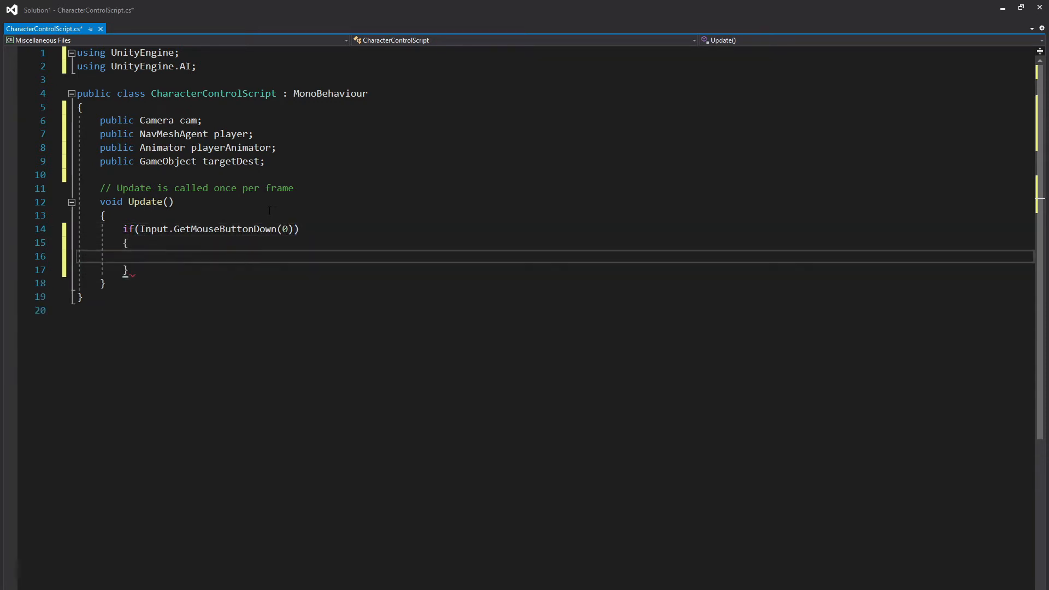
# Step: Write Ray ray = cam.ScreenPointToRay(Input.mousePosition) inside the click check
pyautogui.write('Ray')
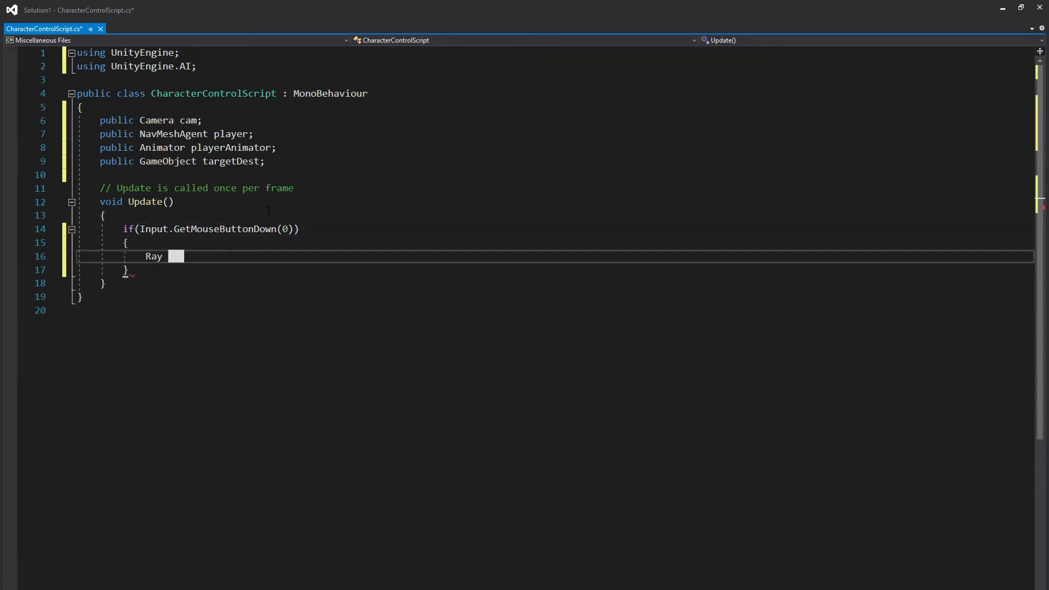
pyautogui.write('ray')
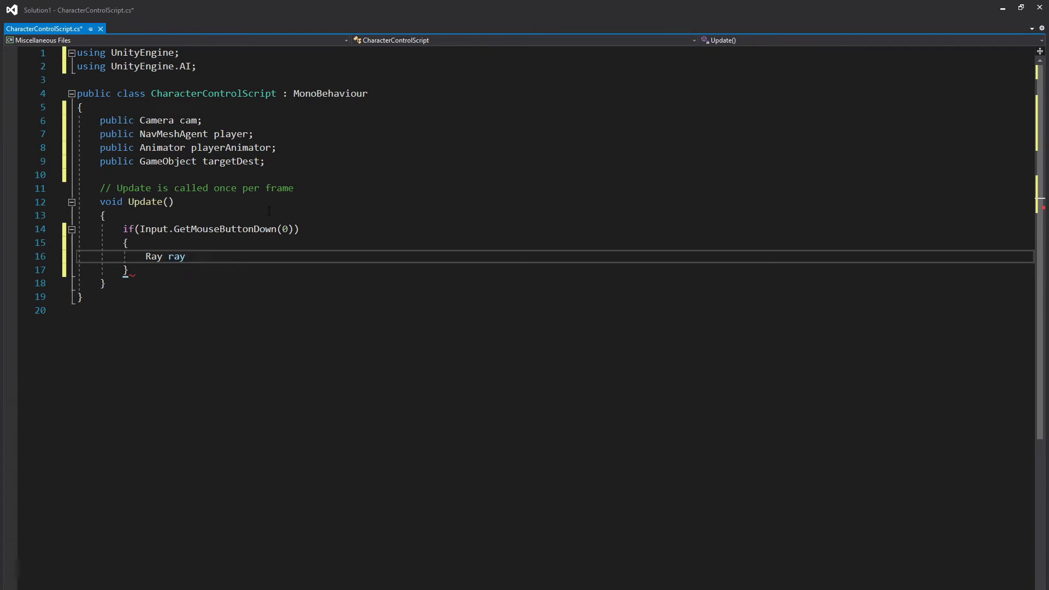
pyautogui.write('= cam.Sc')
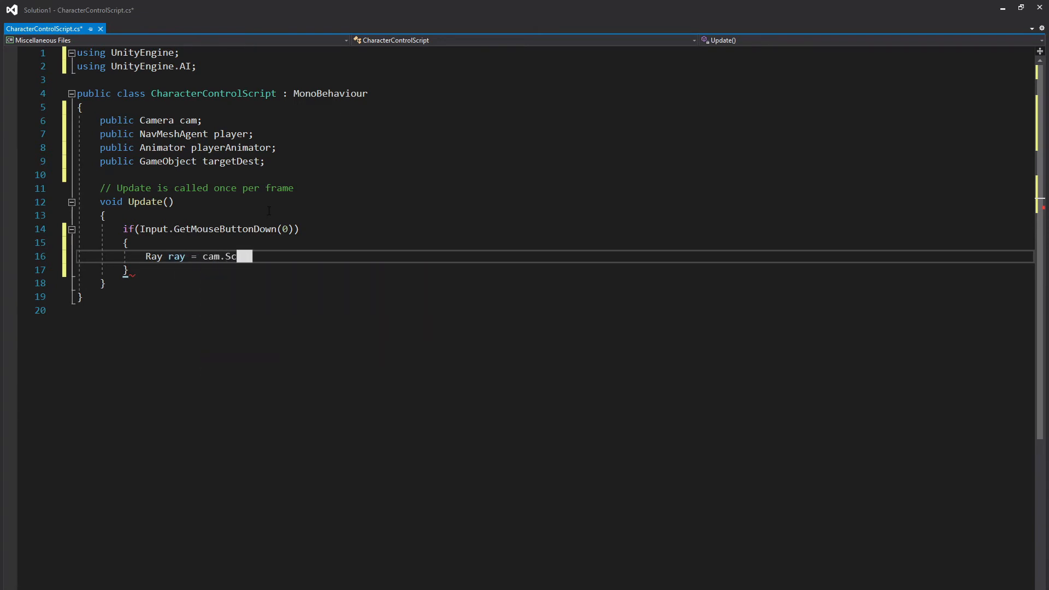
pyautogui.write('reenPointTo')
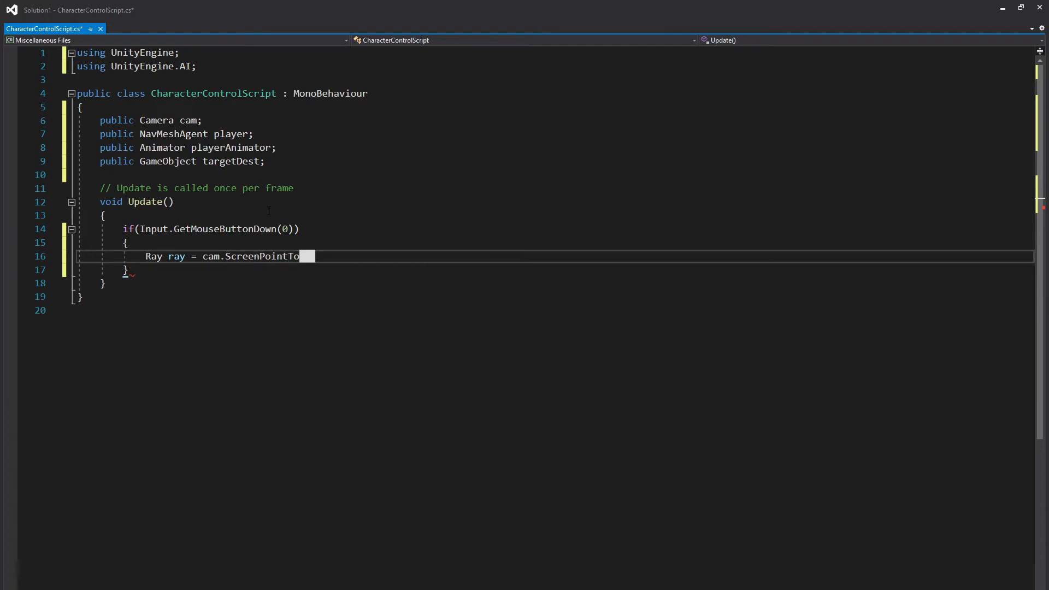
pyautogui.write('(I')
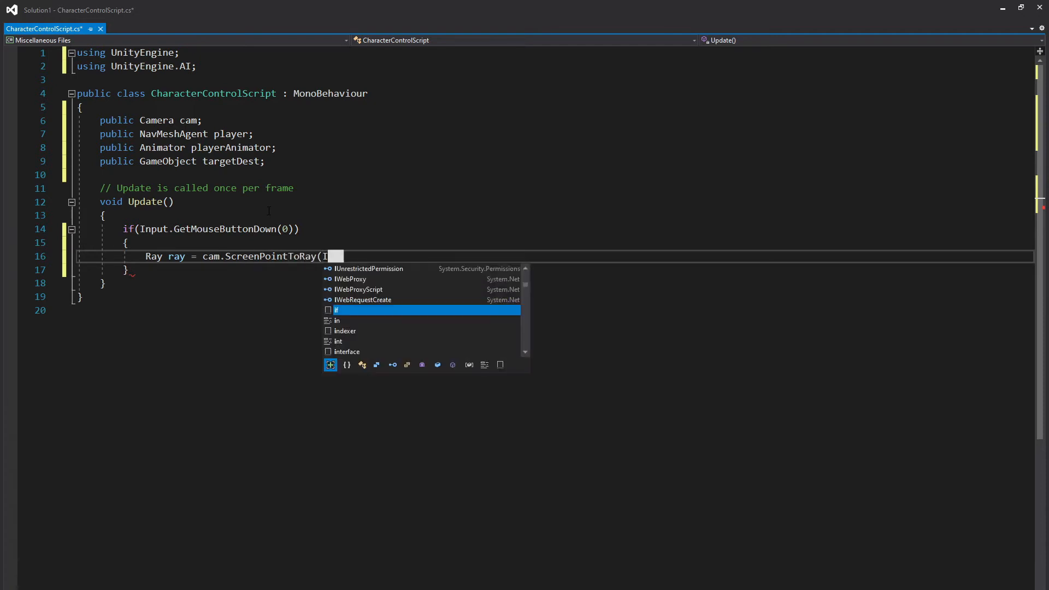
pyautogui.write('Input.')
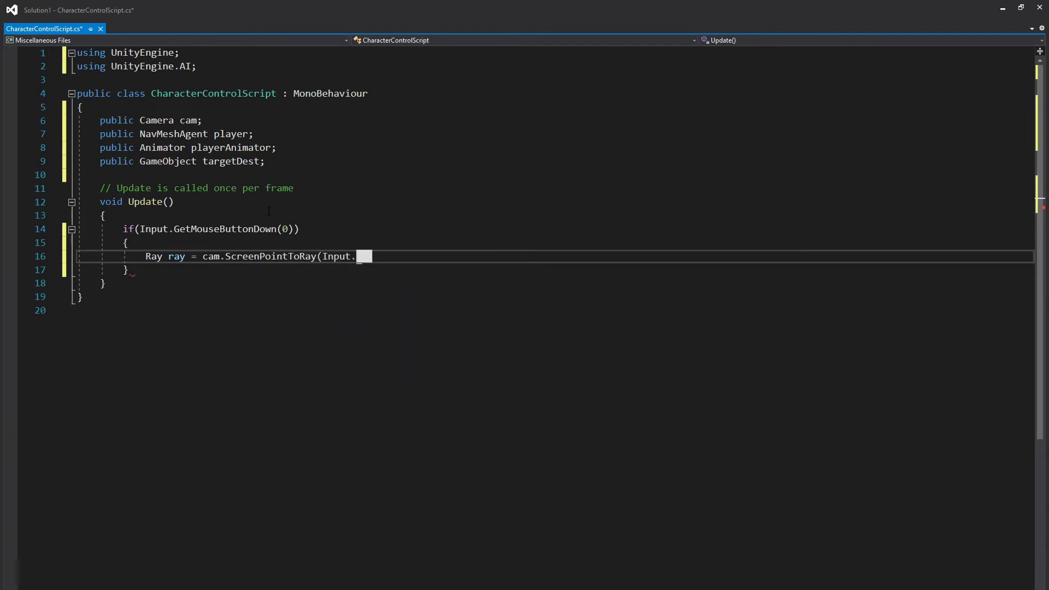
pyautogui.write('mousePosition);')
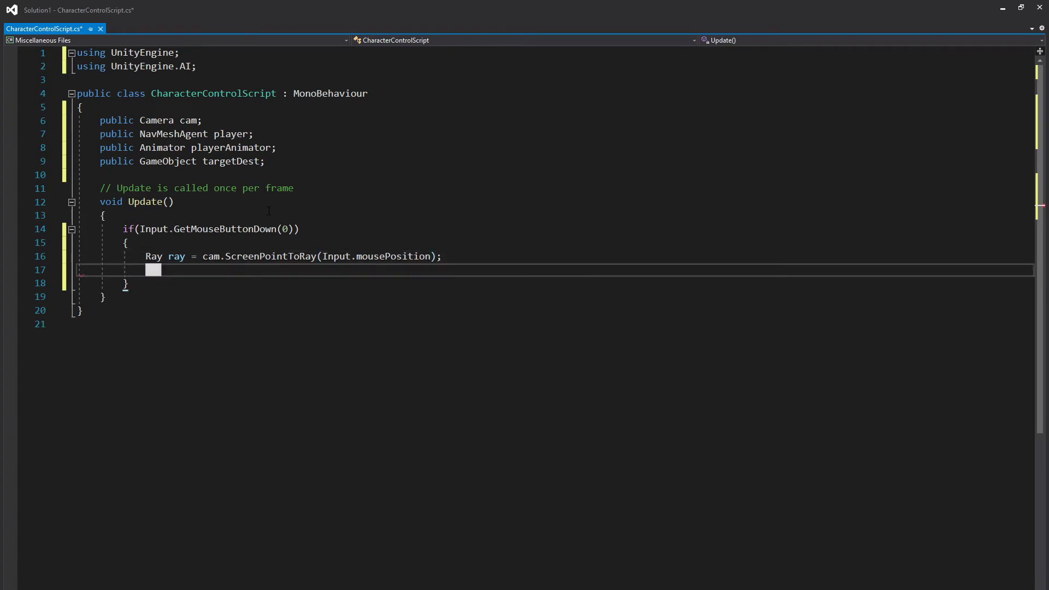
# Step: Declare RaycastHit hitPoint and add an if (Physics.Raycast(ray, out hitPoint)) block
pyautogui.write('RaycastHit hit')
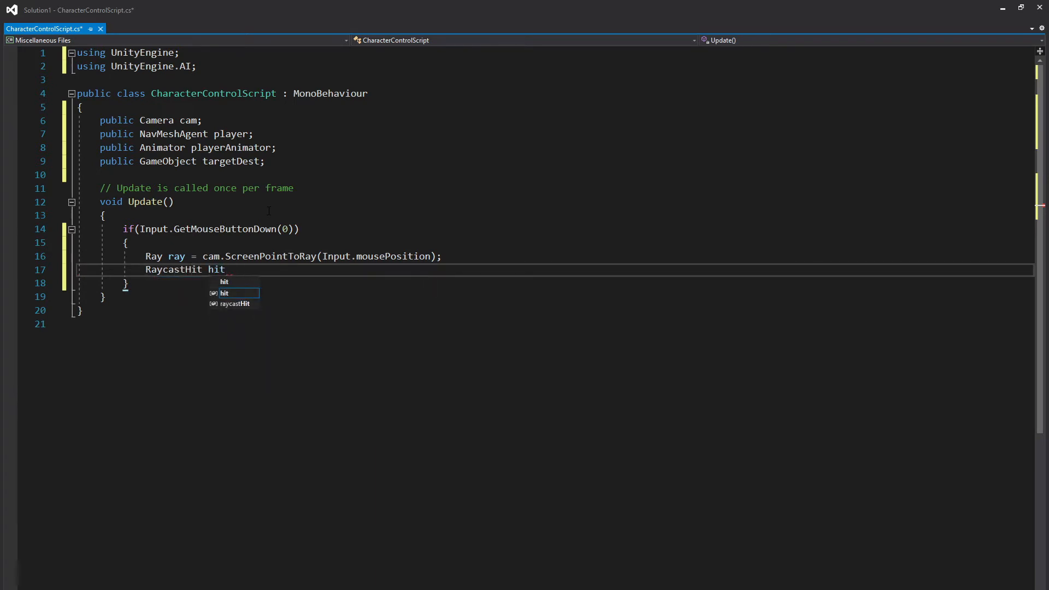
pyautogui.write('Point;')
pyautogui.write('if(Physics')
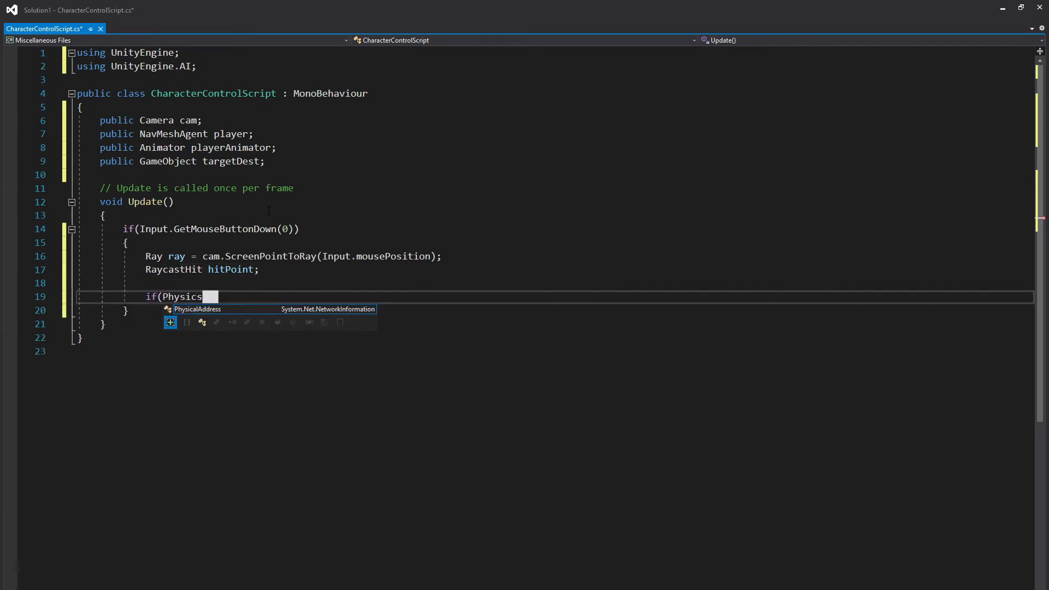
pyautogui.write('.Raycast')
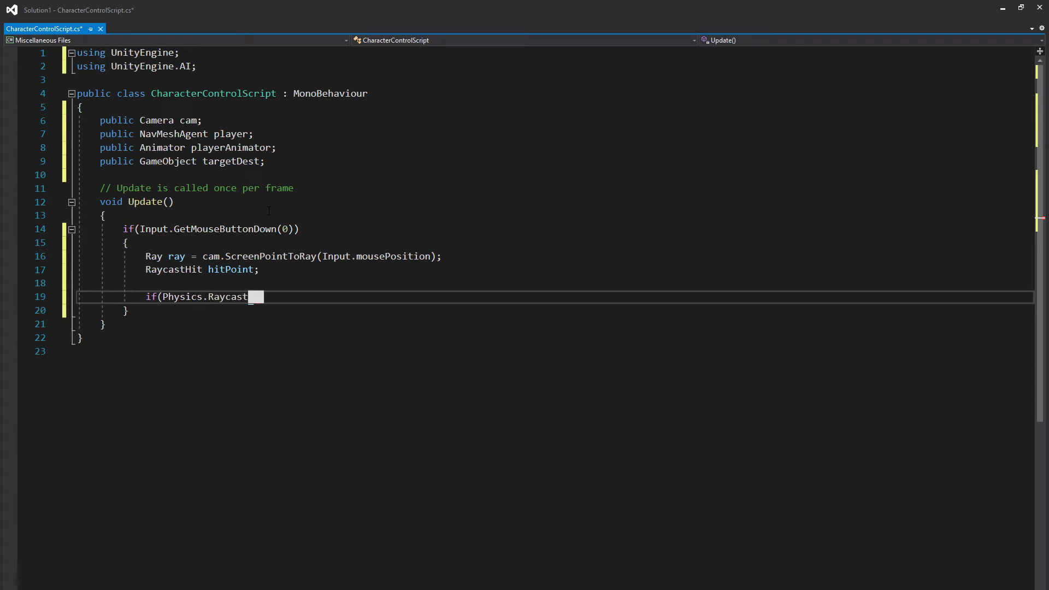
pyautogui.write('(ray,')
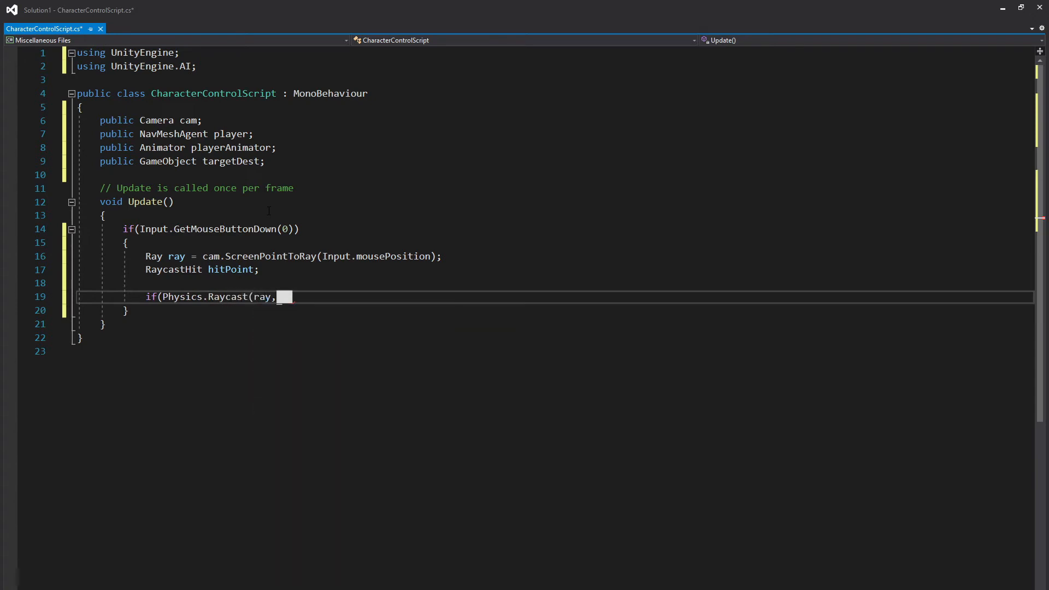
pyautogui.write('out h')
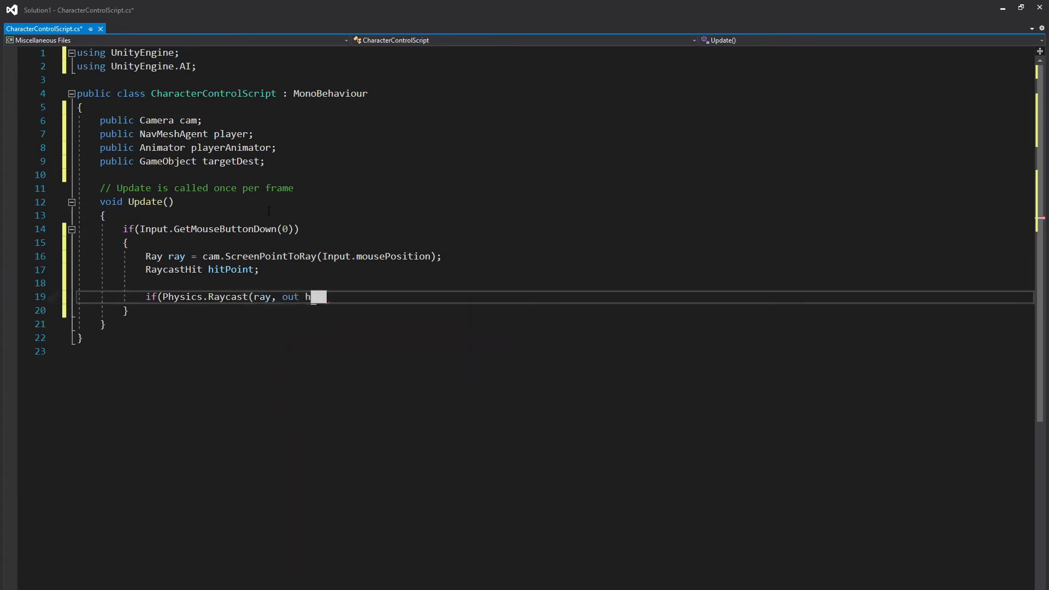
pyautogui.write('itPoint))')
pyautogui.write('{')
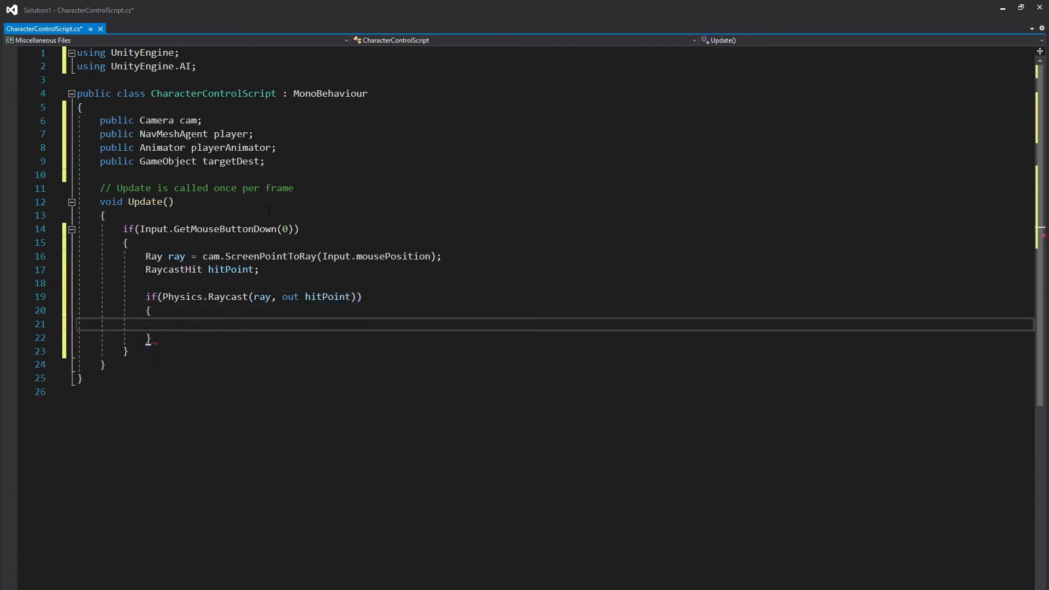
# Step: Set targetDest.transform.position to the hit point inside the raycast block
pyautogui.write('targetDest.')
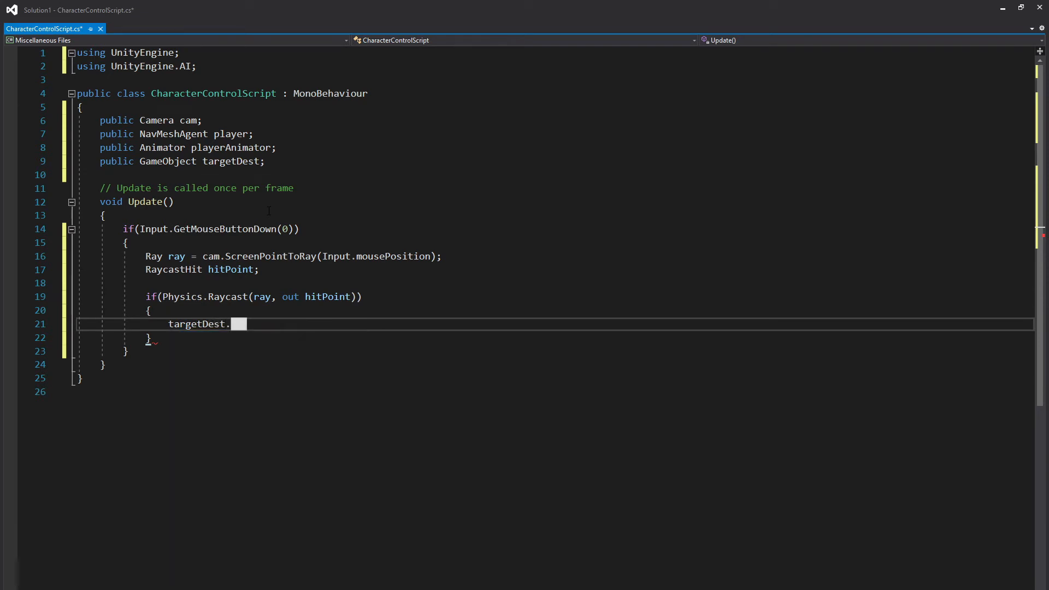
pyautogui.write('tras')
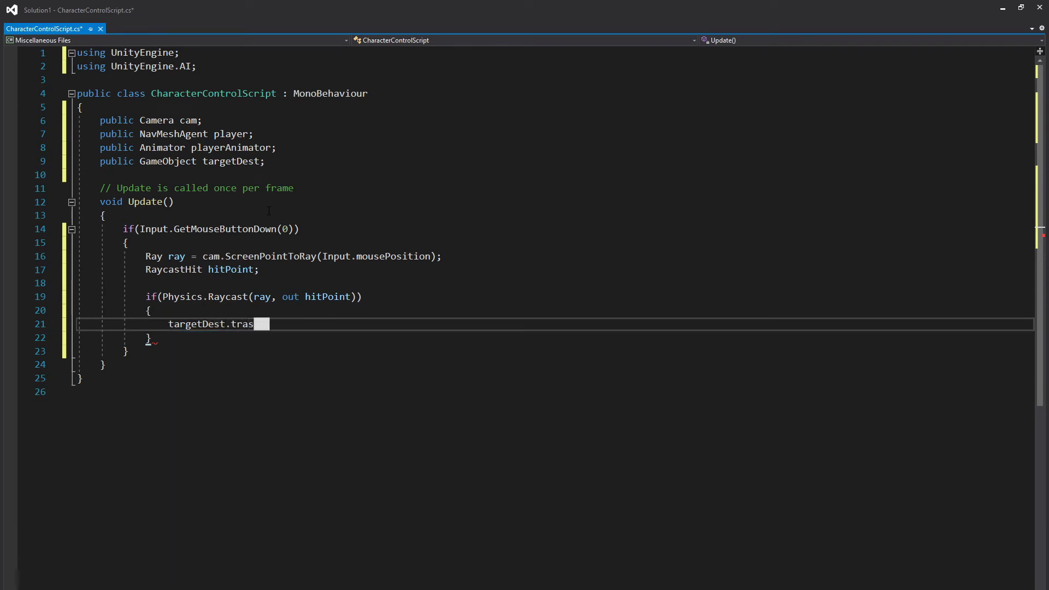
pyautogui.press('Backspace')
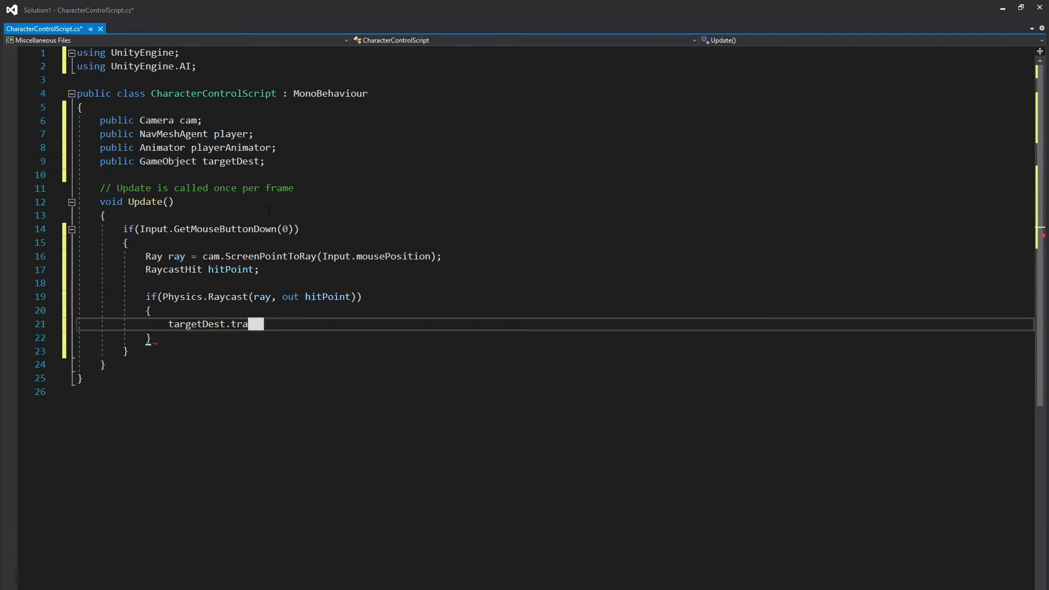
pyautogui.write('nsform')
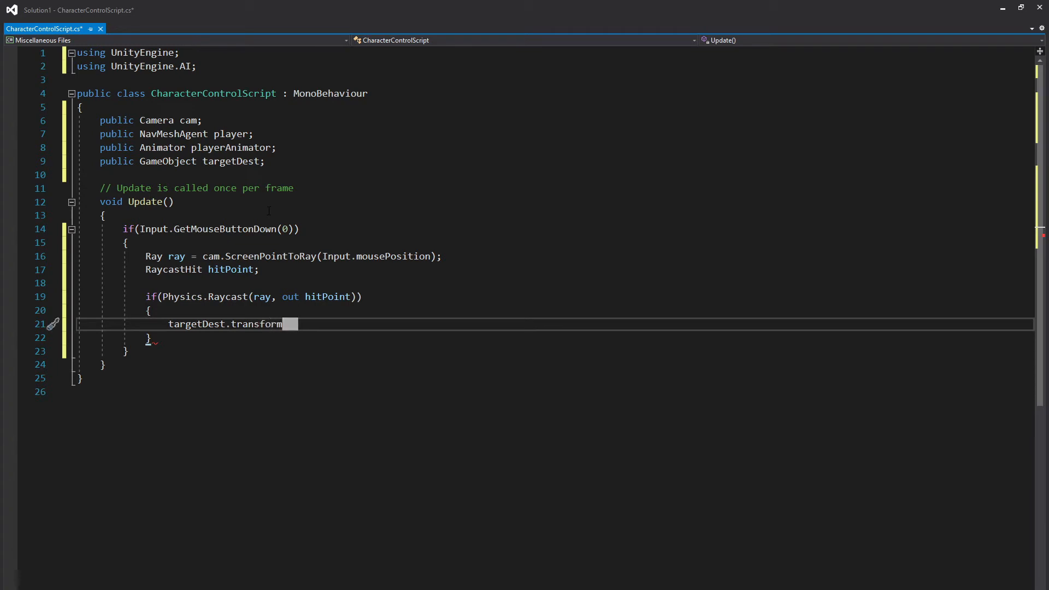
pyautogui.write('.position = hitPoin')
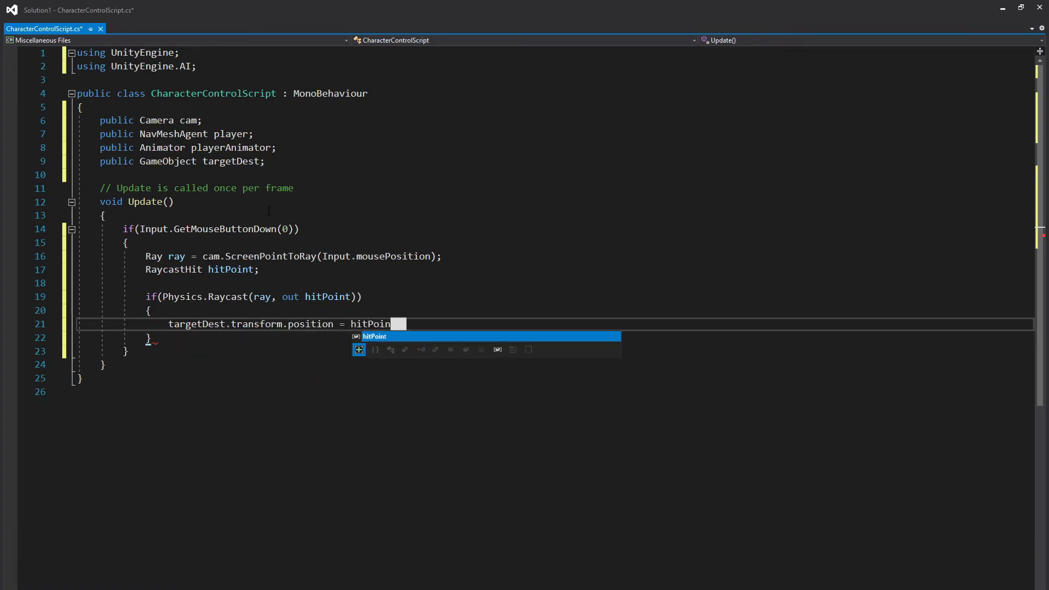
pyautogui.write('t.point')
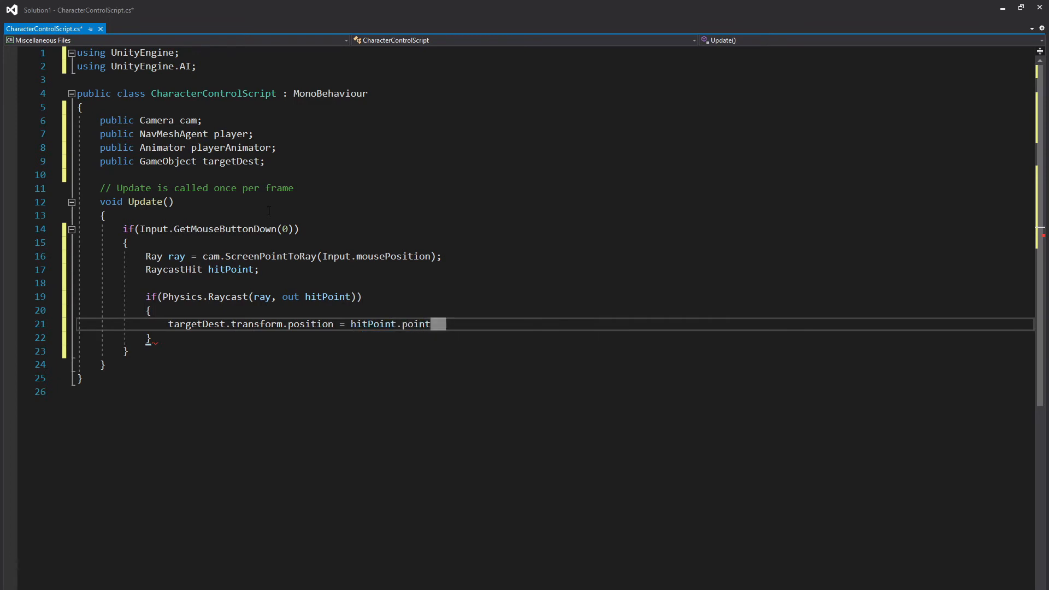
pyautogui.write(';')
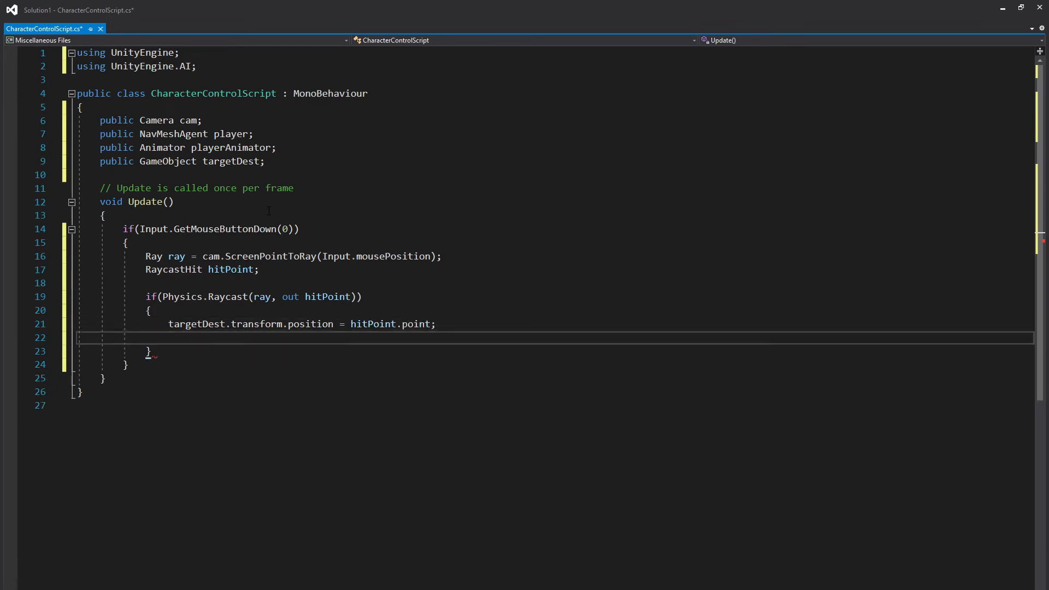
# Step: Add player.SetDestination with the hit point as the destination
pyautogui.write('player.SetD')
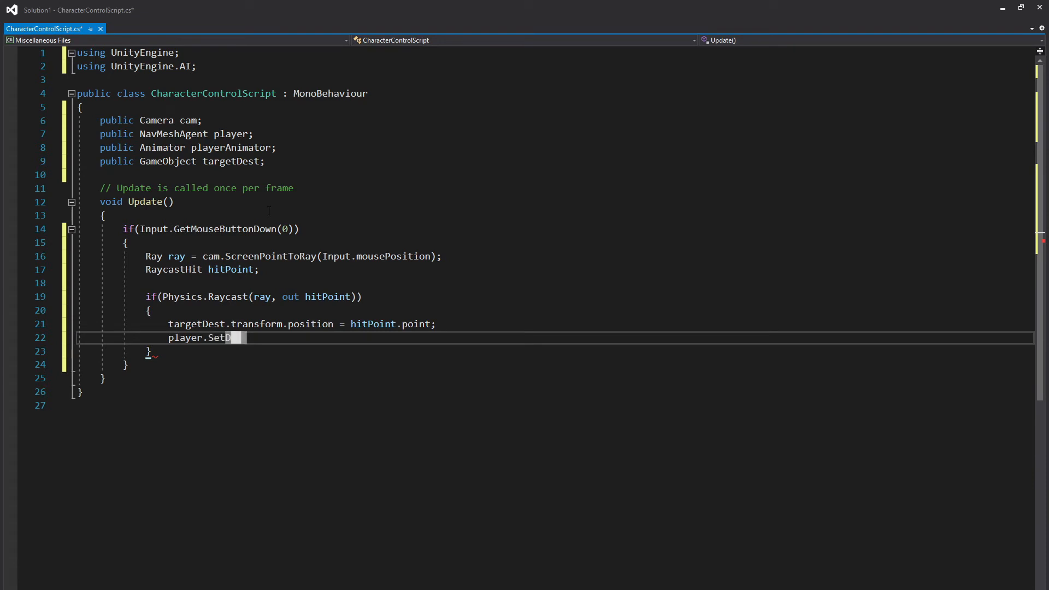
pyautogui.write('estination')
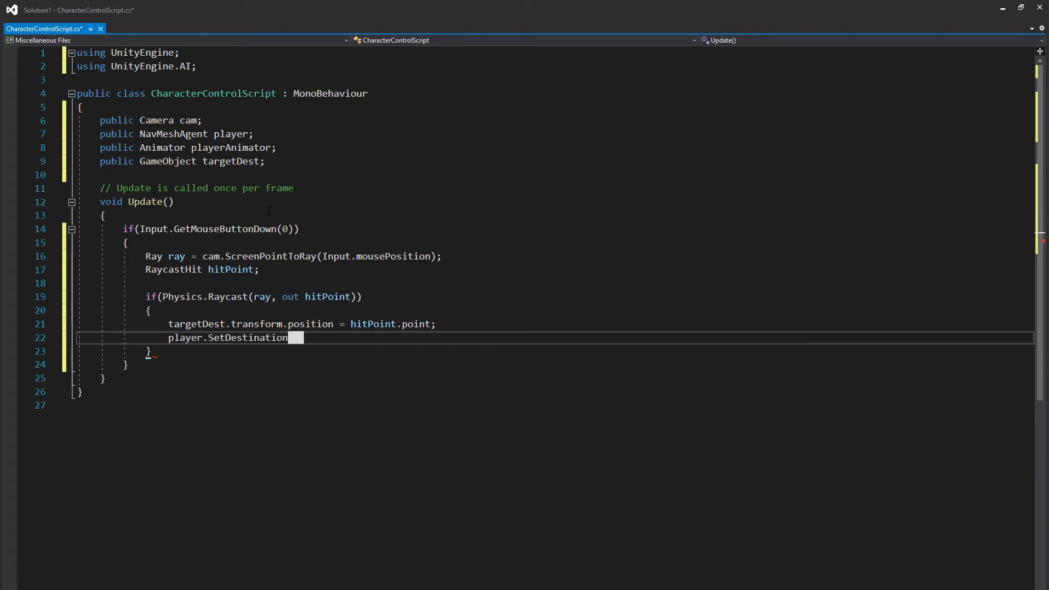
pyautogui.write('(hitPoint.pont')
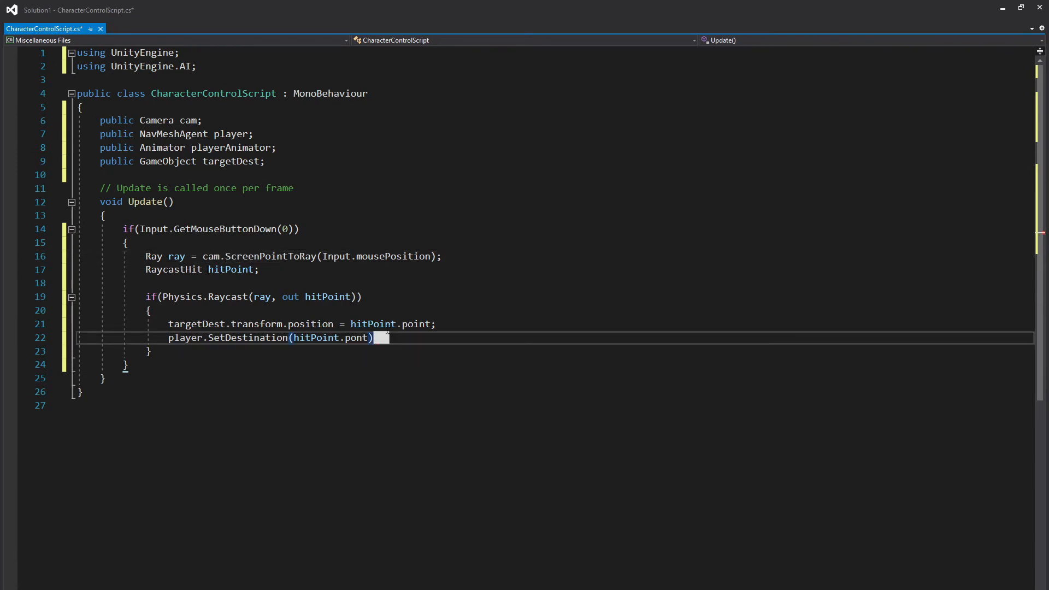
pyautogui.write(';')
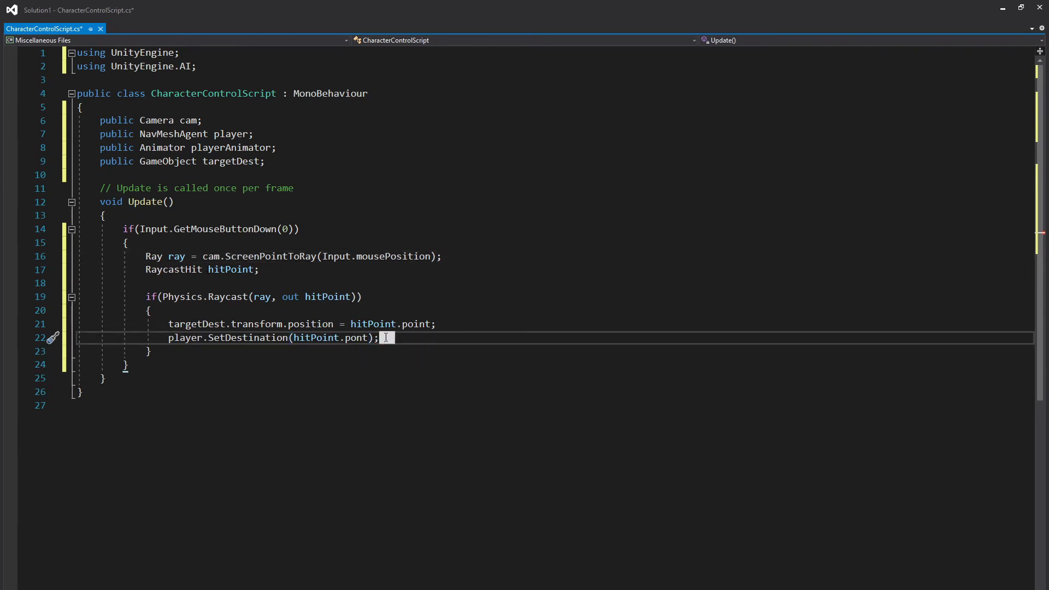
pyautogui.moveTo(381, 337); pyautogui.dragTo(169, 337)
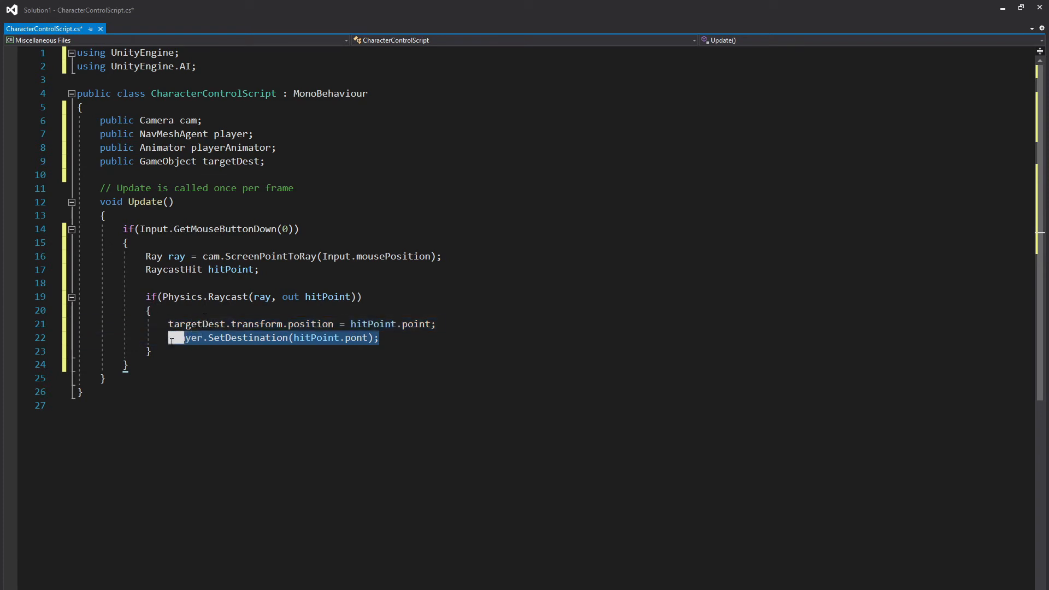
pyautogui.moveTo(205, 339)
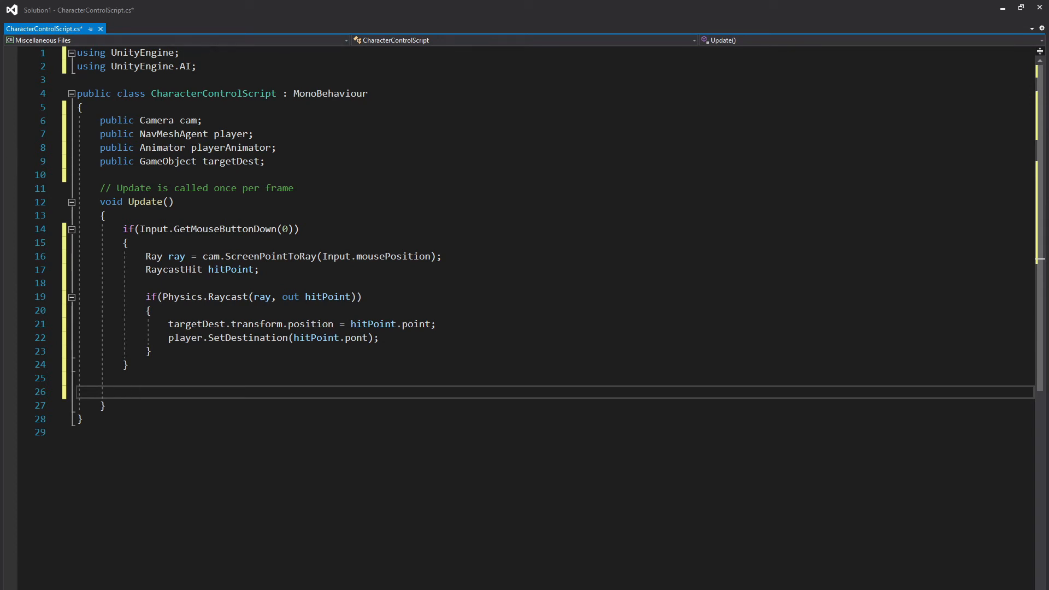
# Step: Add an if (player.velocity != Vector3.zero) check in Update
pyautogui.write('if')
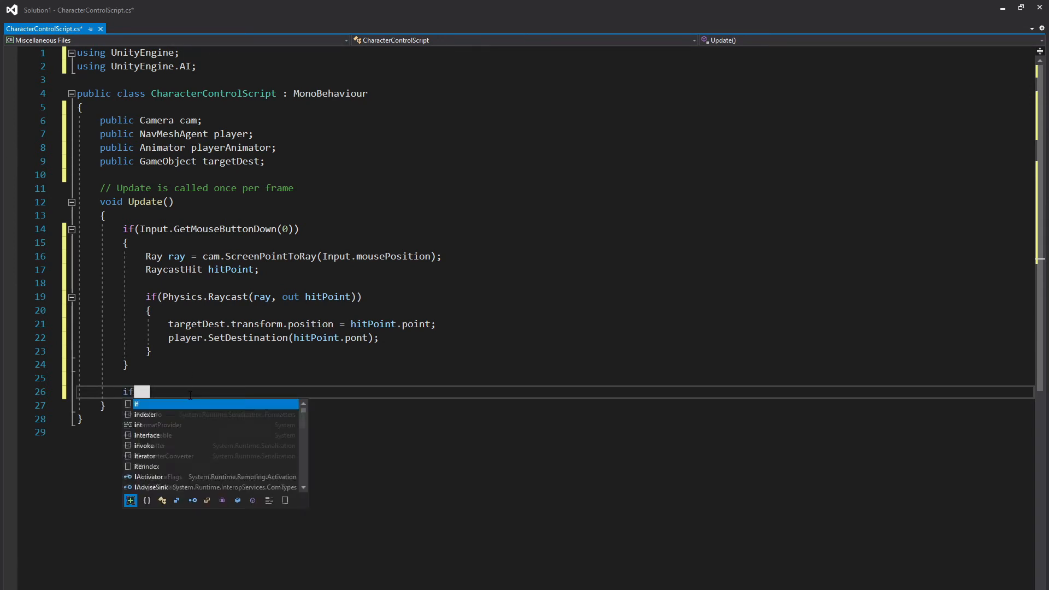
pyautogui.write('(player.velocity')
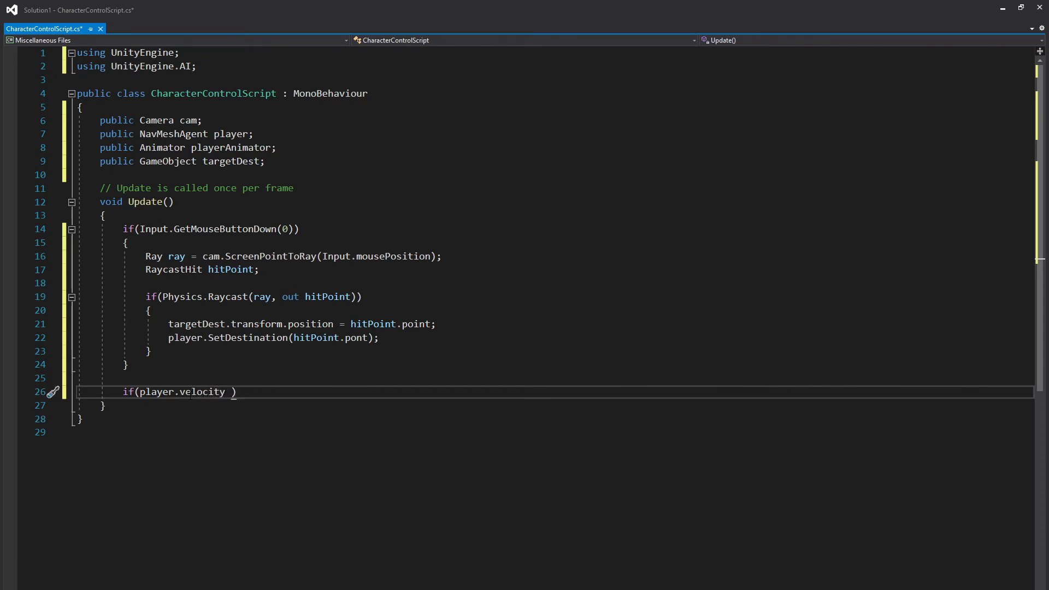
pyautogui.write('!= Vect')
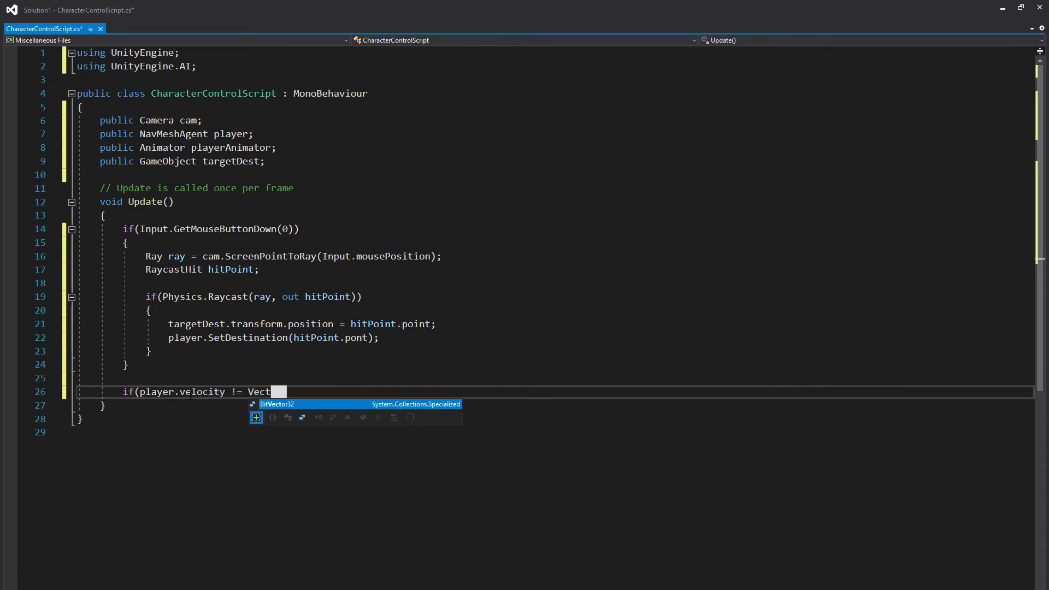
pyautogui.write('or3.zer')
pyautogui.write('{')
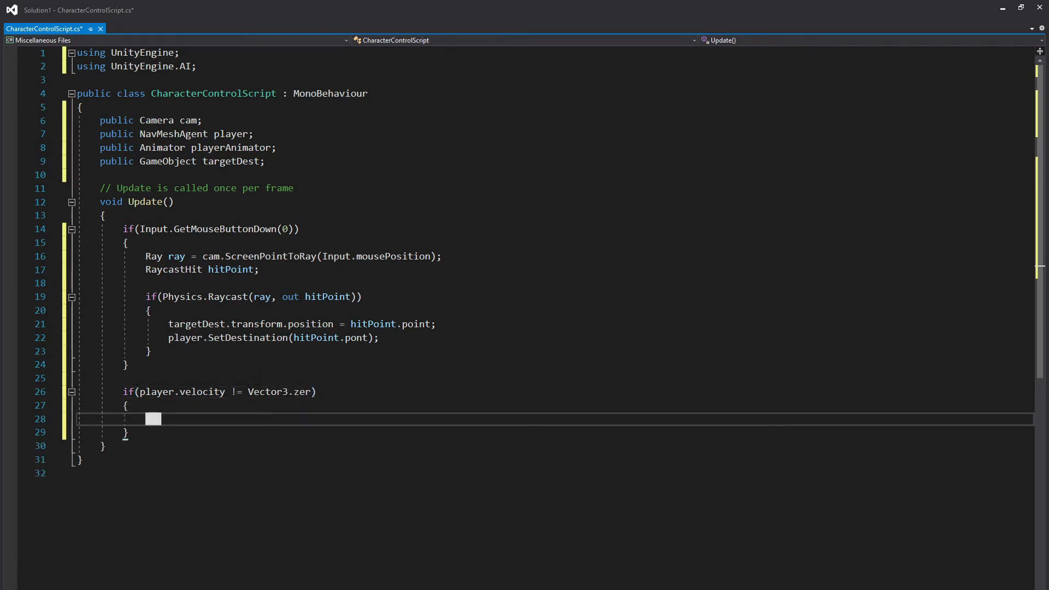
pyautogui.write('o')
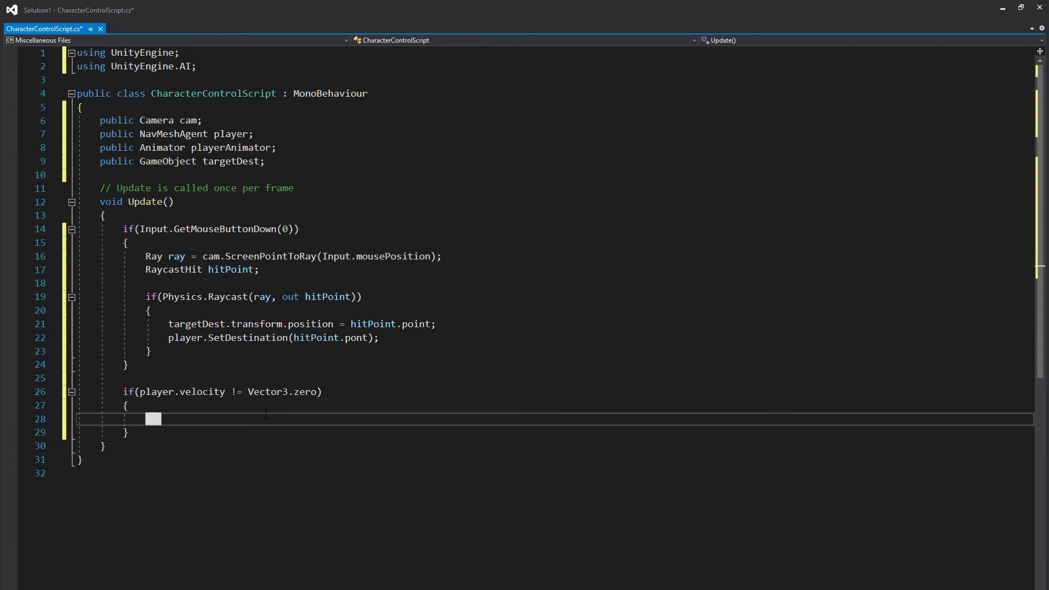
# Step: Call playerAnimator.SetBool("isWalking", true) inside the velocity check
pyautogui.write('playerAnimator')
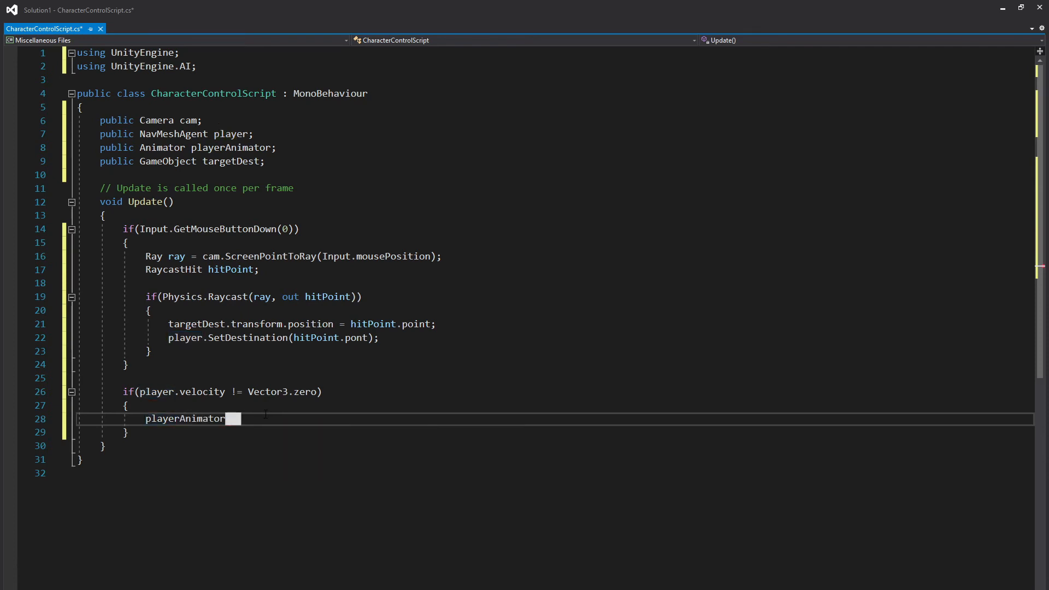
pyautogui.write('.SetBool')
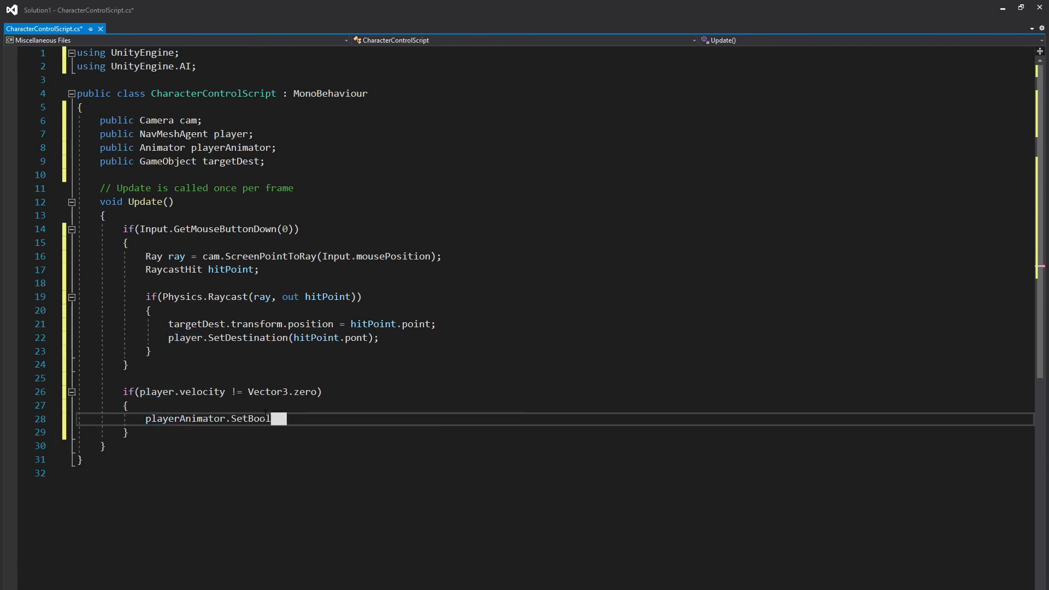
pyautogui.write('("')
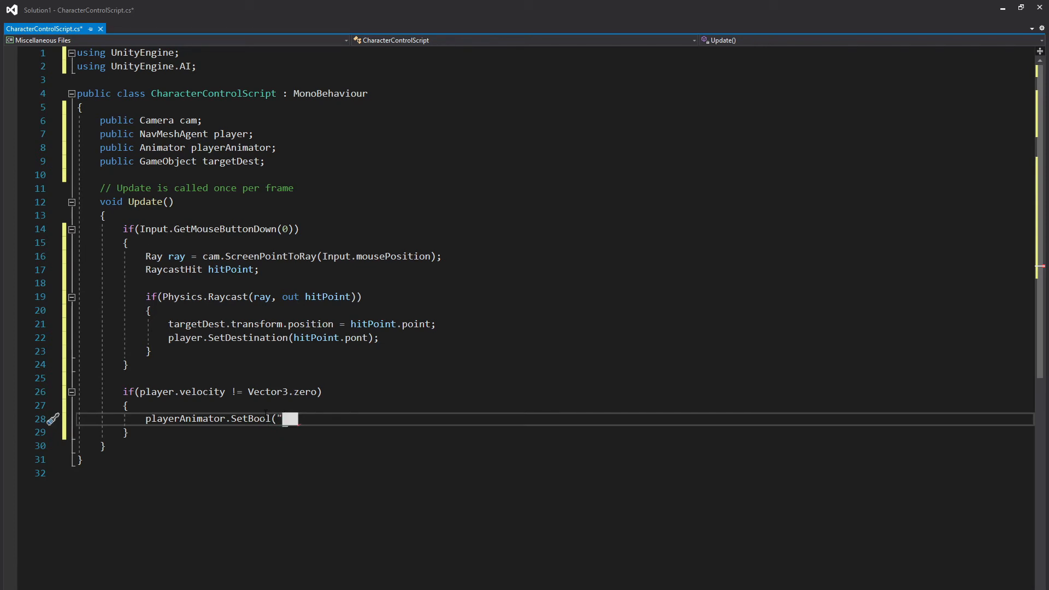
pyautogui.write('isWalking')
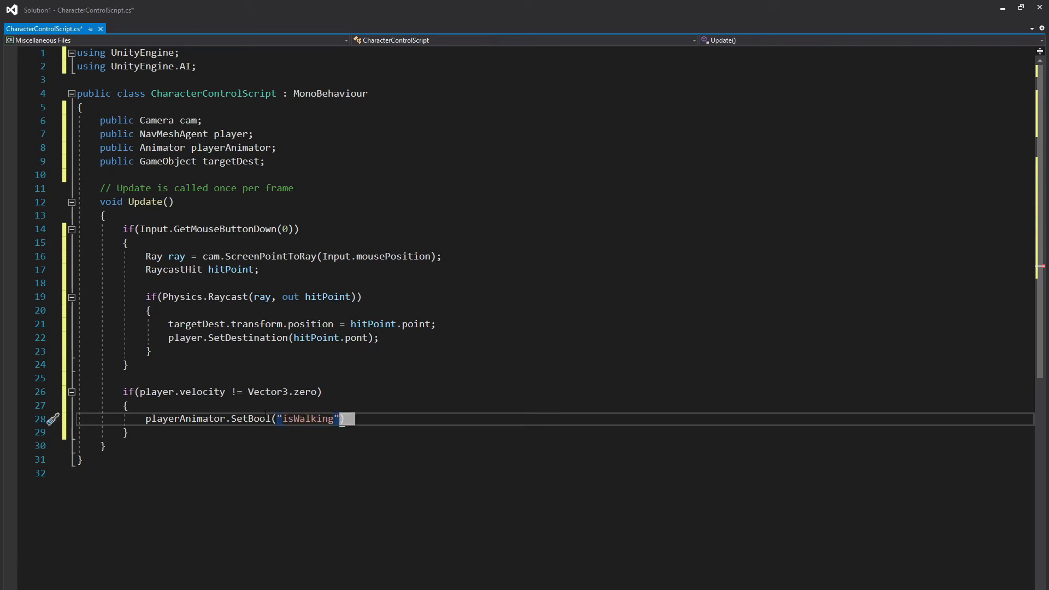
pyautogui.write(', true')
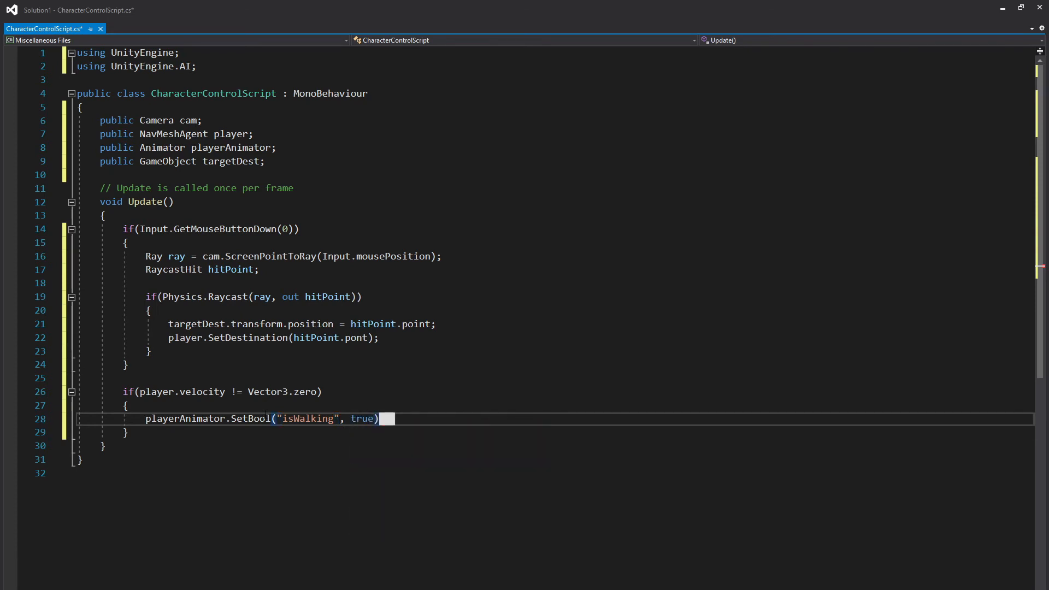
pyautogui.write(';')
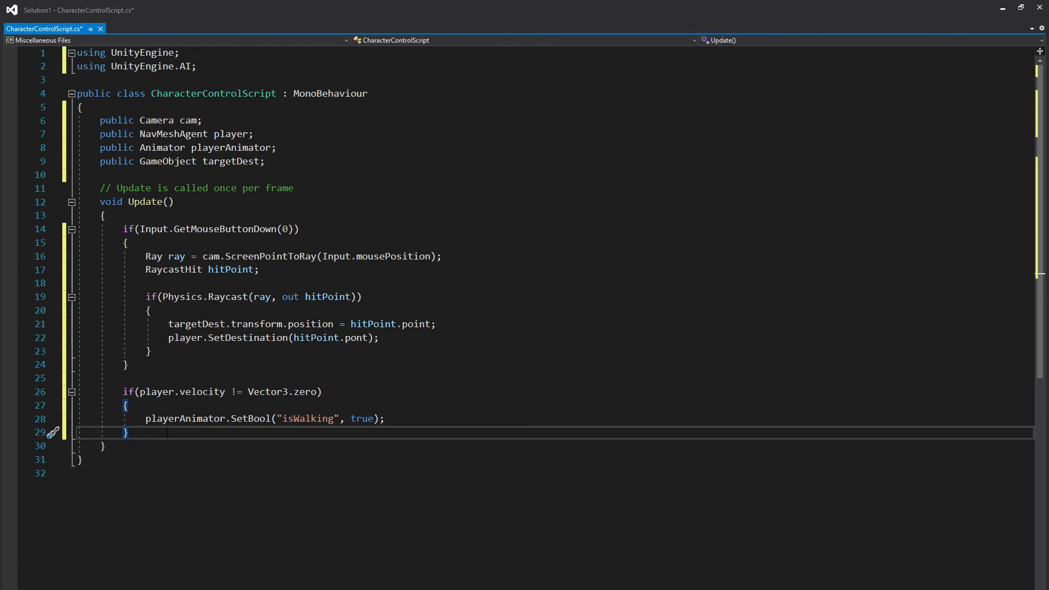
# Step: Add an else-if branch setting isWalking false at zero velocity, and save the script
pyautogui.moveTo(123, 391); pyautogui.dragTo(127, 431)
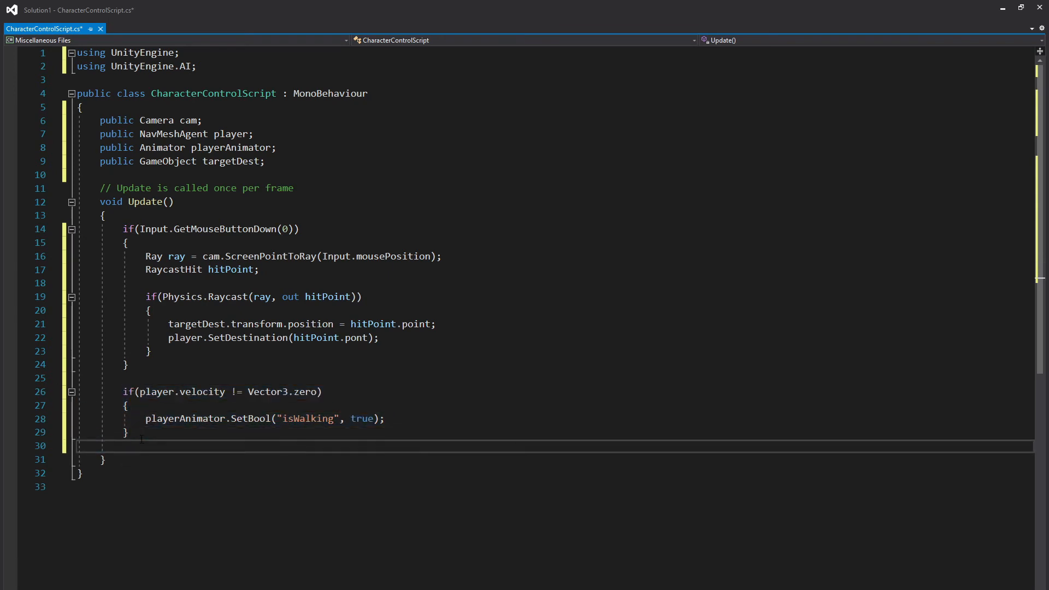
pyautogui.write('else if (player.velocity != Vector3.zero)')
pyautogui.write('playerAnimator.SetBool("isWalking", false);')
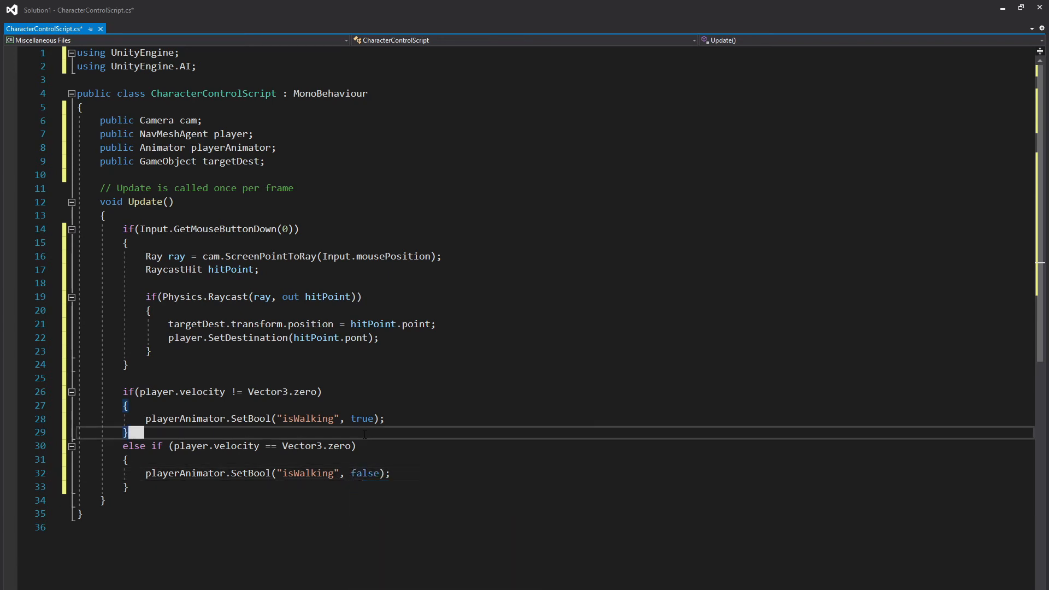
pyautogui.press('Ctrl+S')
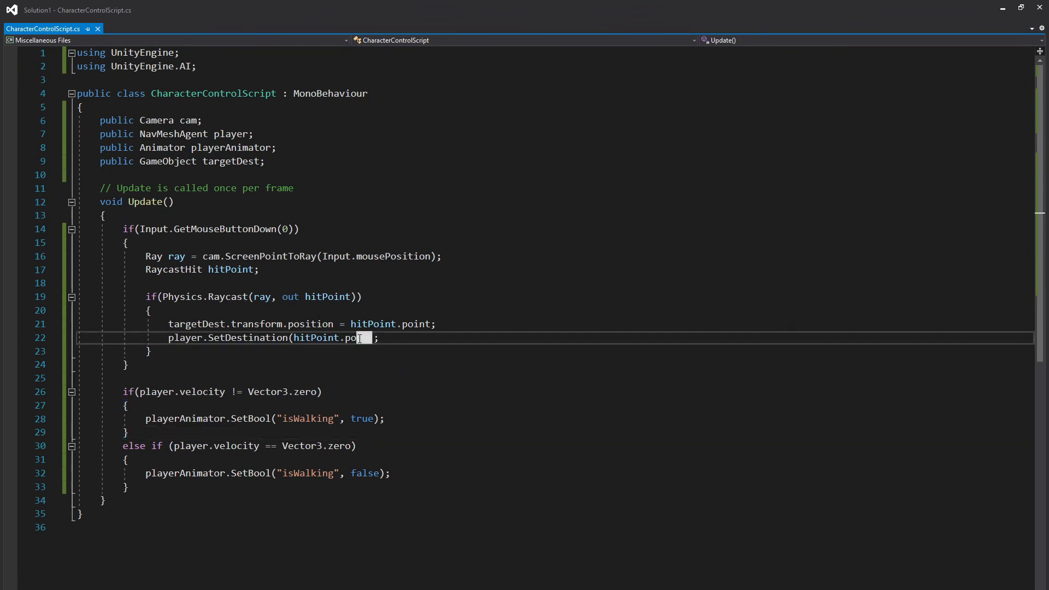
pyautogui.write('int')
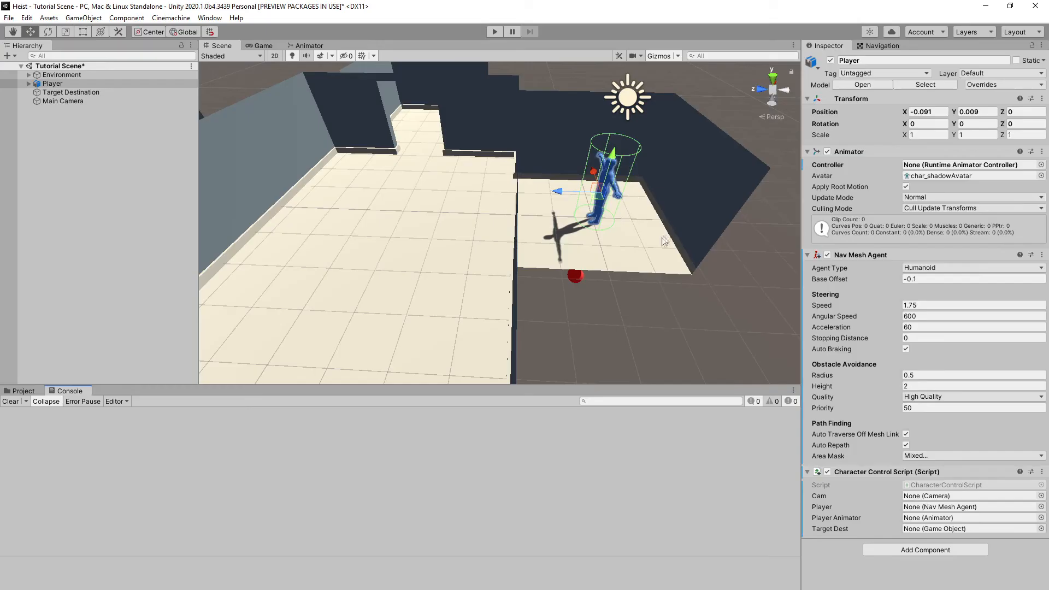
pyautogui.moveTo(861, 501)
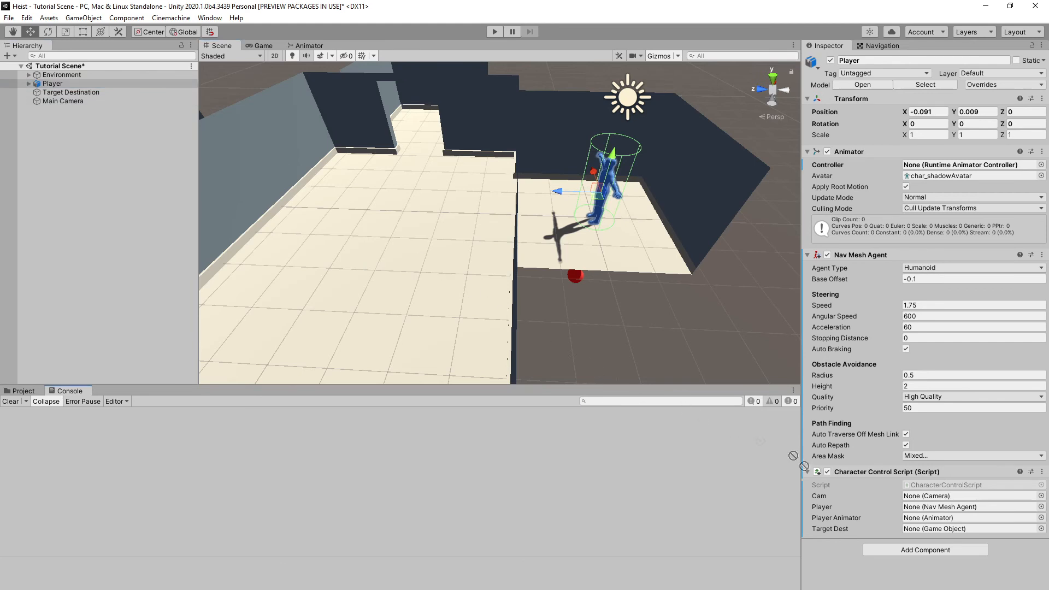
# Step: Assign Main Camera, Player agent, Player animator and Target Destination to the script's four fields
pyautogui.click(973, 495)
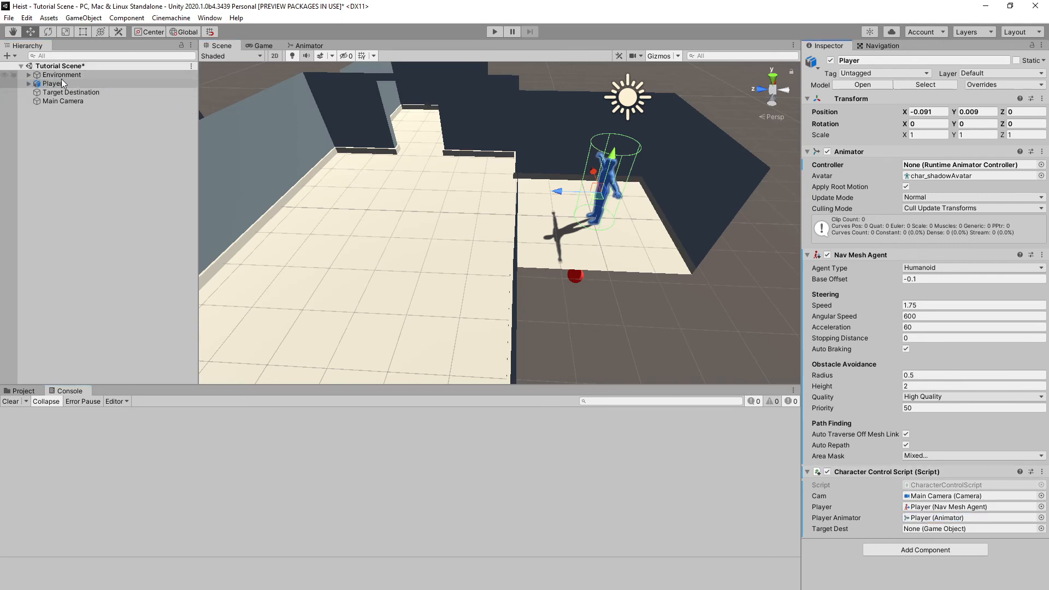
pyautogui.click(72, 91)
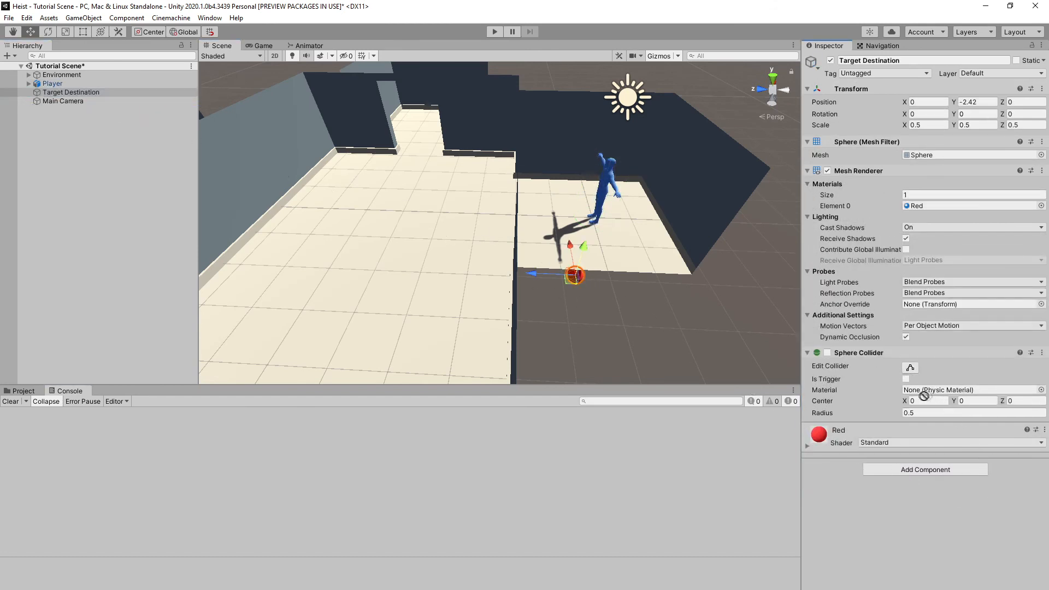
pyautogui.click(71, 101)
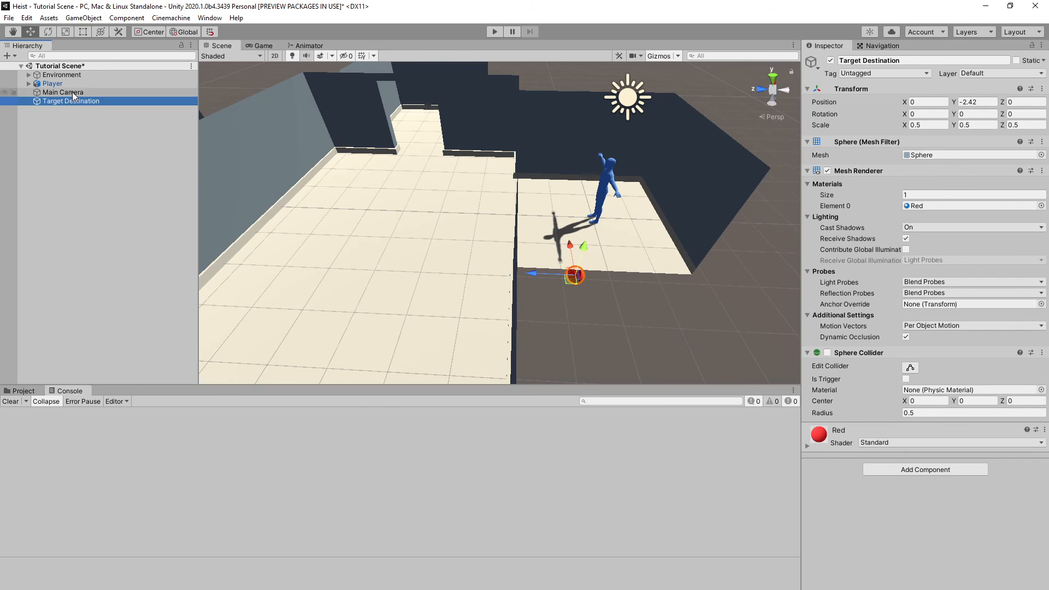
pyautogui.click(53, 83)
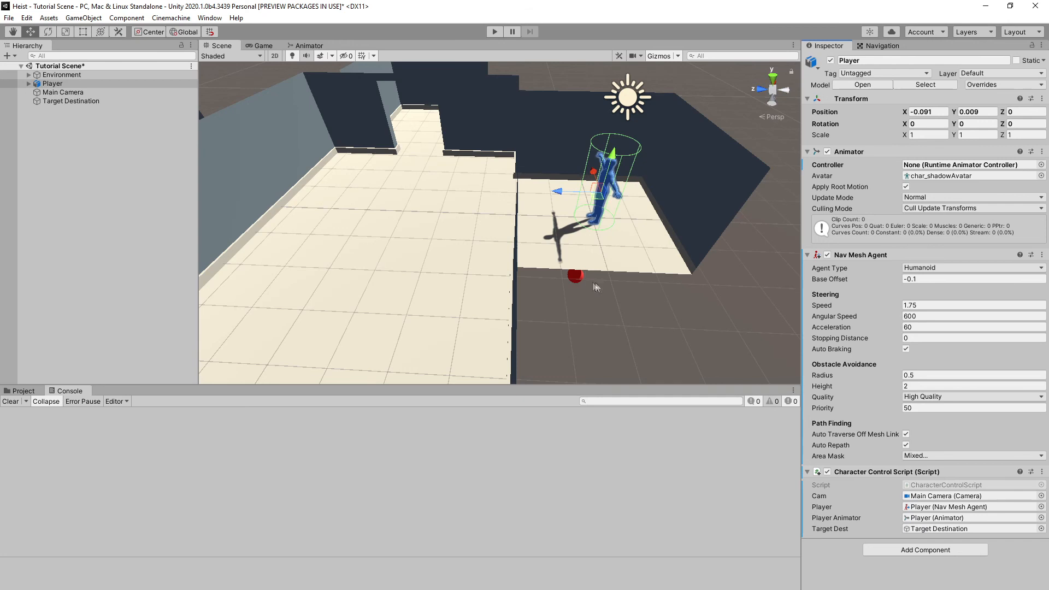
pyautogui.moveTo(425, 239)
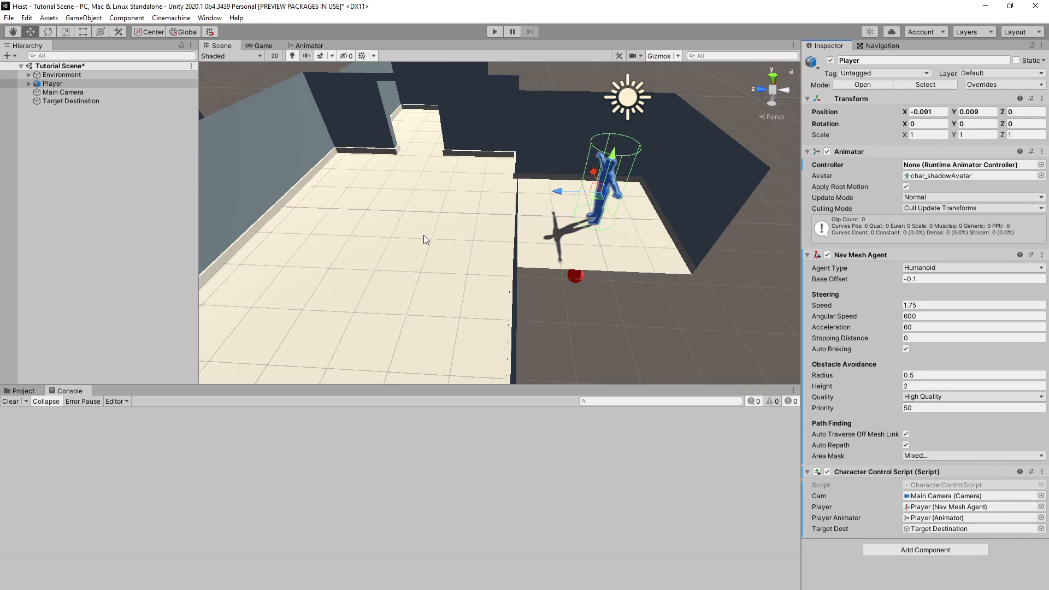
pyautogui.moveTo(409, 239)
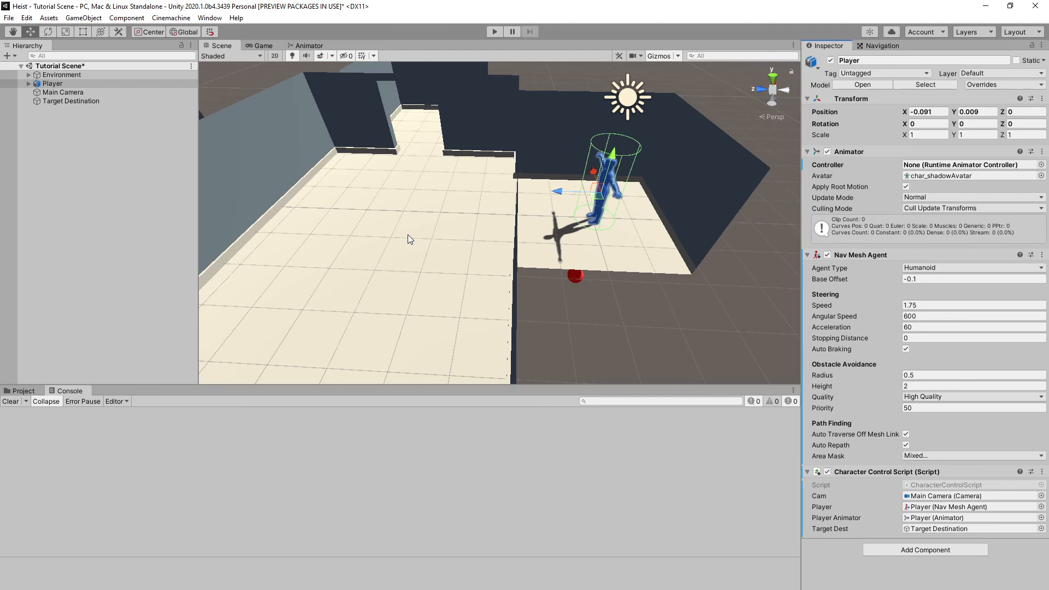
# Step: Set Assets > Matt > Animator Controller Character as the Player Animator's controller
pyautogui.click(21, 390)
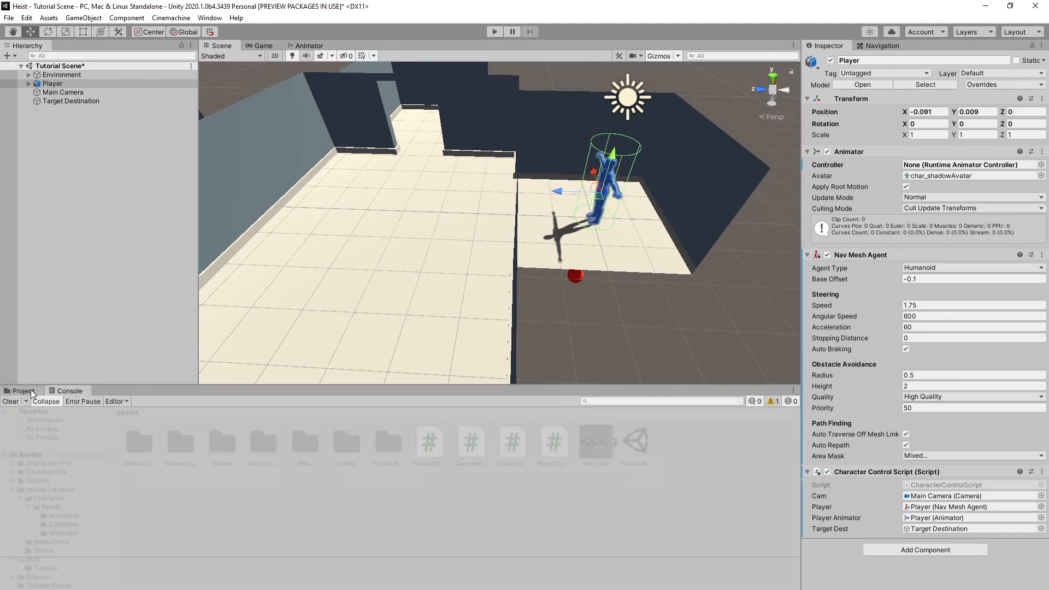
pyautogui.click(28, 559)
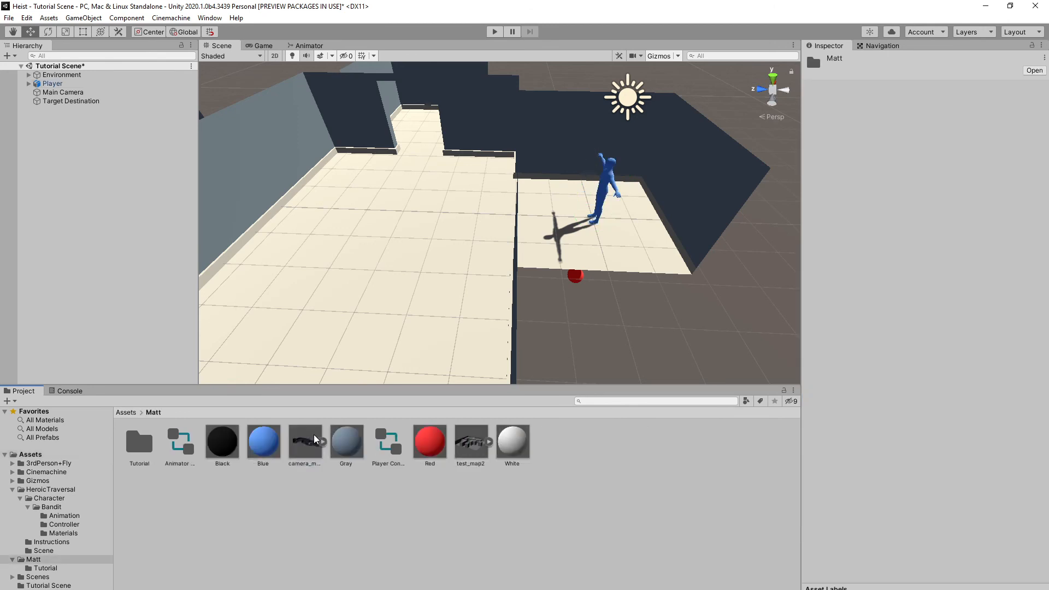
pyautogui.moveTo(181, 452)
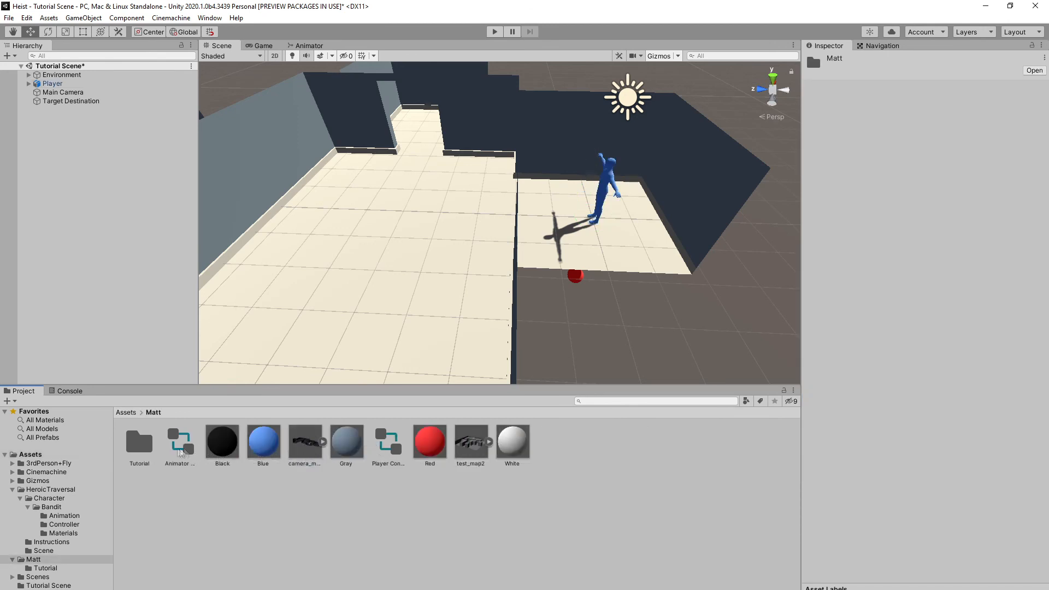
pyautogui.click(179, 440)
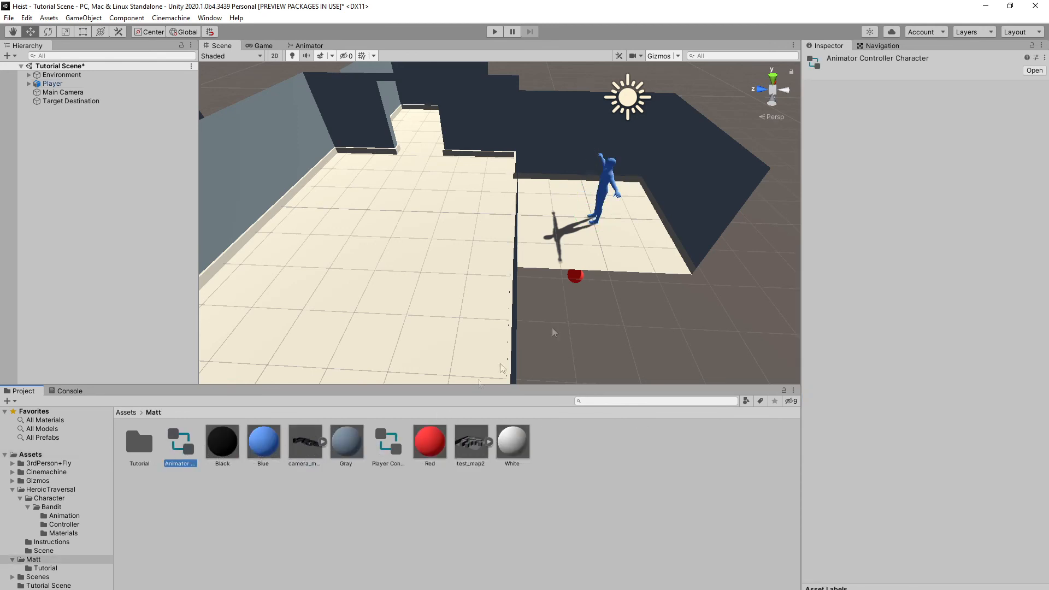
pyautogui.click(54, 83)
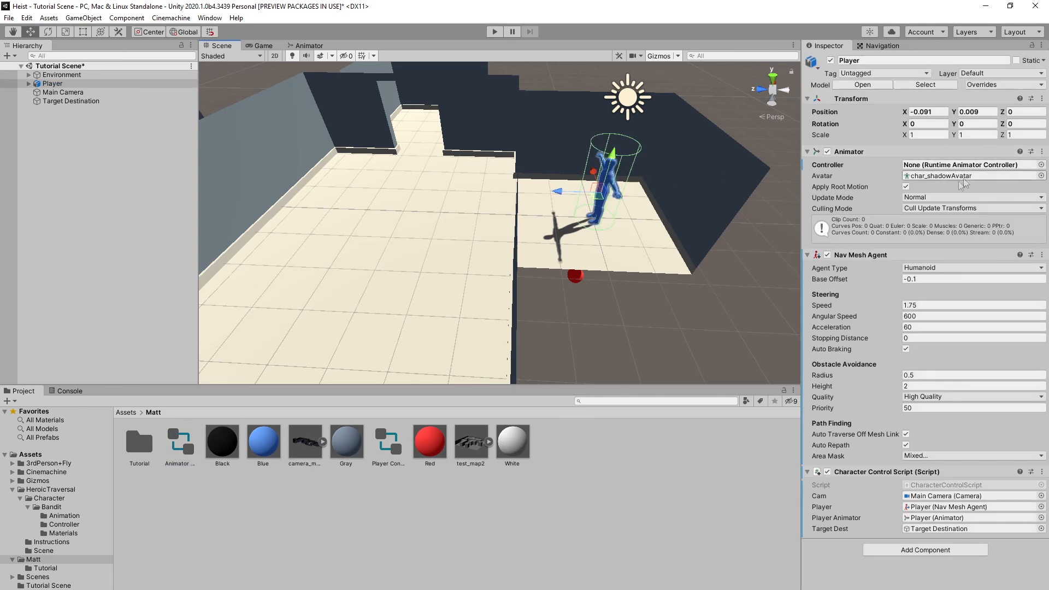
pyautogui.moveTo(216, 394)
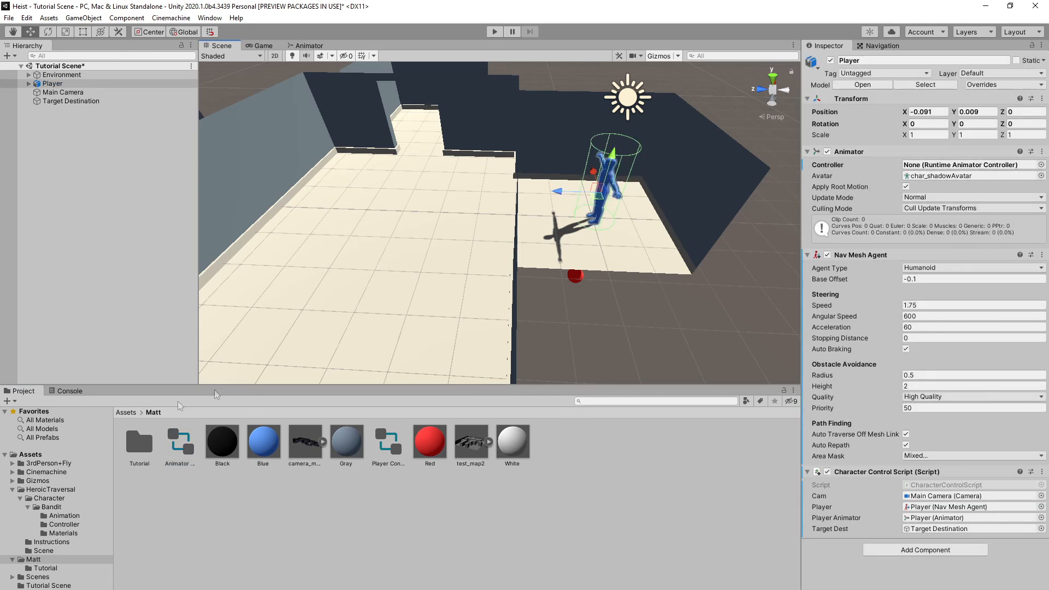
pyautogui.click(971, 164)
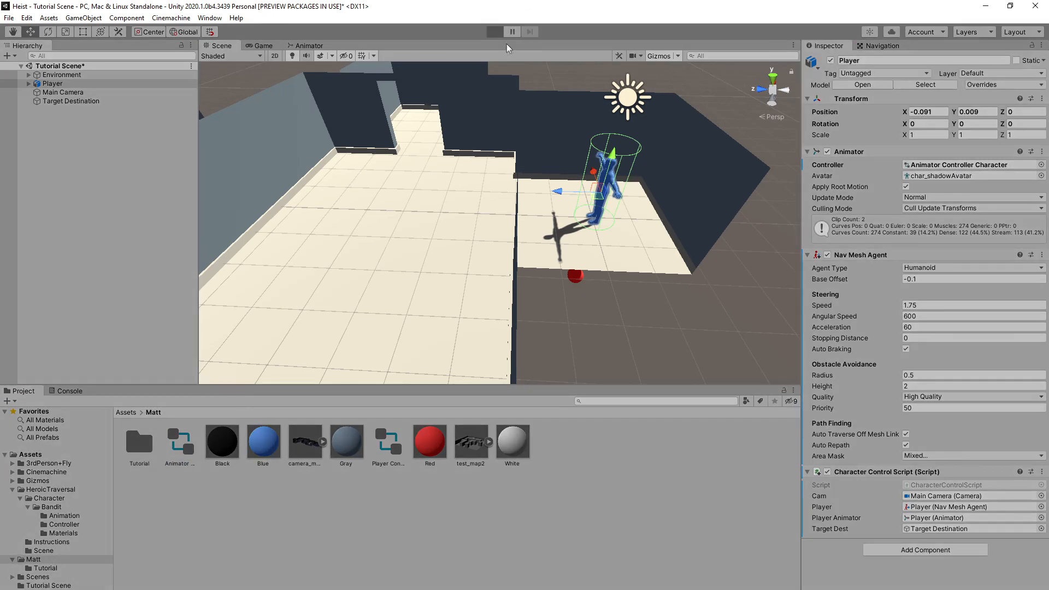
# Step: Enter Play mode and click the far floor area so the player walks there
pyautogui.click(494, 31)
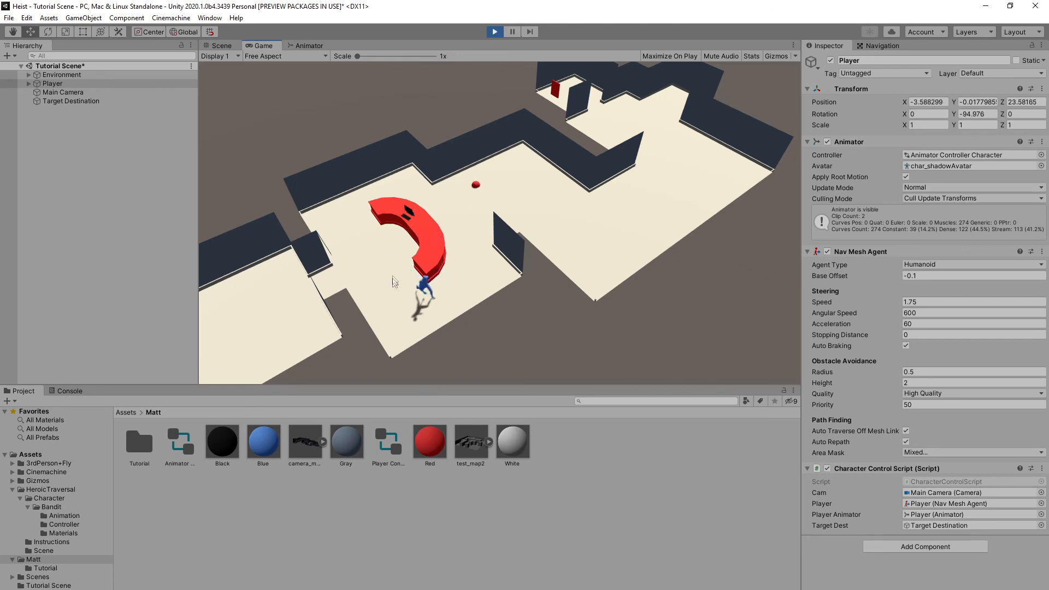
pyautogui.click(535, 189)
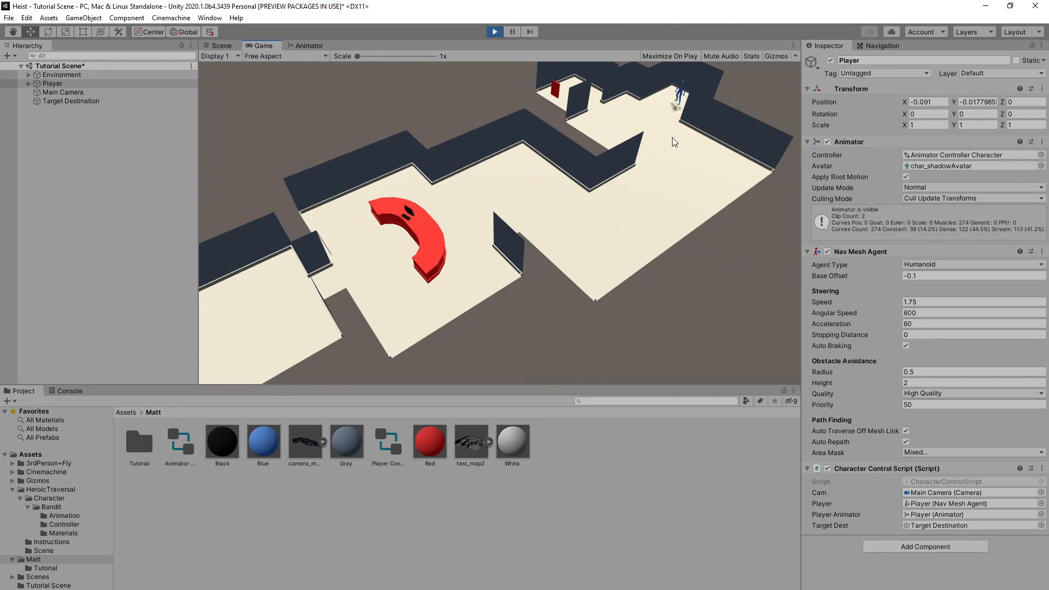
pyautogui.moveTo(658, 157)
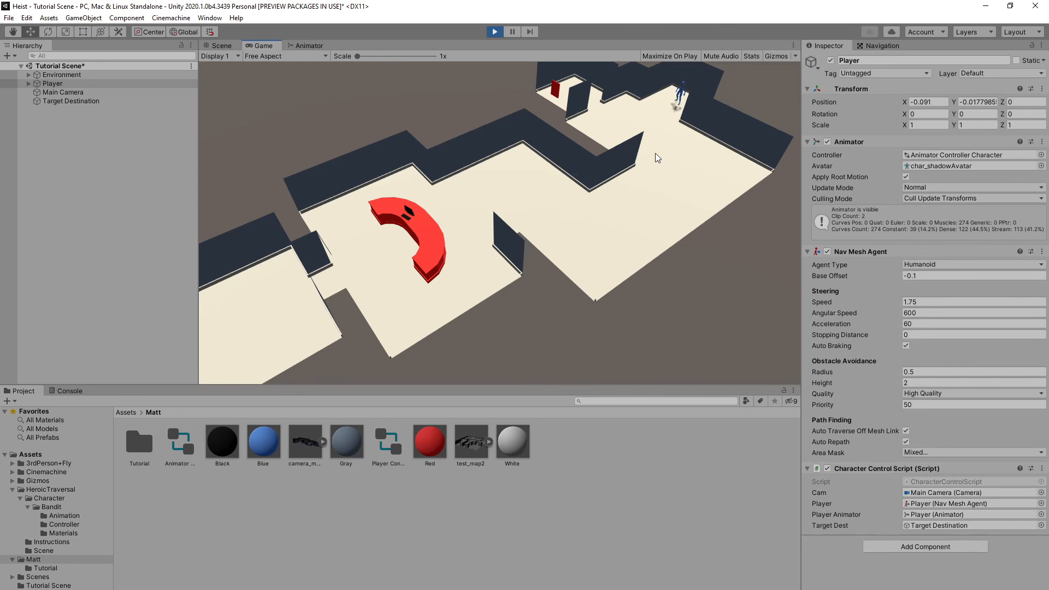